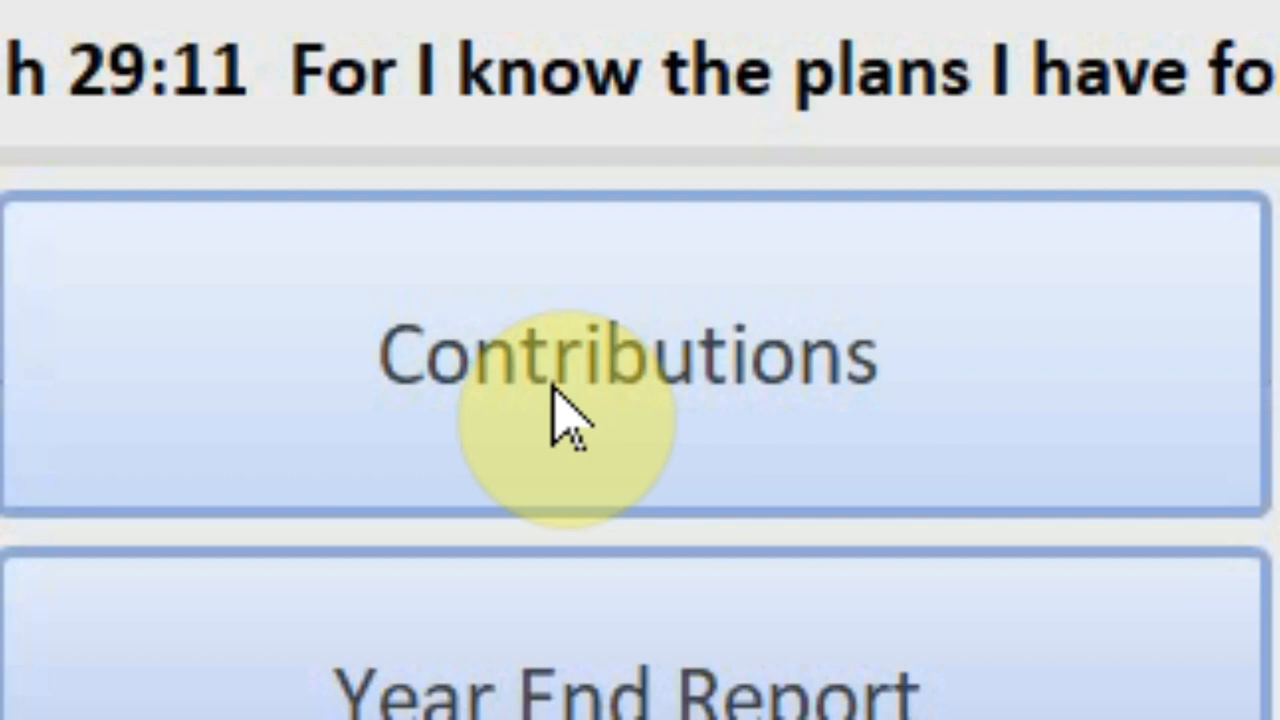
Step: Open the Contributions collections board from the ChurchBooks dashboard
click(533, 224)
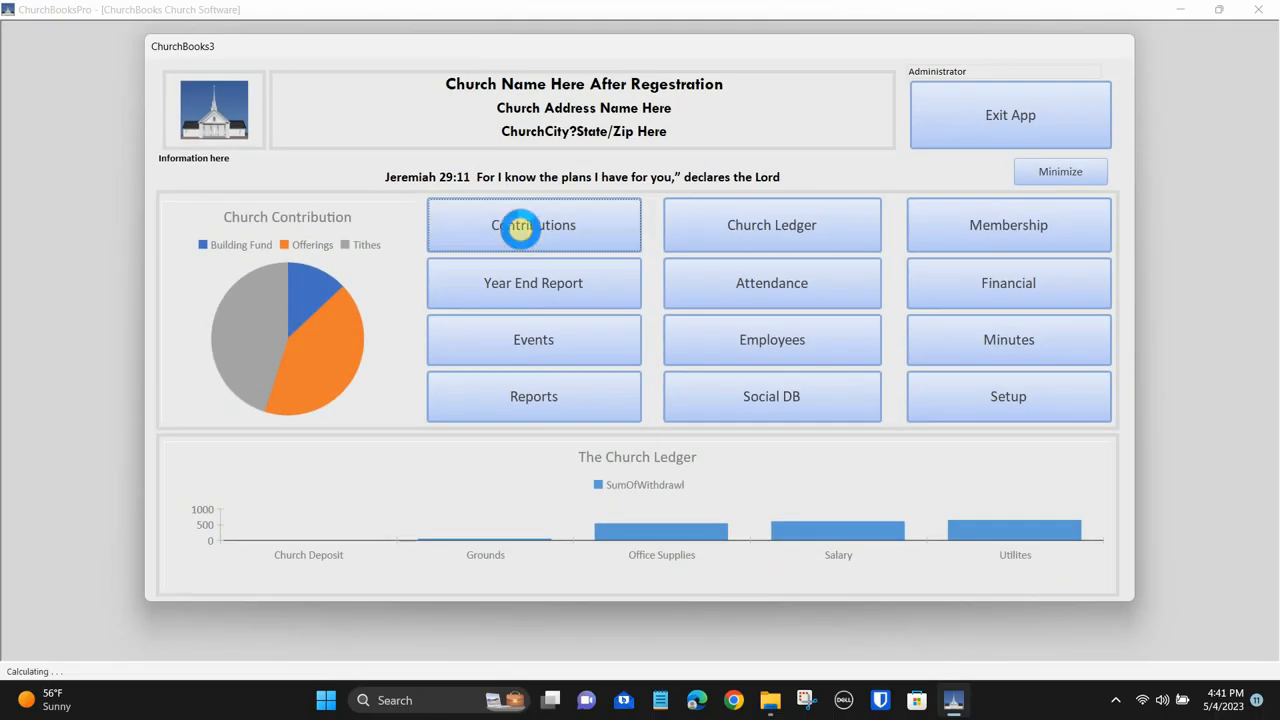
click(533, 224)
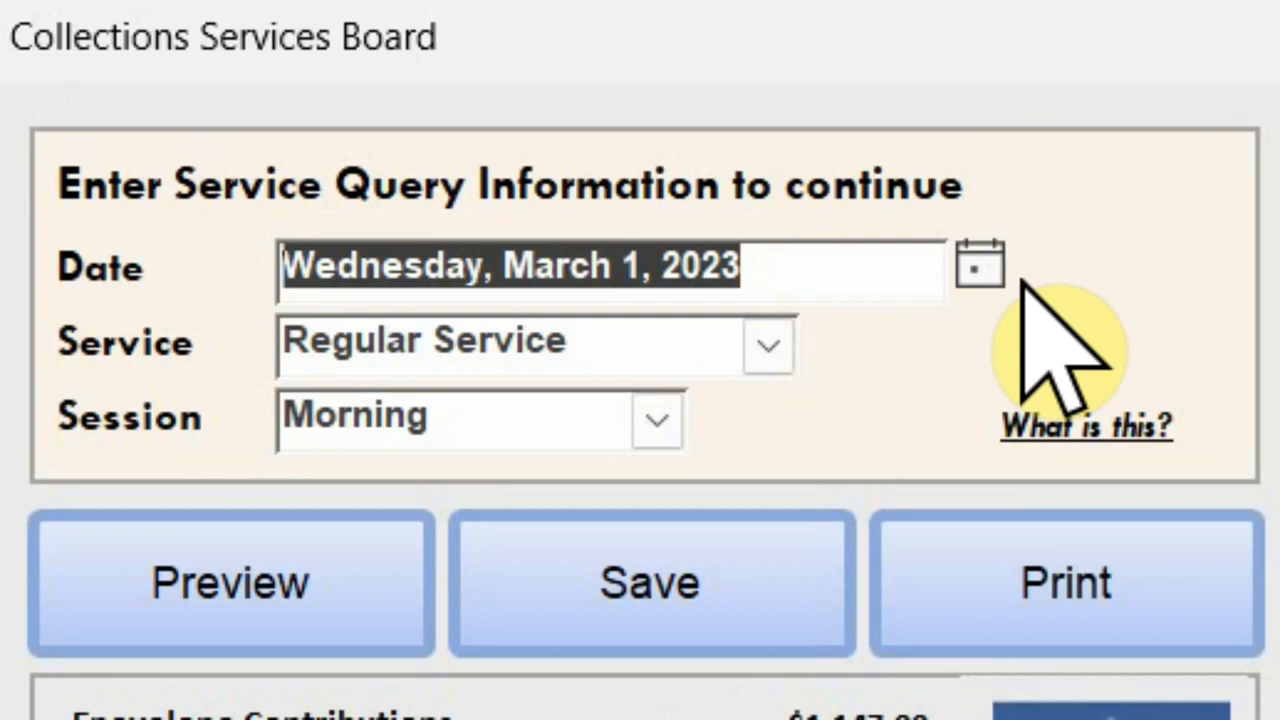
Step: Pick March 1, 2023 as the service date and bring up the service type list
click(979, 265)
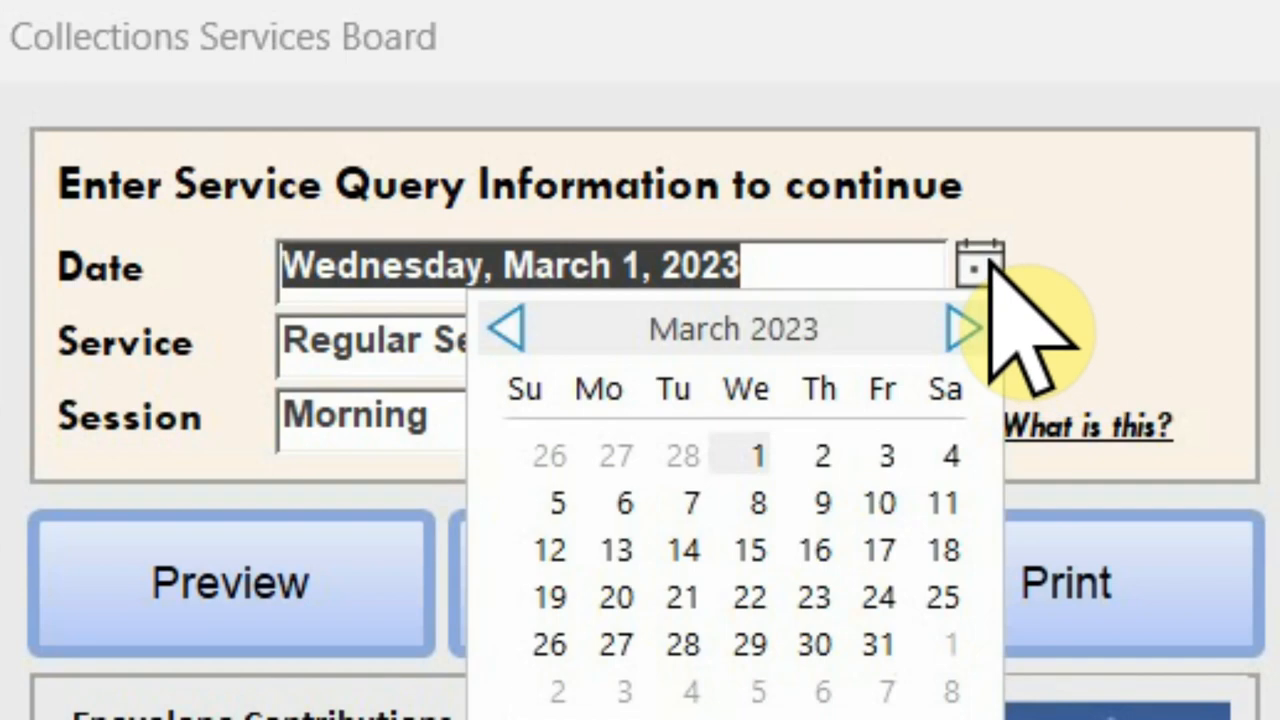
mouse_move(985, 310)
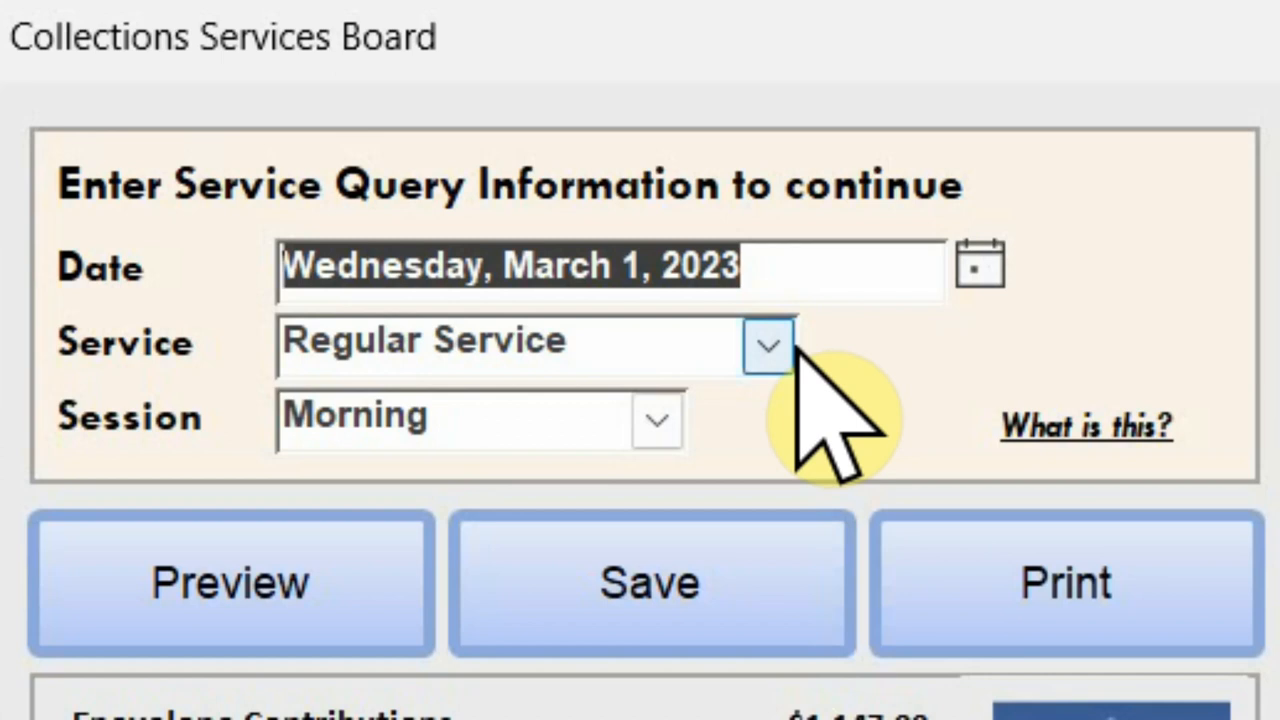
click(768, 345)
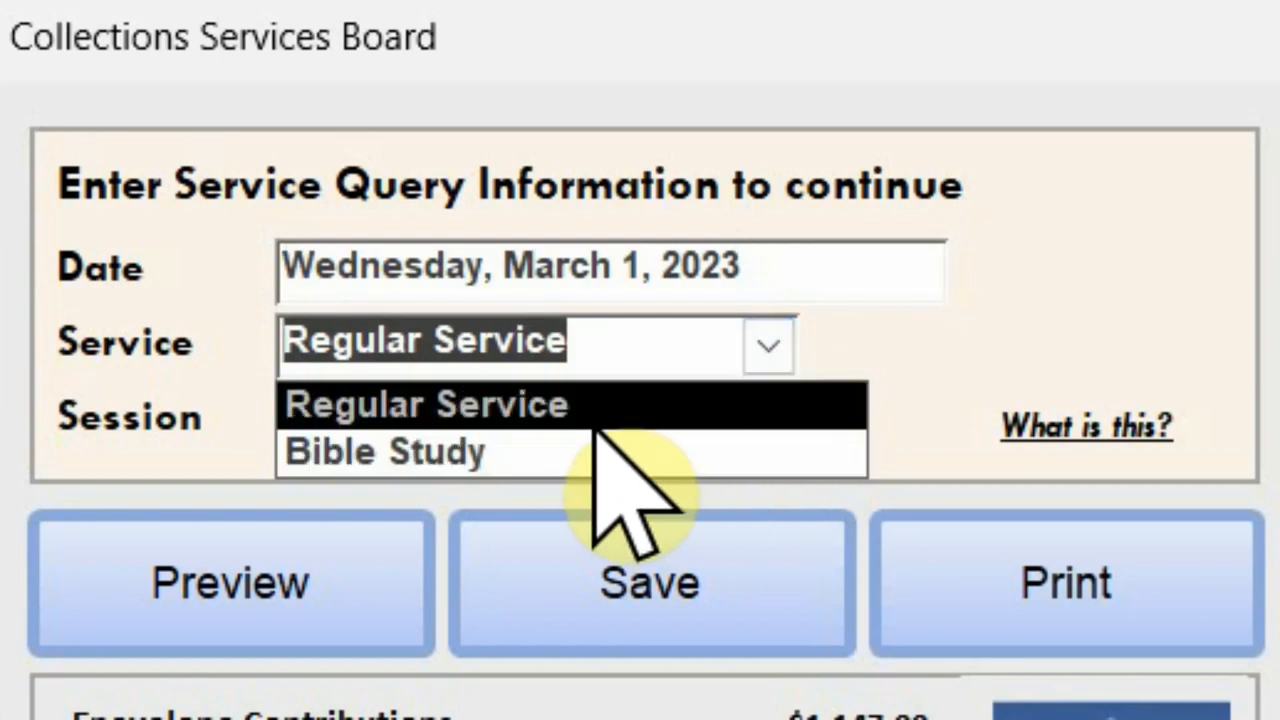
mouse_move(620, 490)
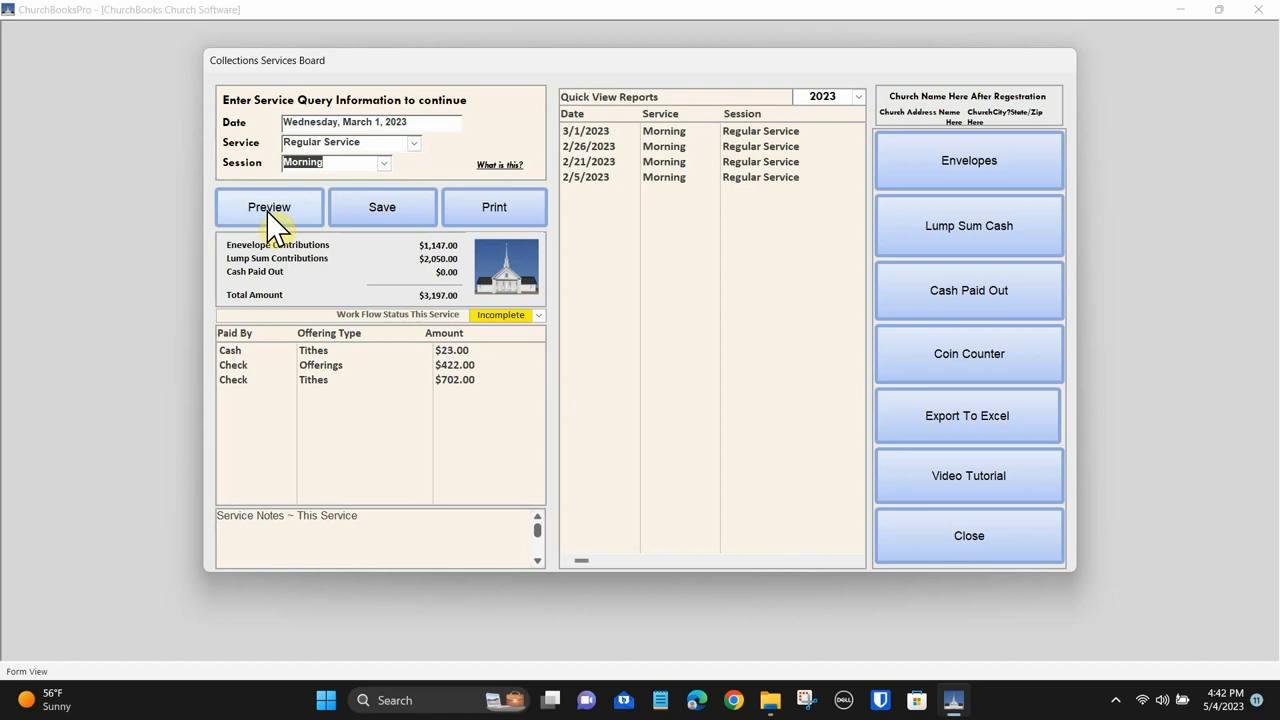
click(268, 207)
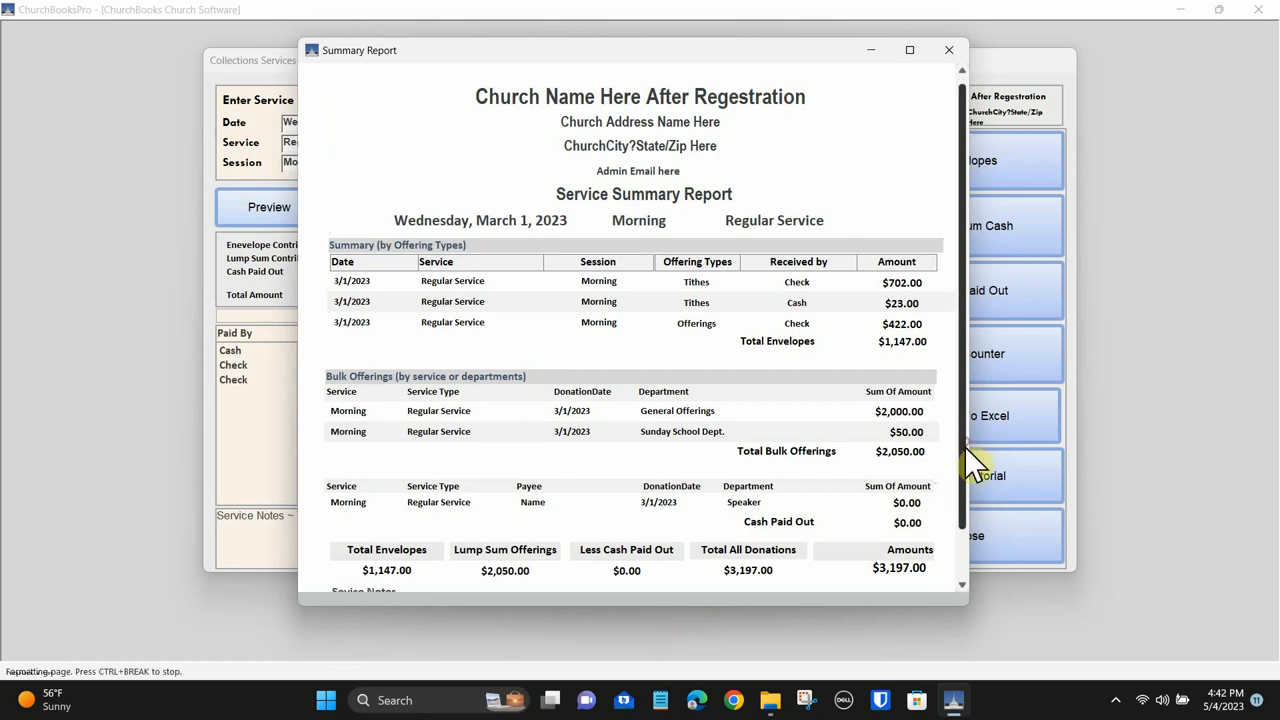
scroll(down, 3)
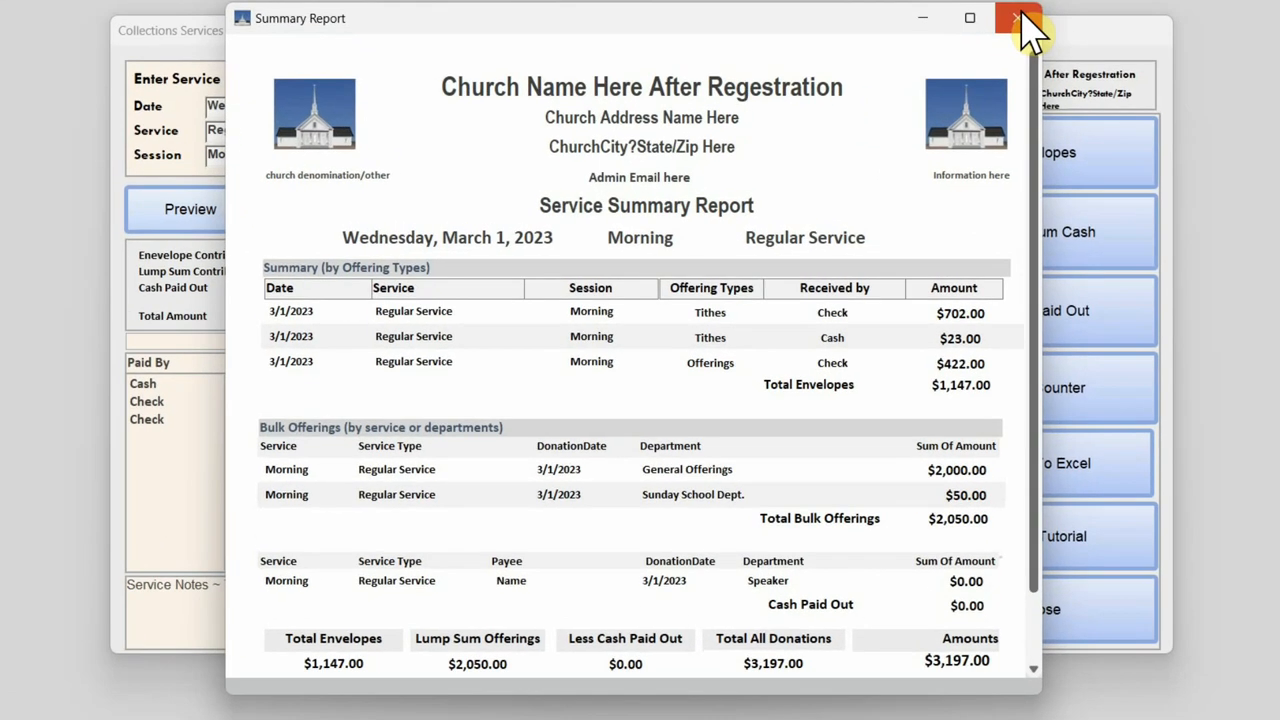
mouse_move(908, 473)
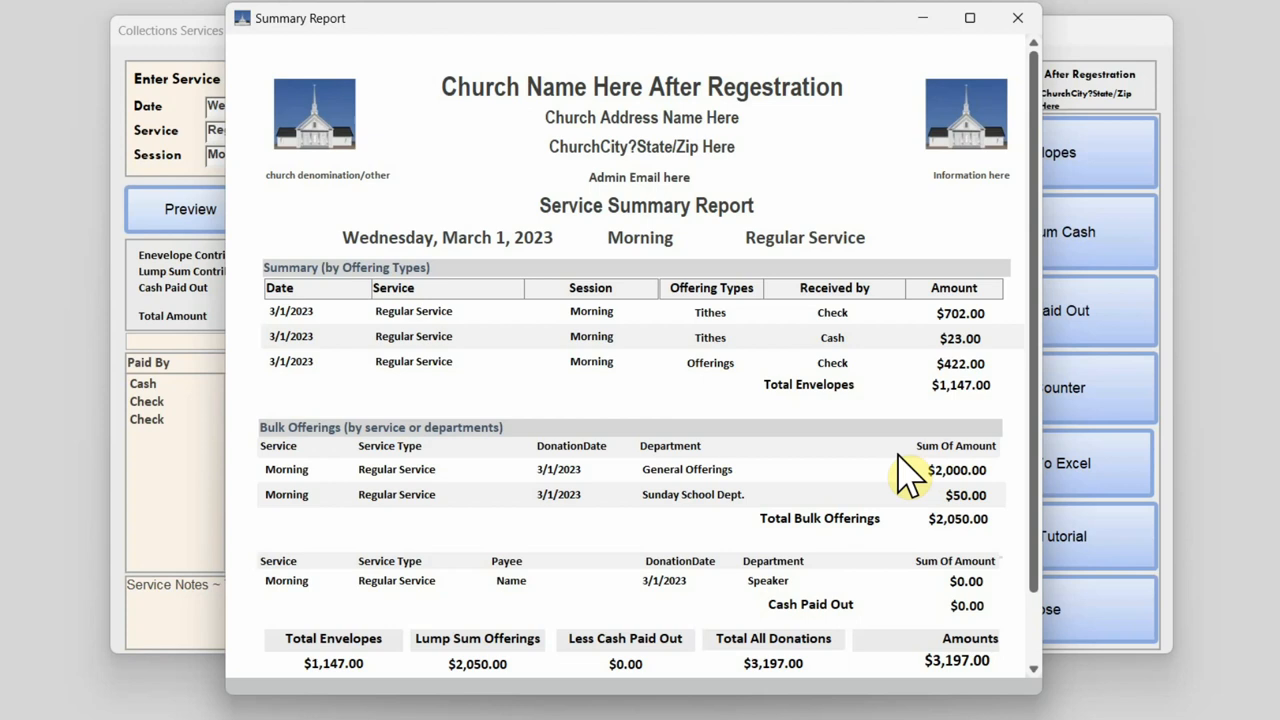
mouse_move(750, 515)
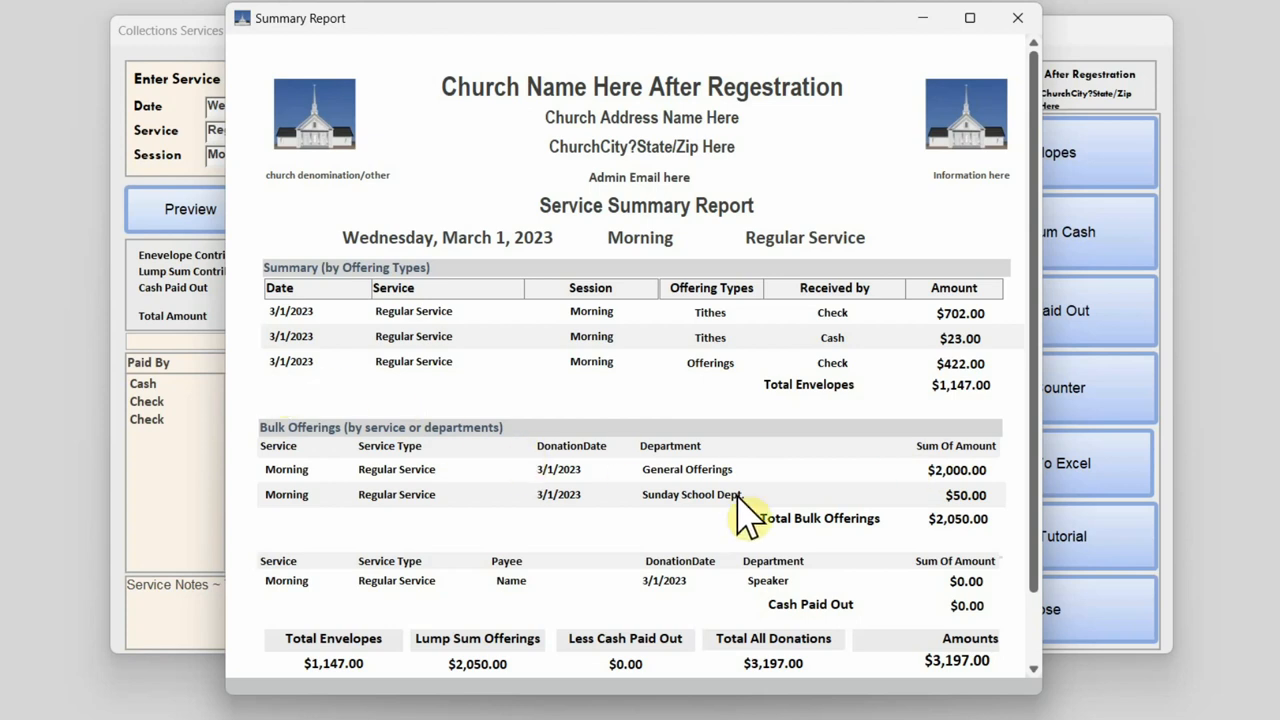
click(1018, 17)
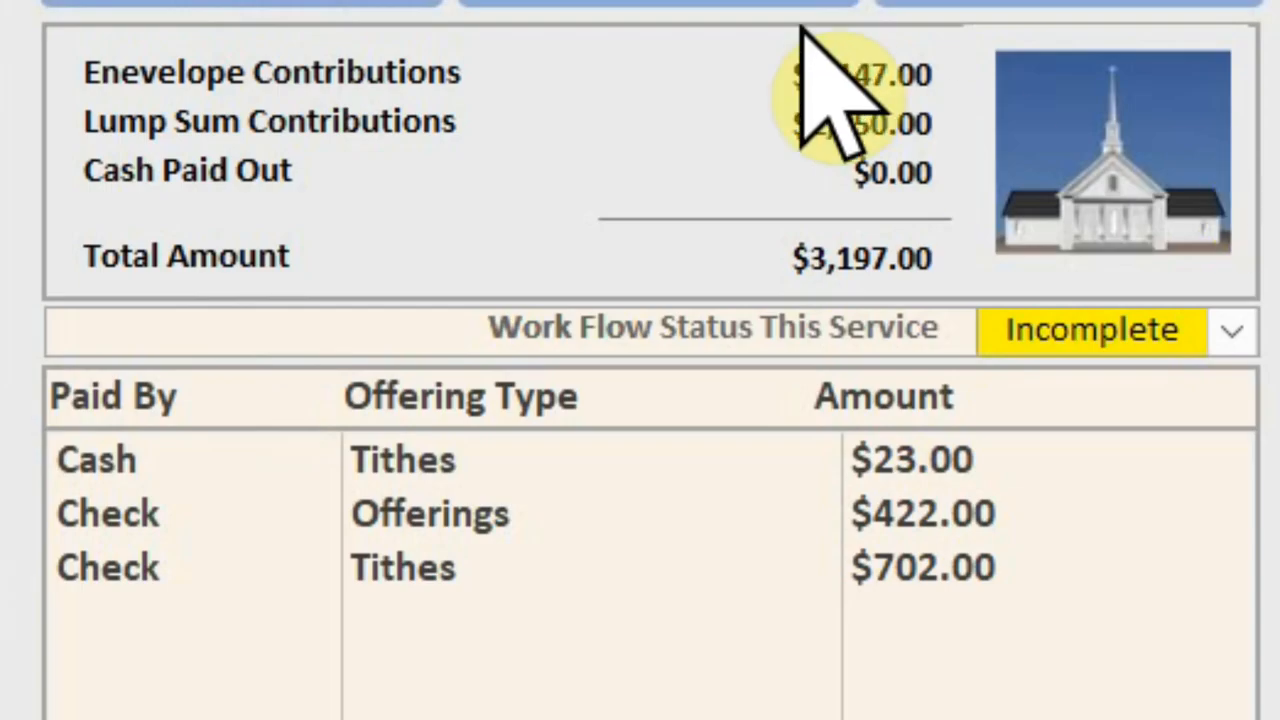
mouse_move(710, 170)
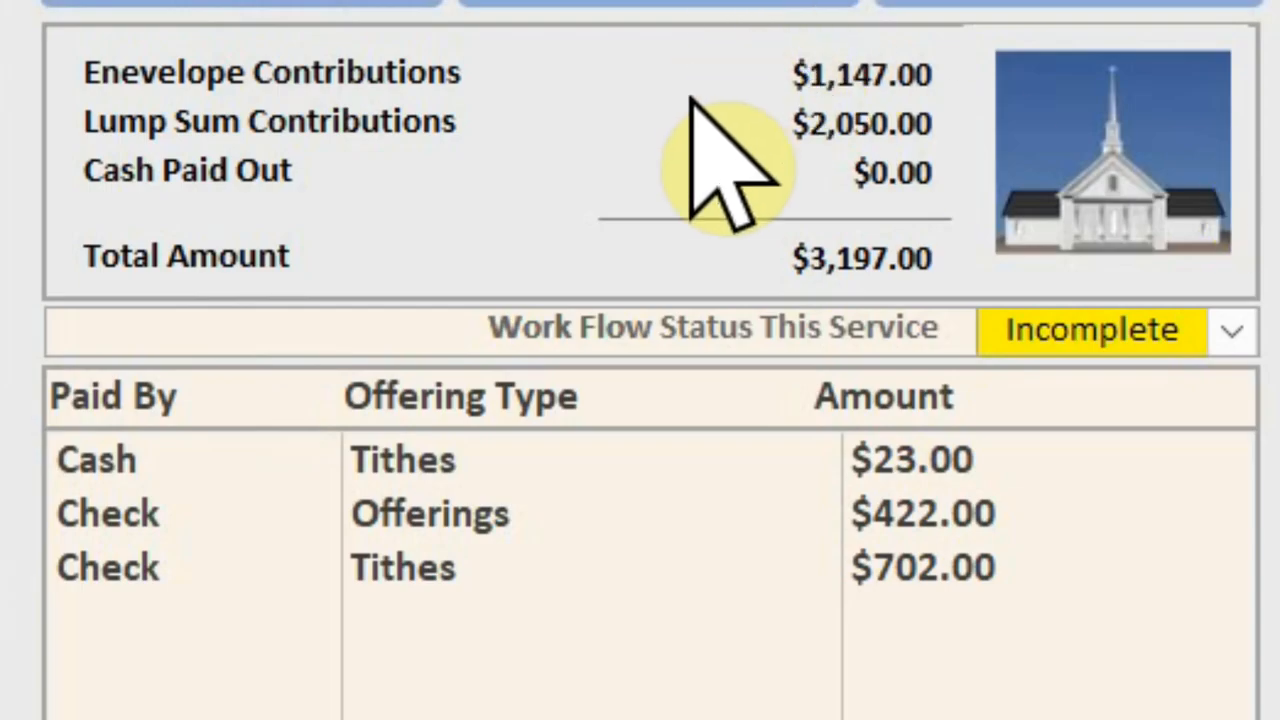
mouse_move(310, 230)
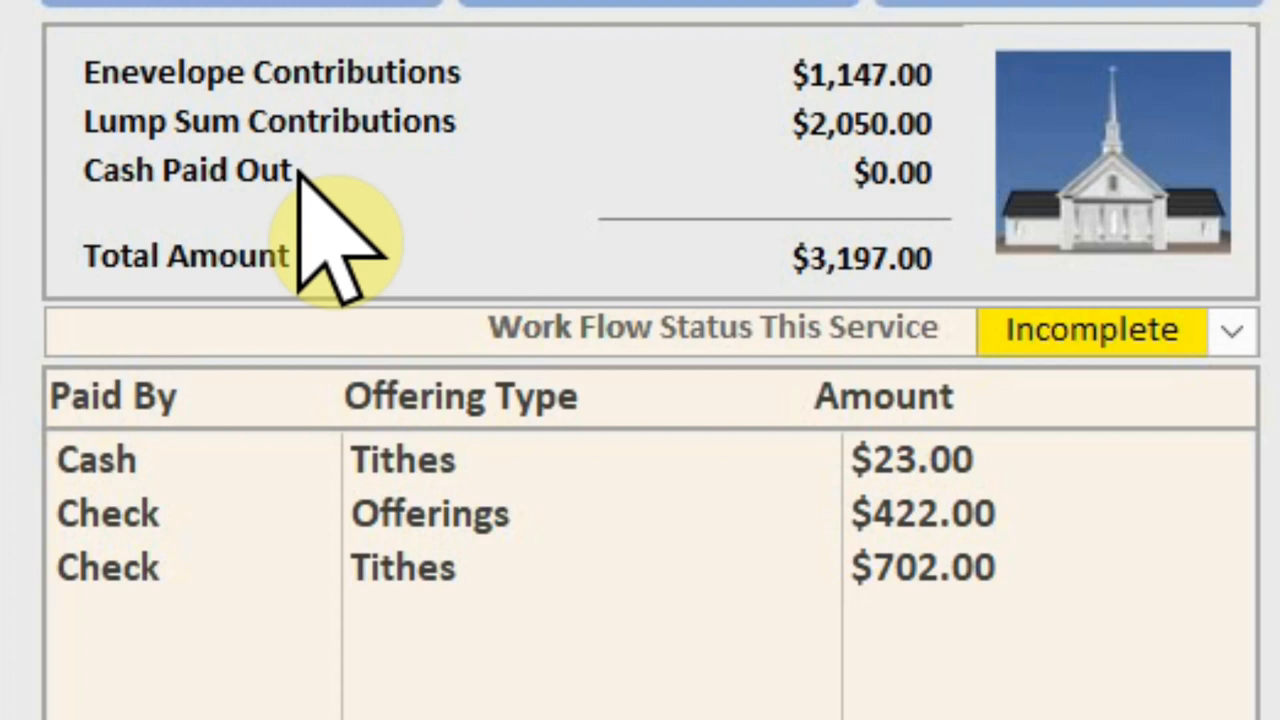
mouse_move(560, 200)
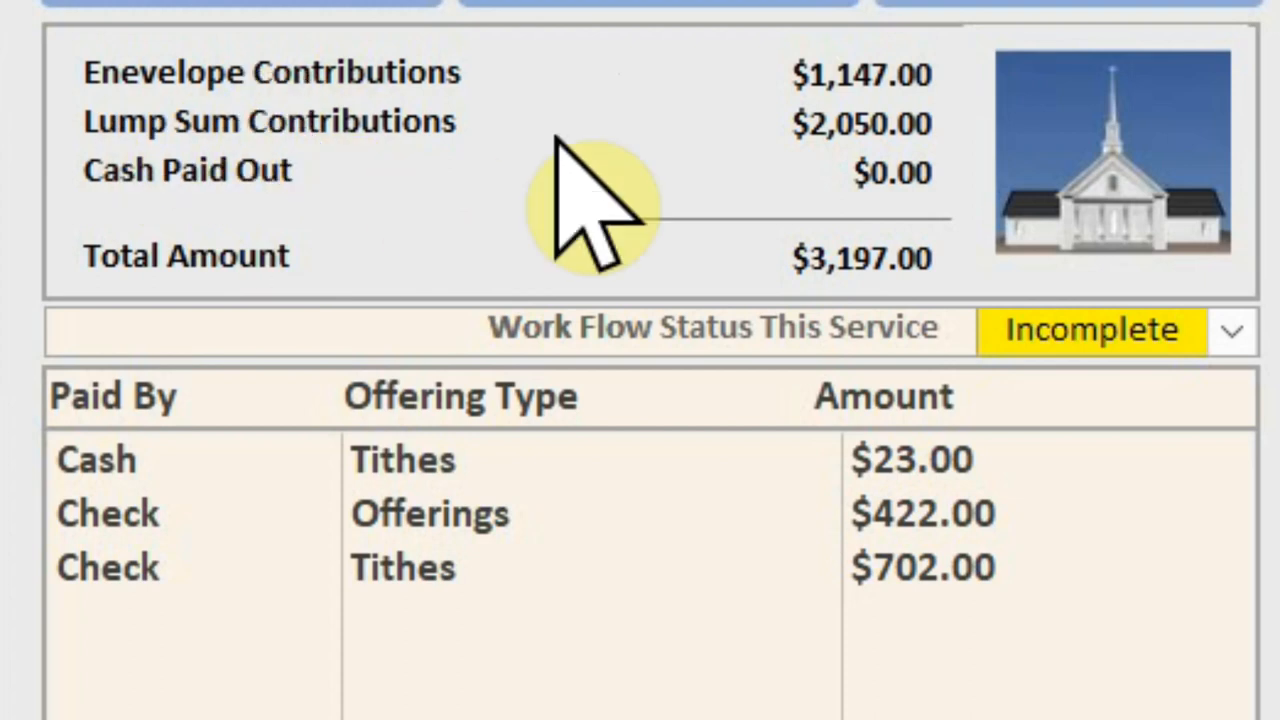
mouse_move(700, 120)
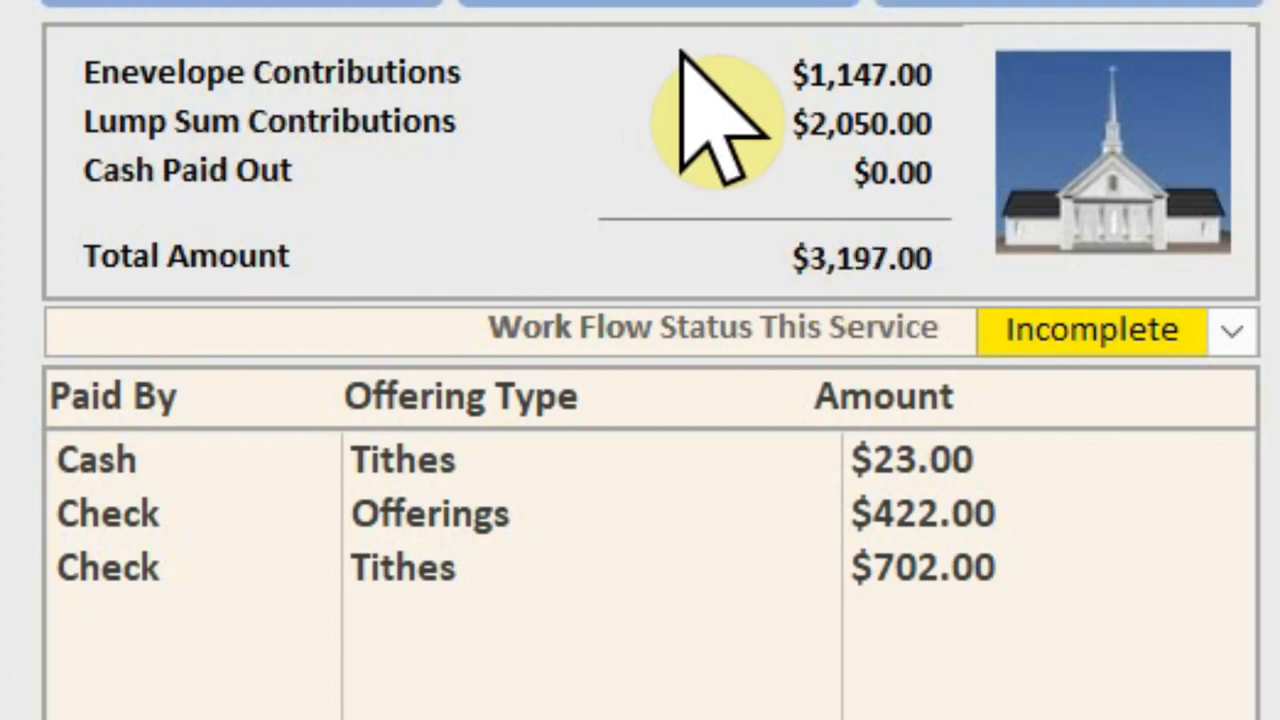
mouse_move(560, 340)
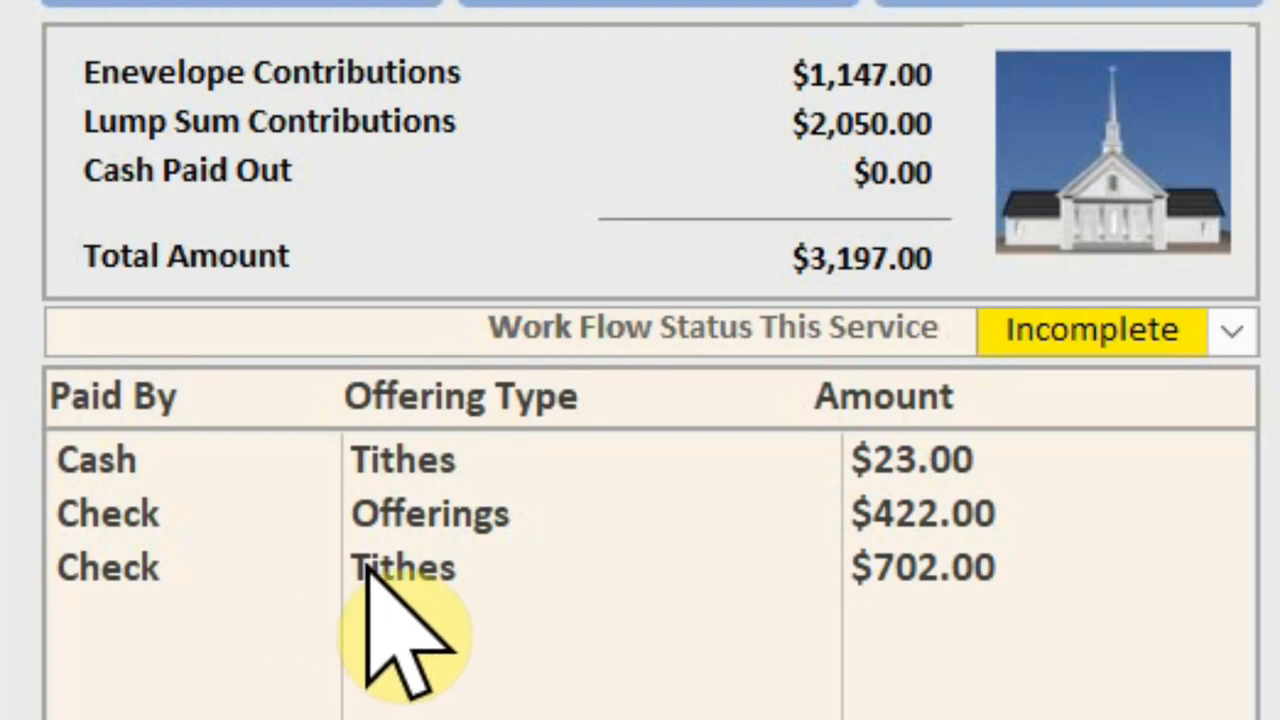
mouse_move(725, 620)
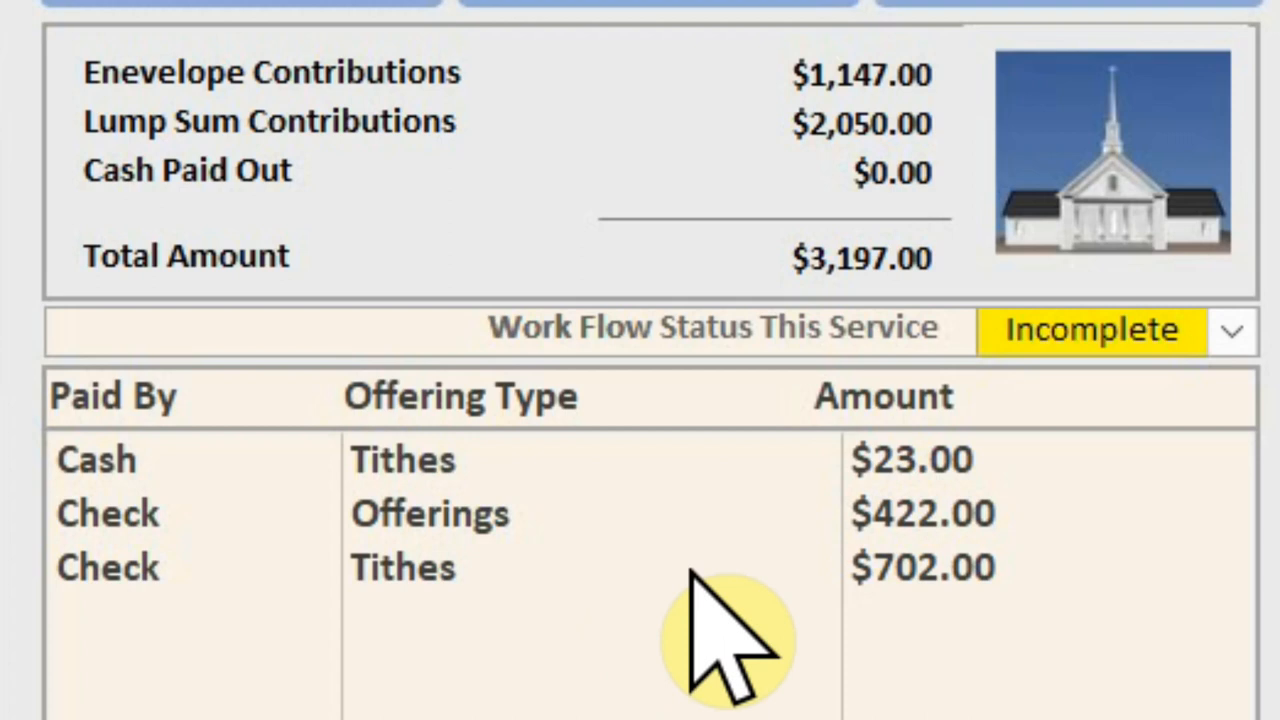
mouse_move(400, 650)
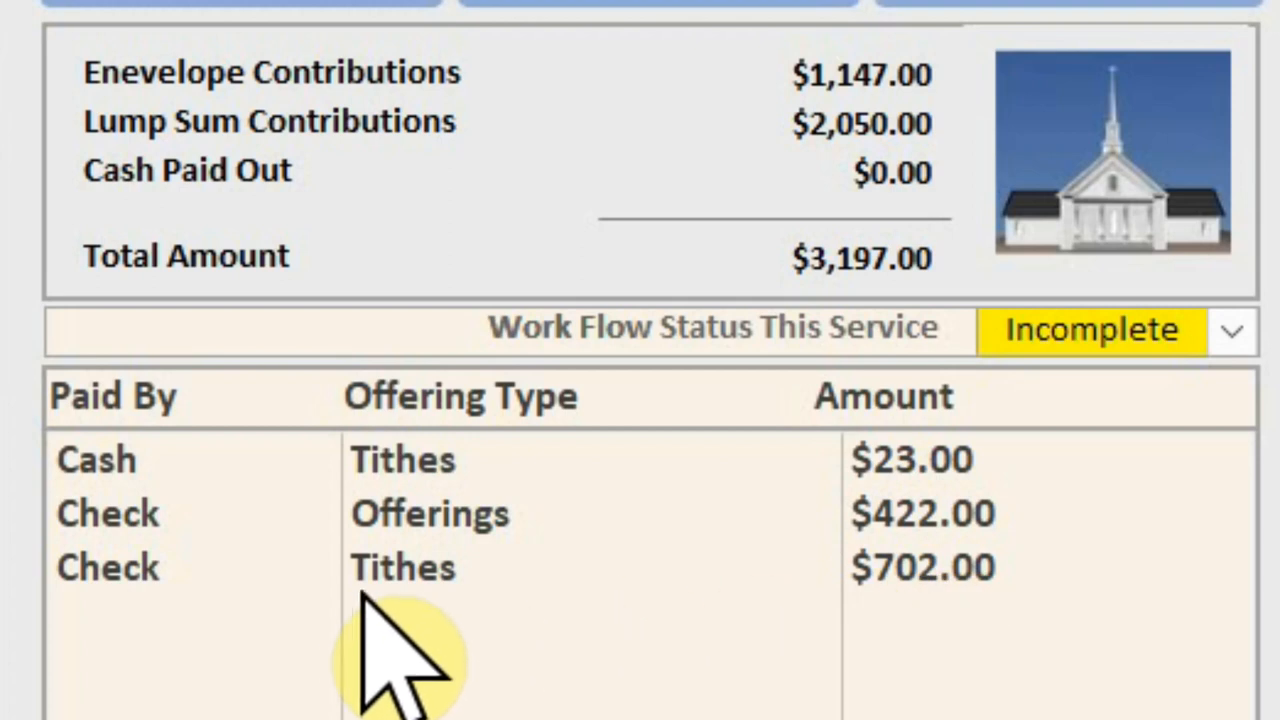
mouse_move(350, 640)
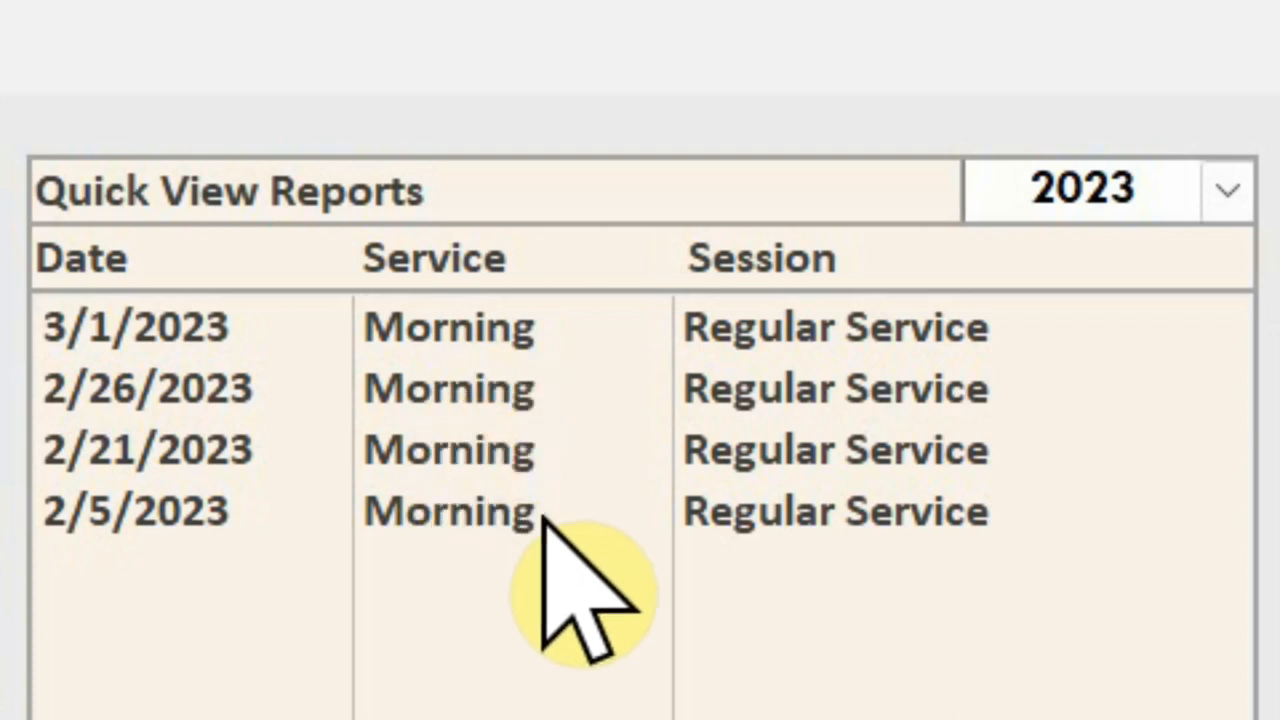
Step: Switch Quick View Reports to 2022 and back to 2023, then open the 2/21/2023 review
click(858, 96)
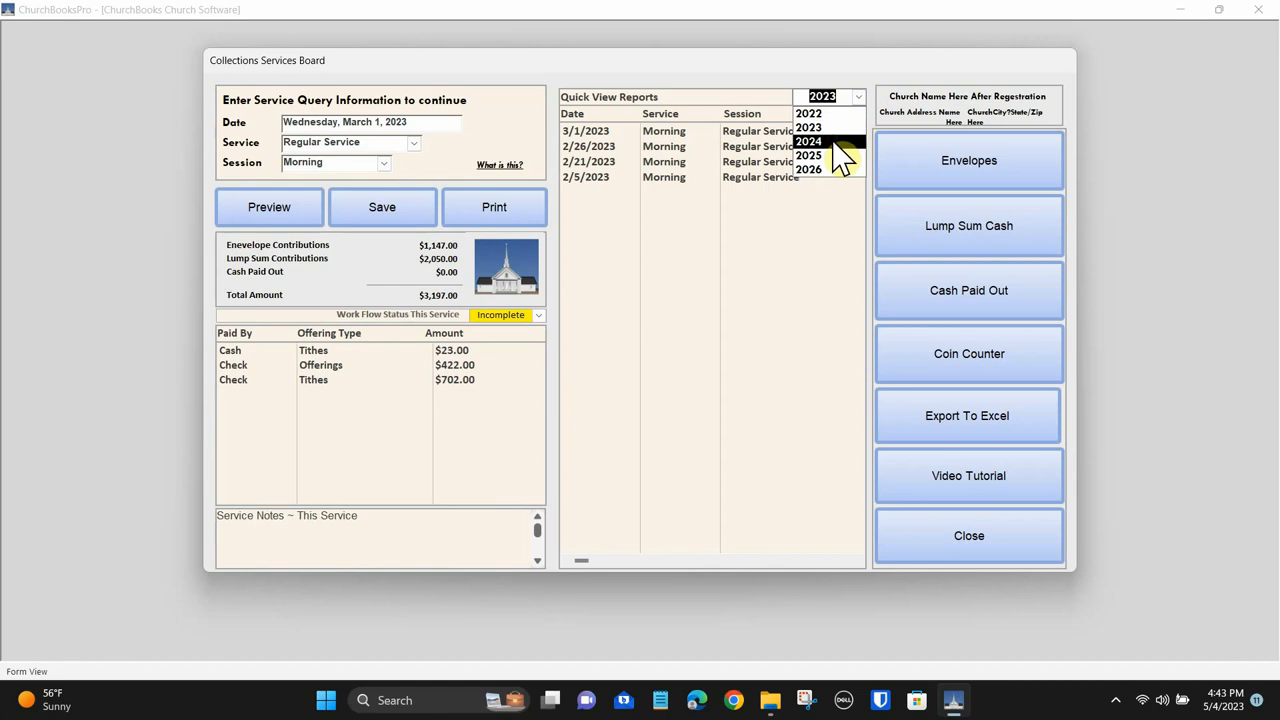
click(808, 113)
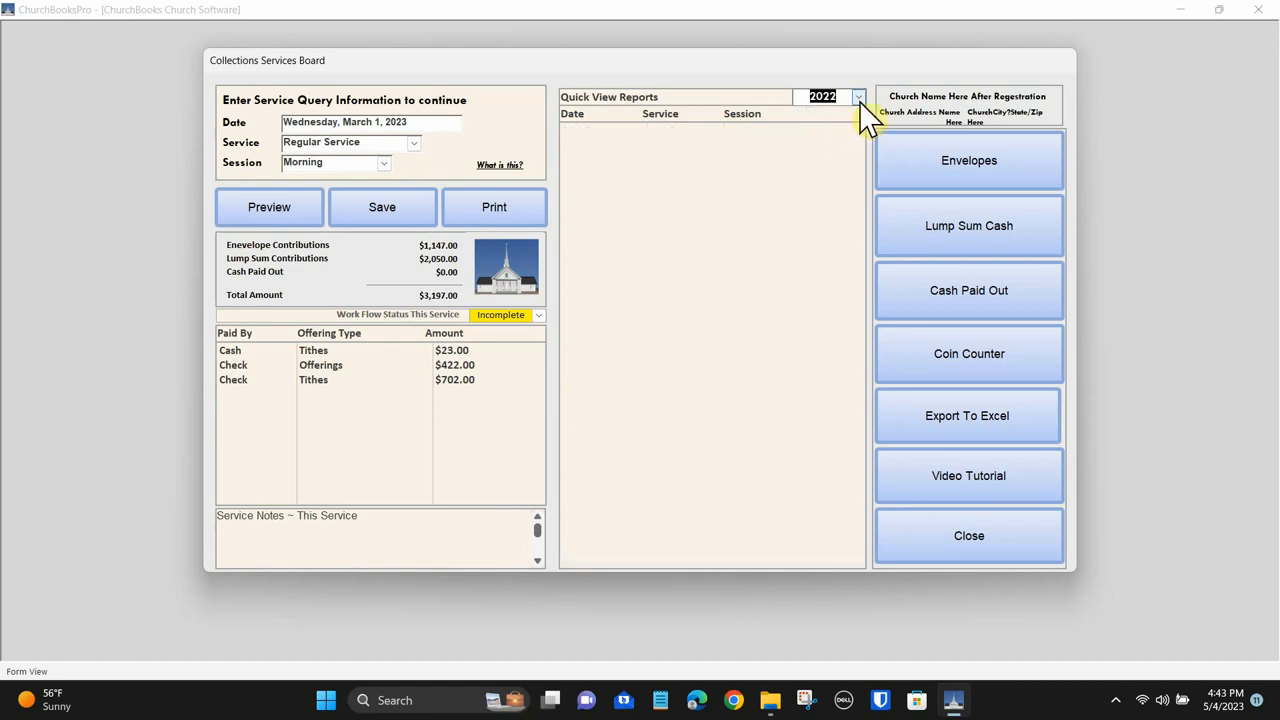
click(857, 97)
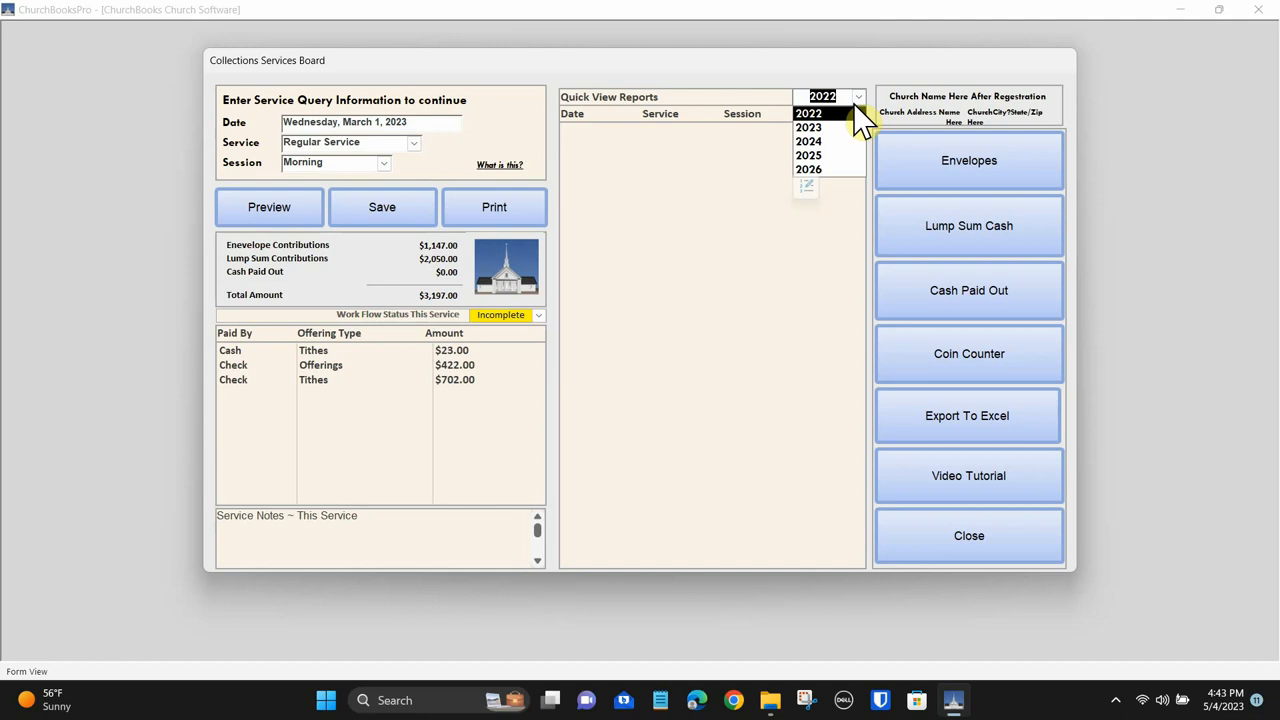
click(808, 127)
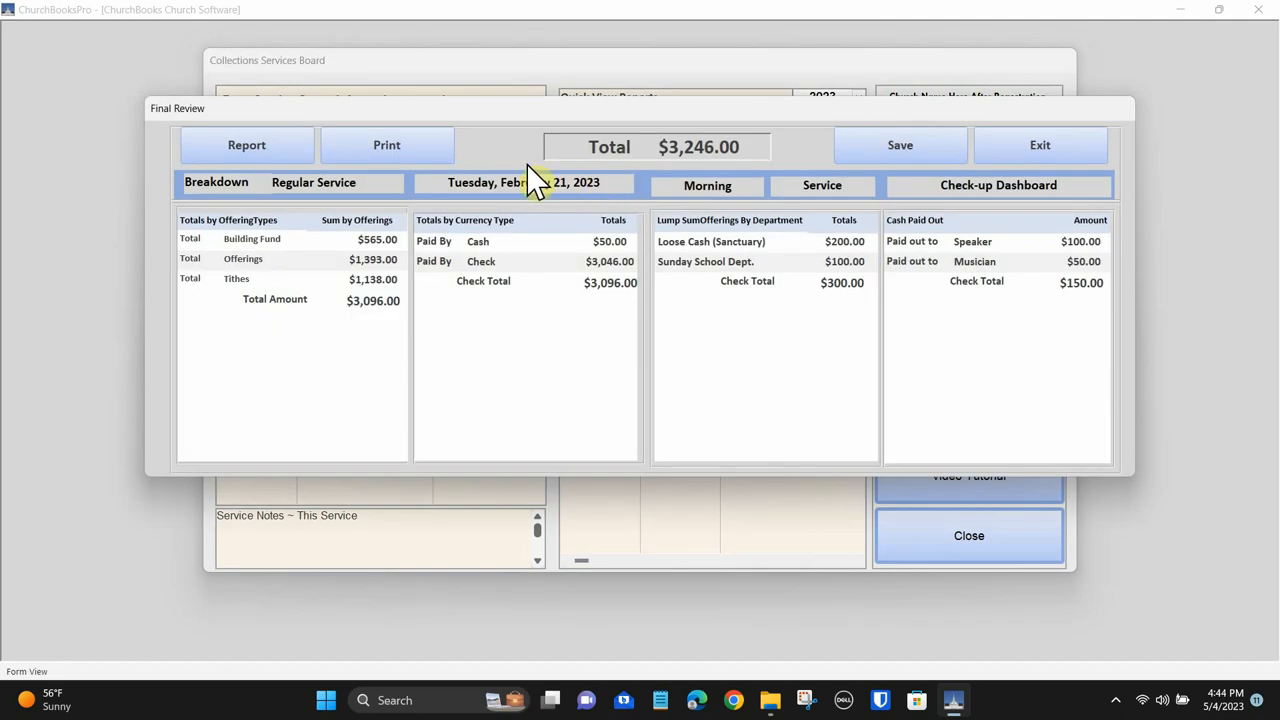
mouse_move(770, 190)
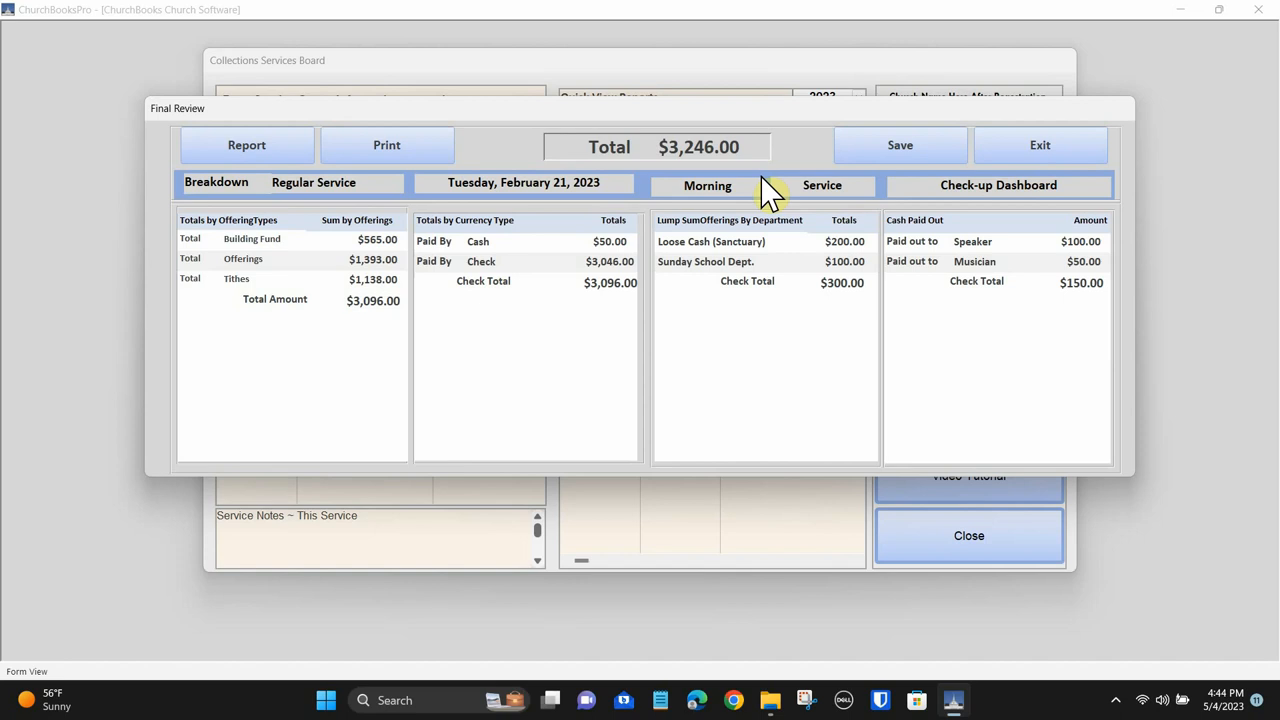
click(247, 145)
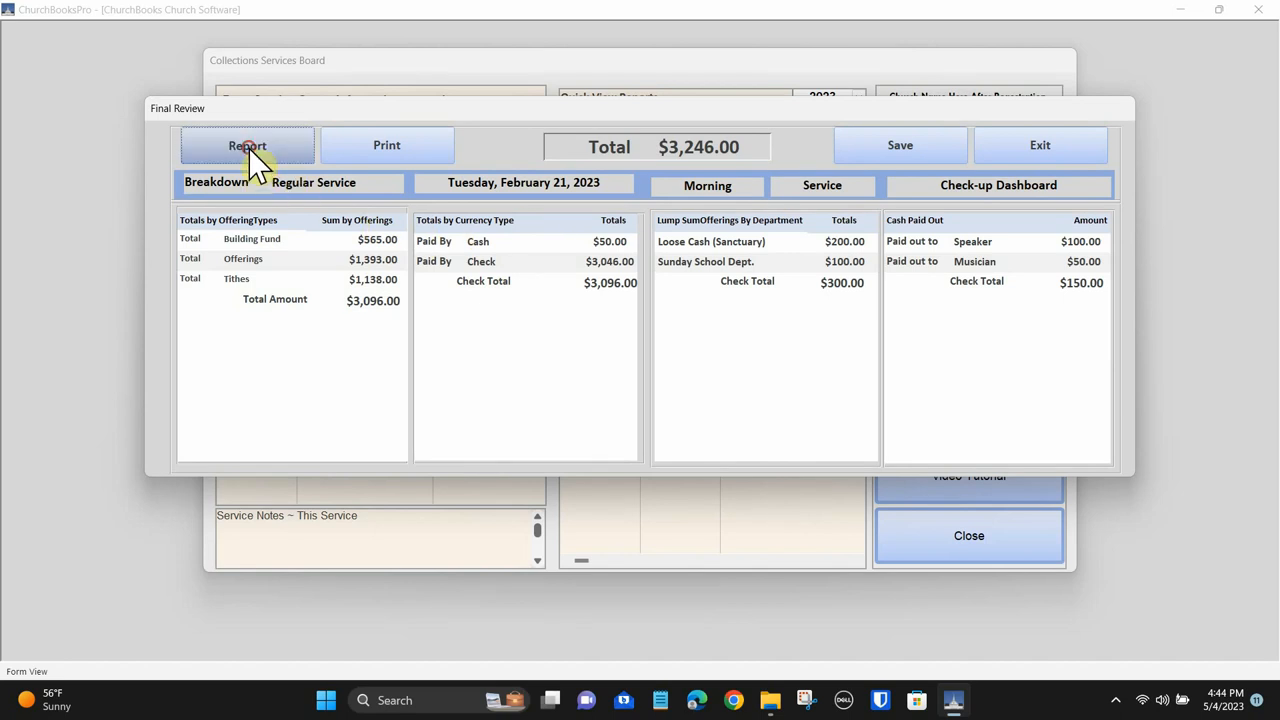
click(247, 145)
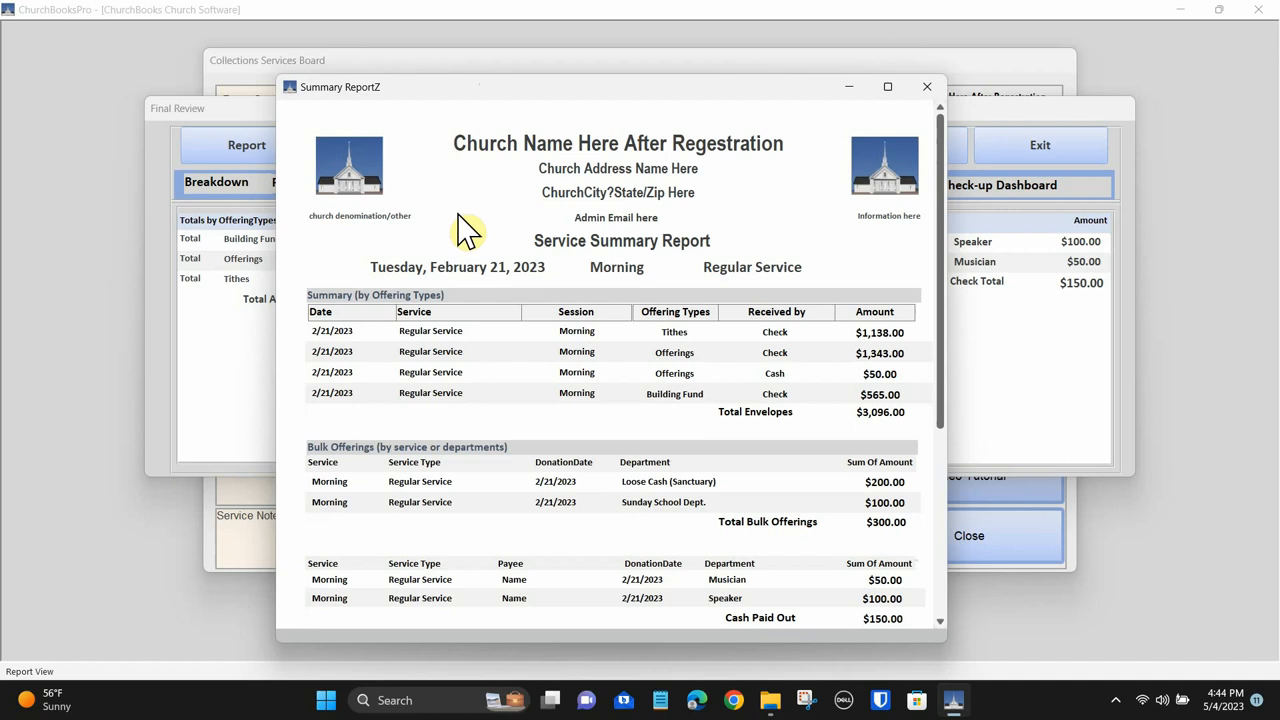
mouse_move(740, 332)
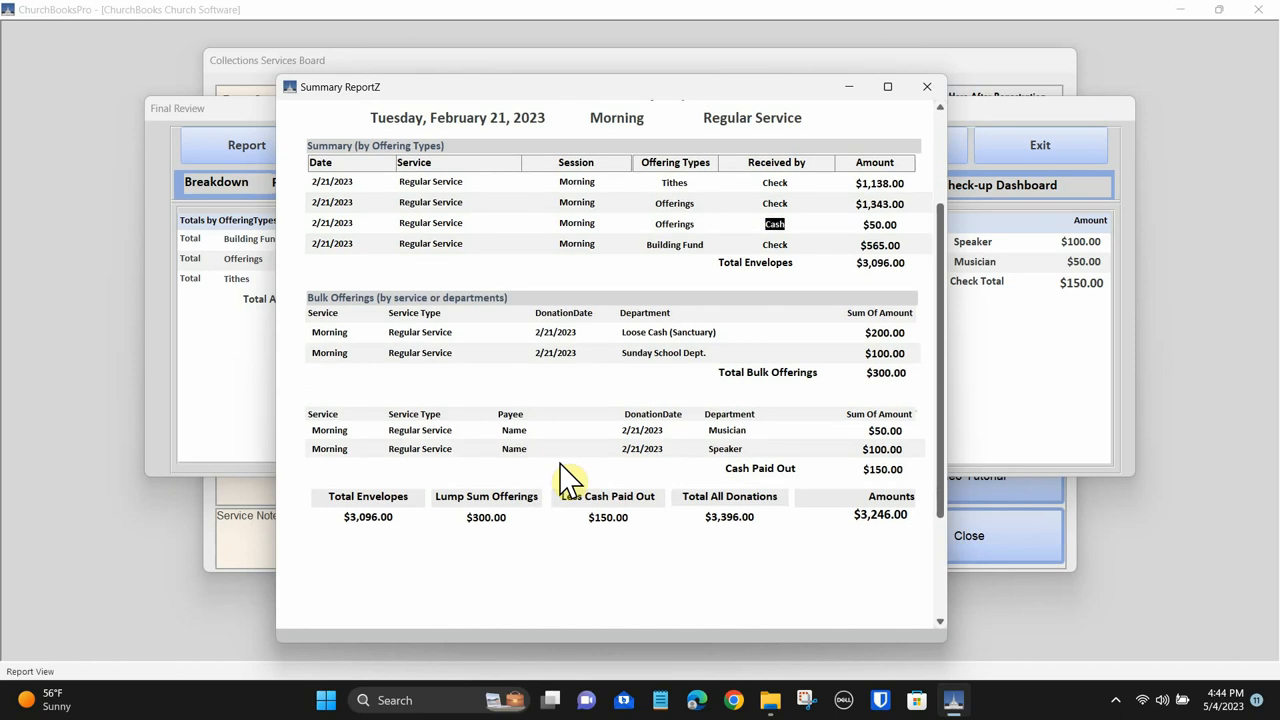
mouse_move(700, 388)
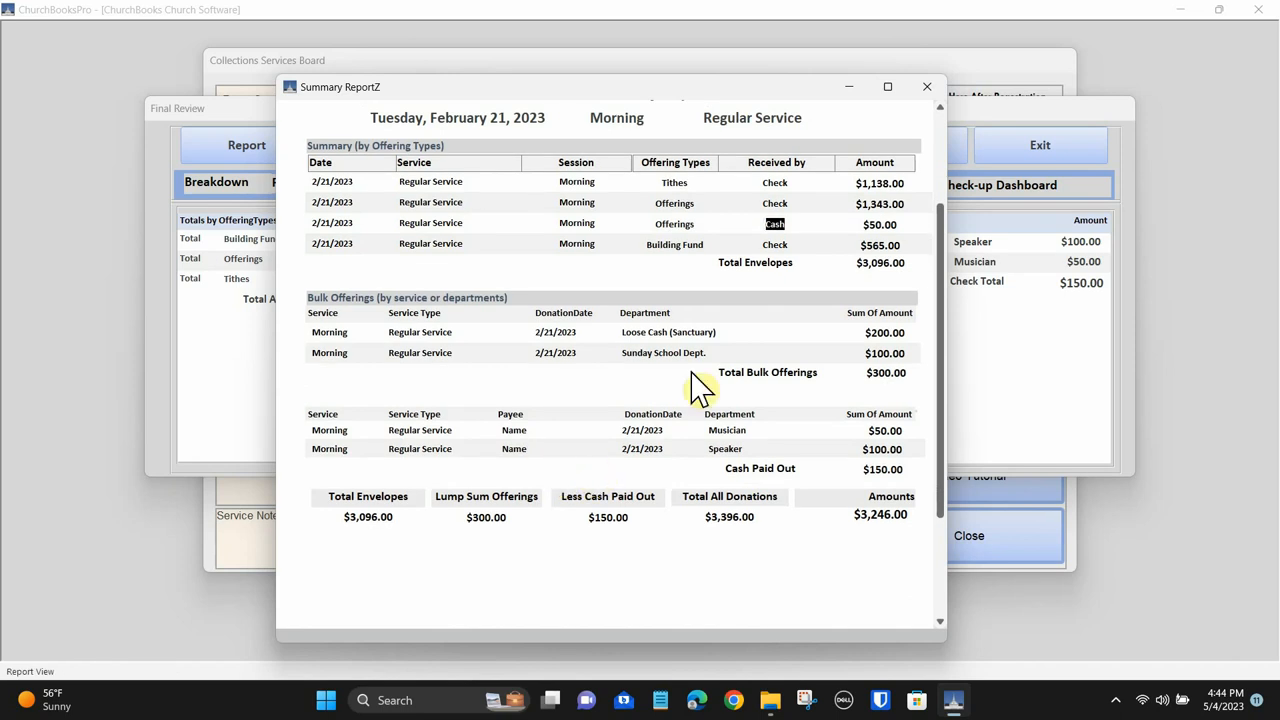
Step: Close the February 21 Service Summary Report after checking its totals
click(925, 86)
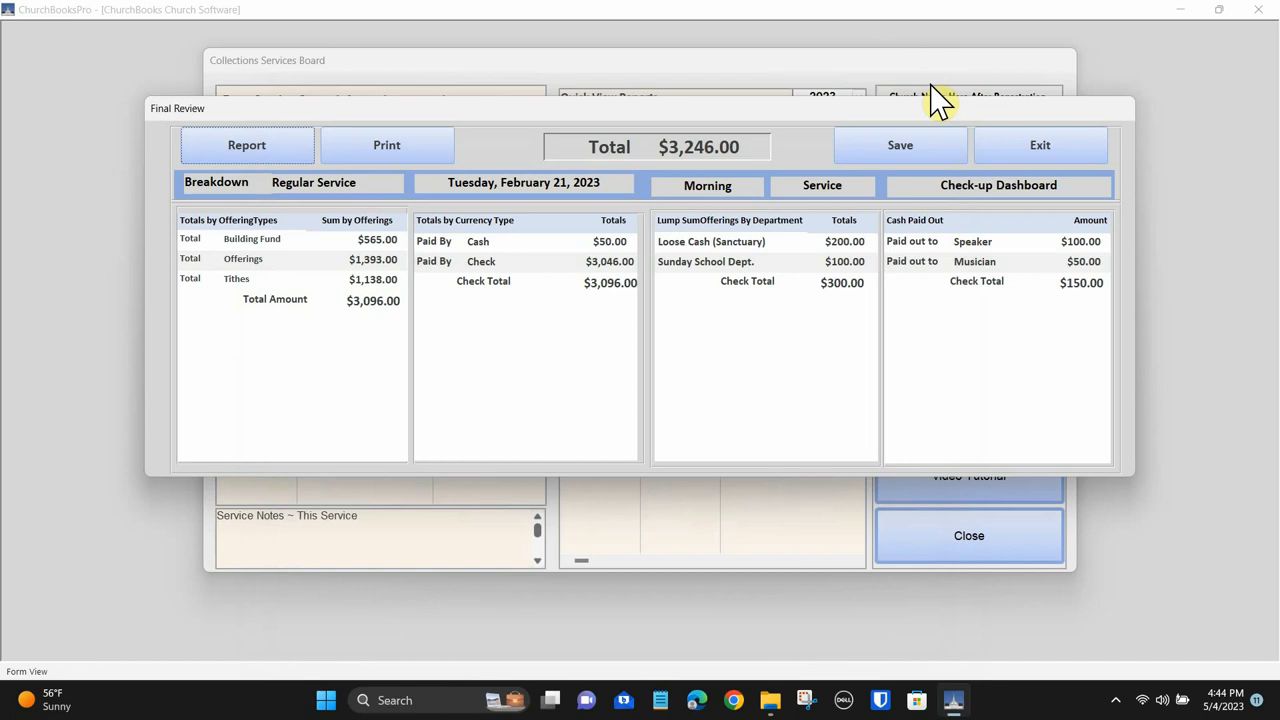
mouse_move(920, 155)
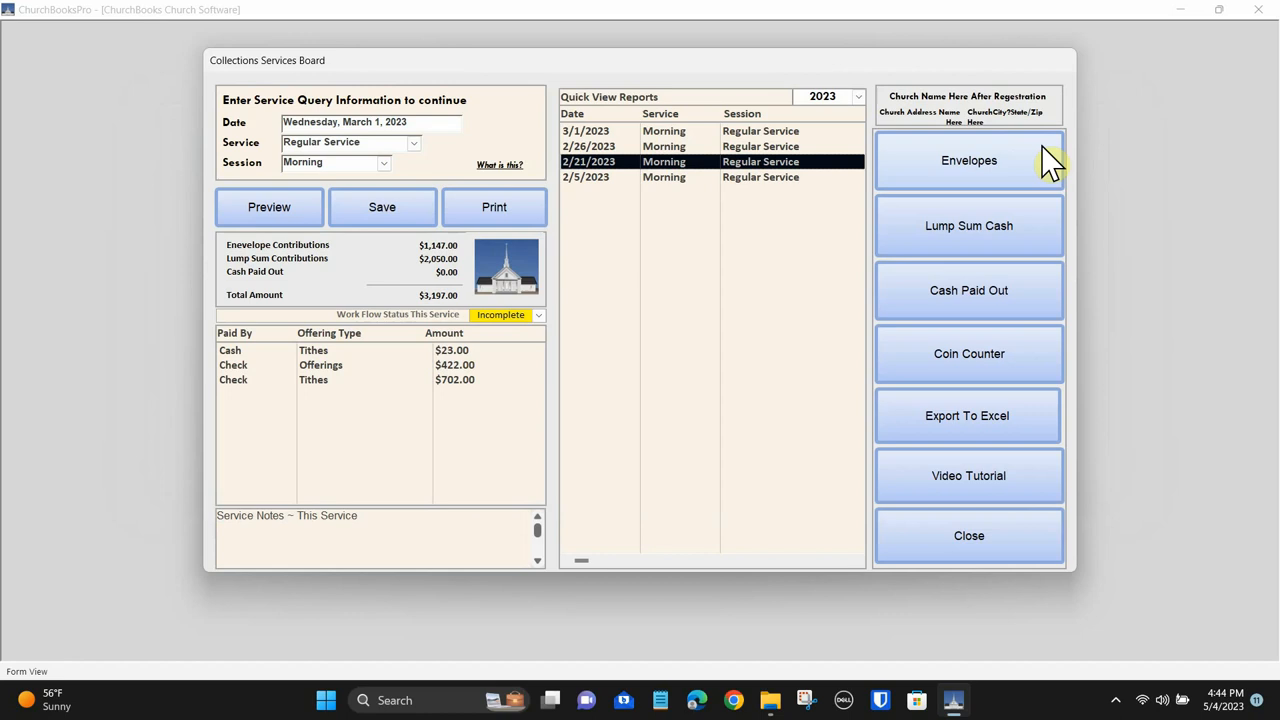
mouse_move(790, 220)
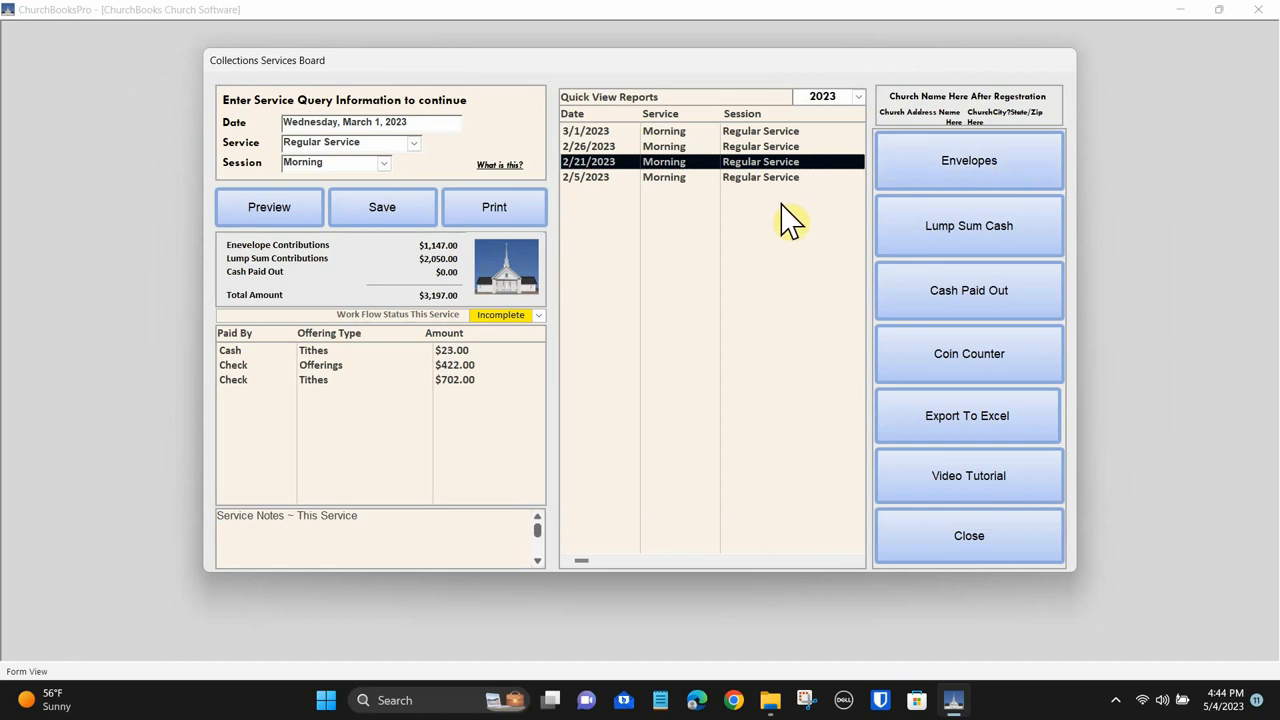
mouse_move(803, 258)
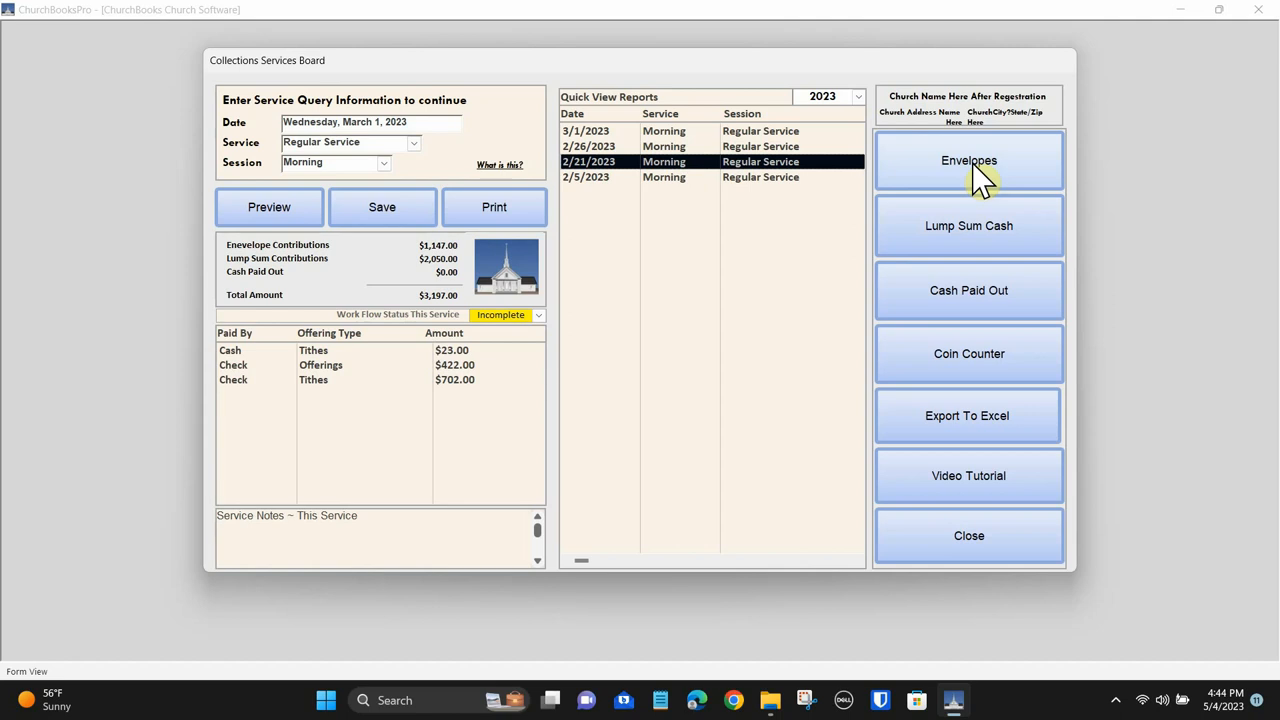
Step: Open the Envelope Module for the March 1, 2023 morning Regular Service
click(968, 160)
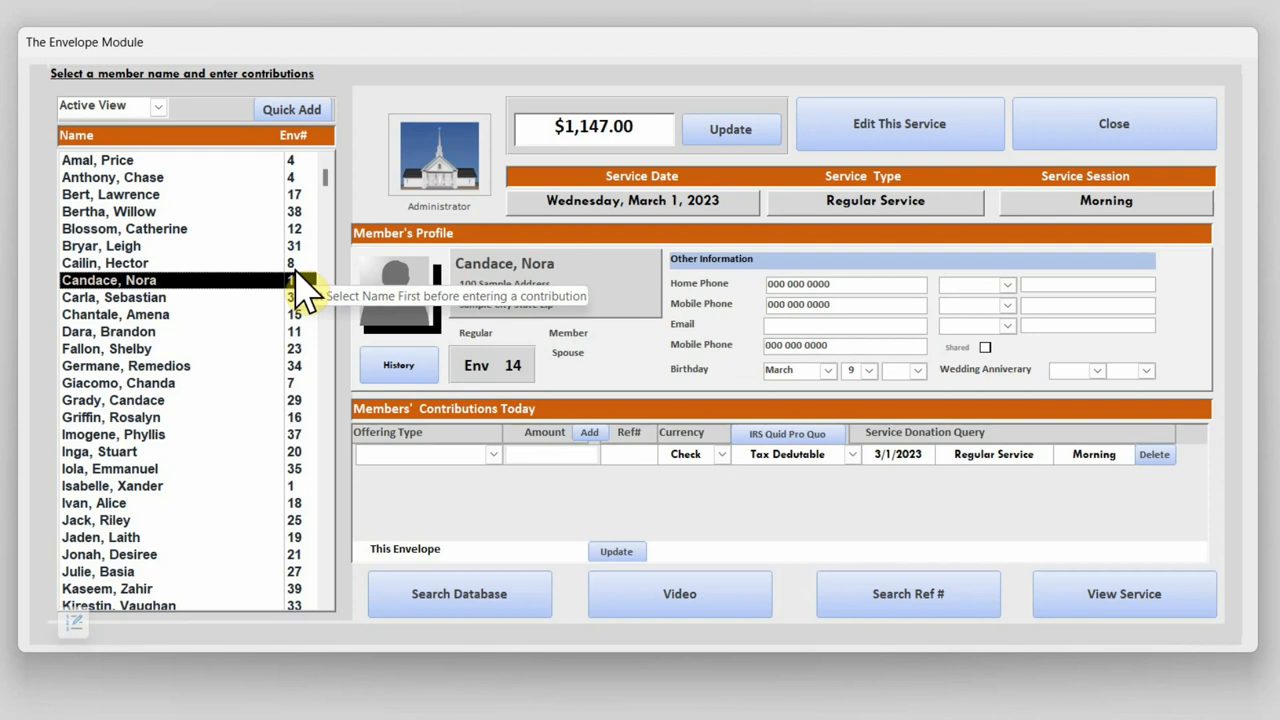
Step: Record a $100 Offerings contribution by Check, ref 323, on envelope 4
click(97, 160)
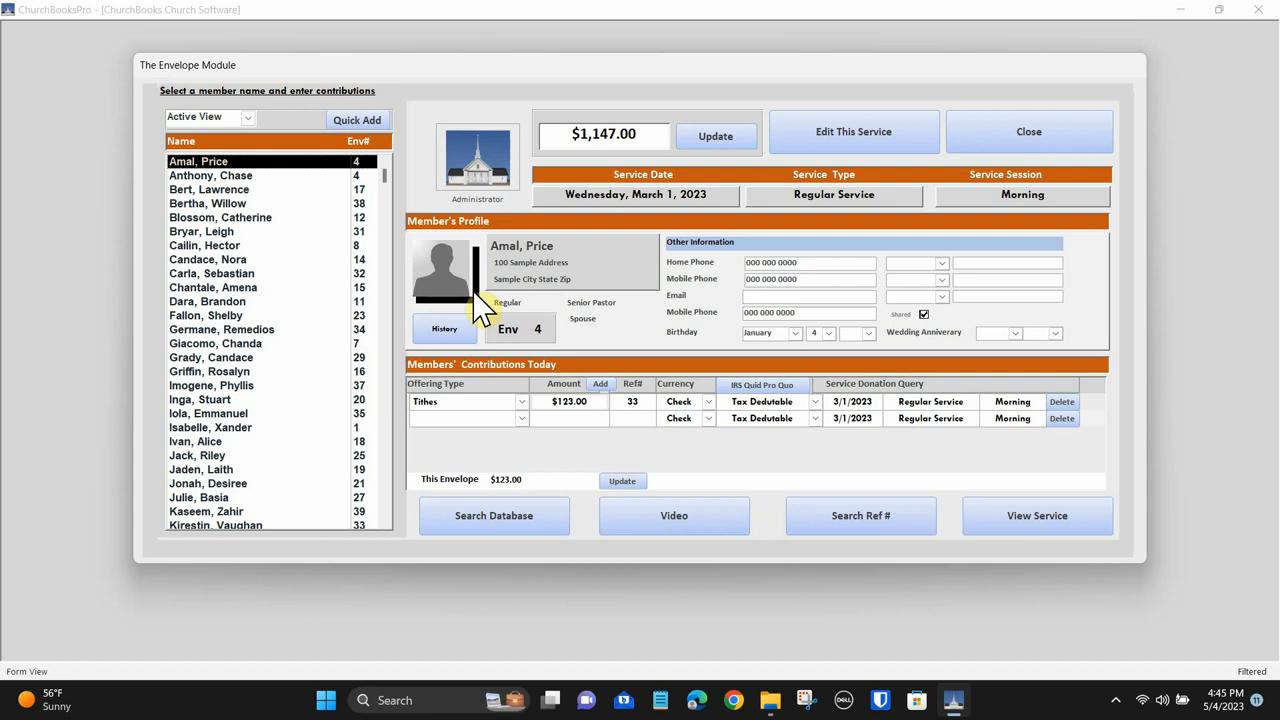
mouse_move(525, 430)
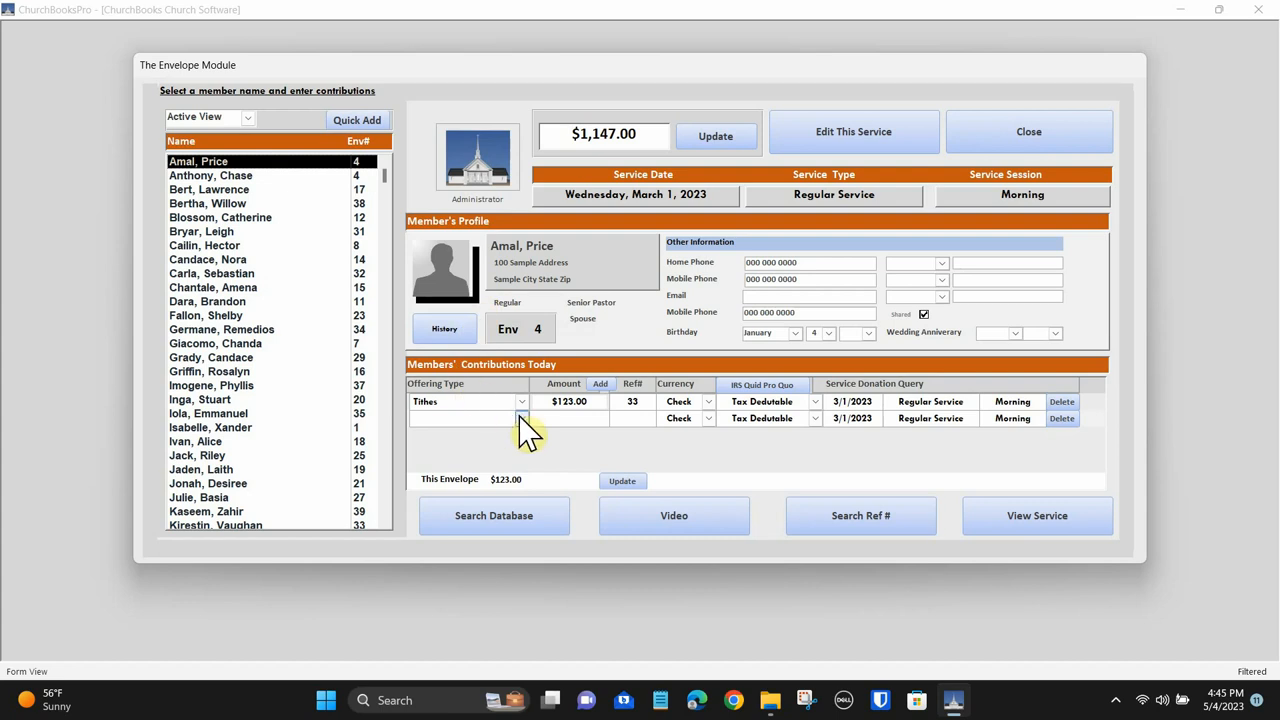
click(520, 401)
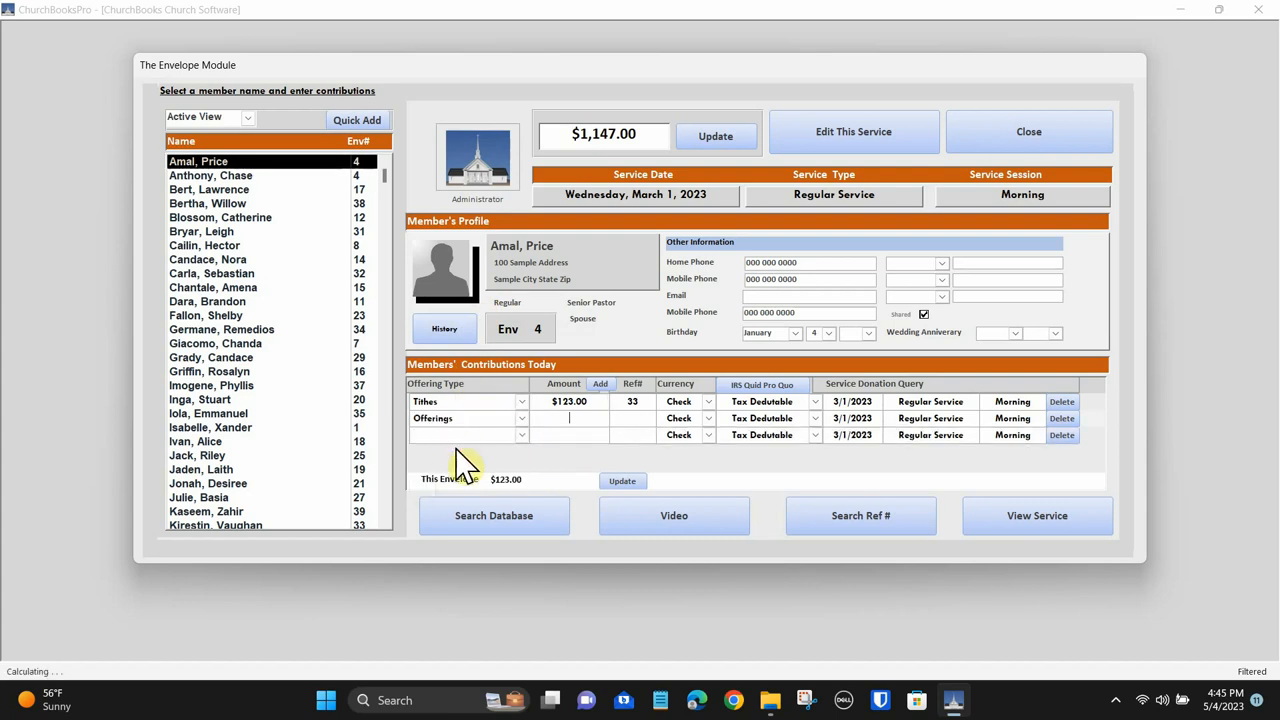
text(1)
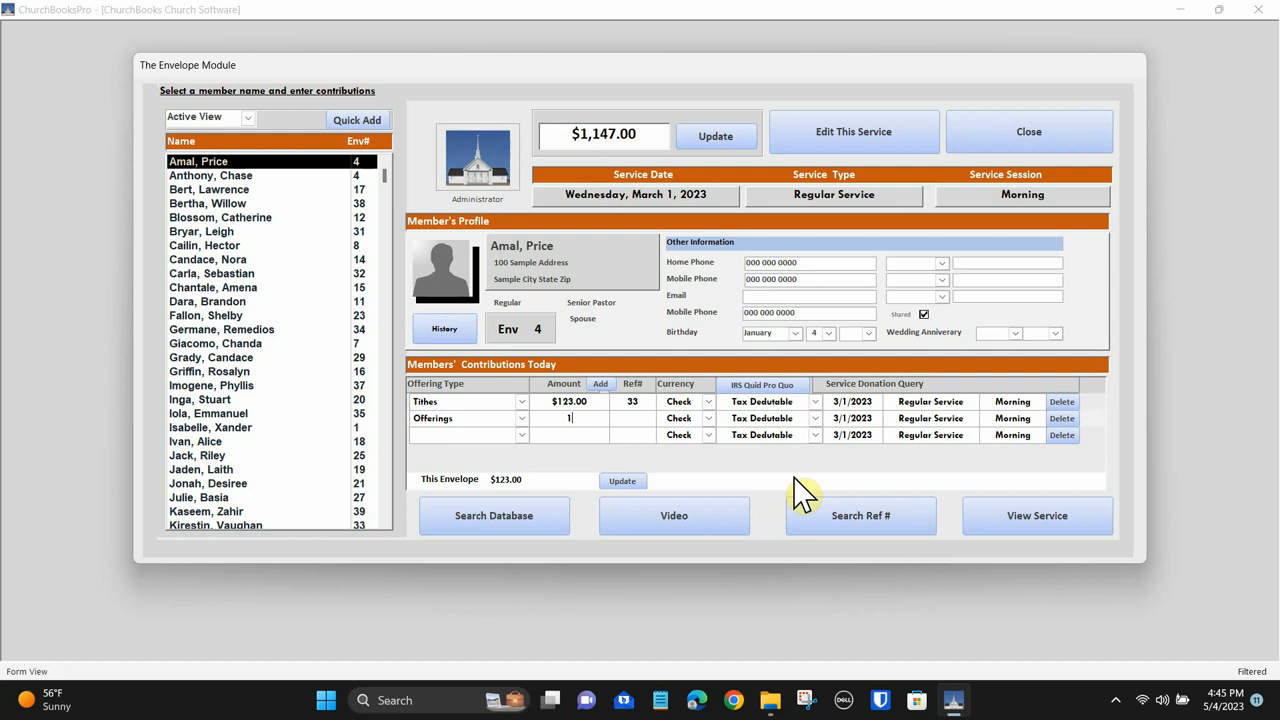
text(00.00)
click(632, 418)
text(323)
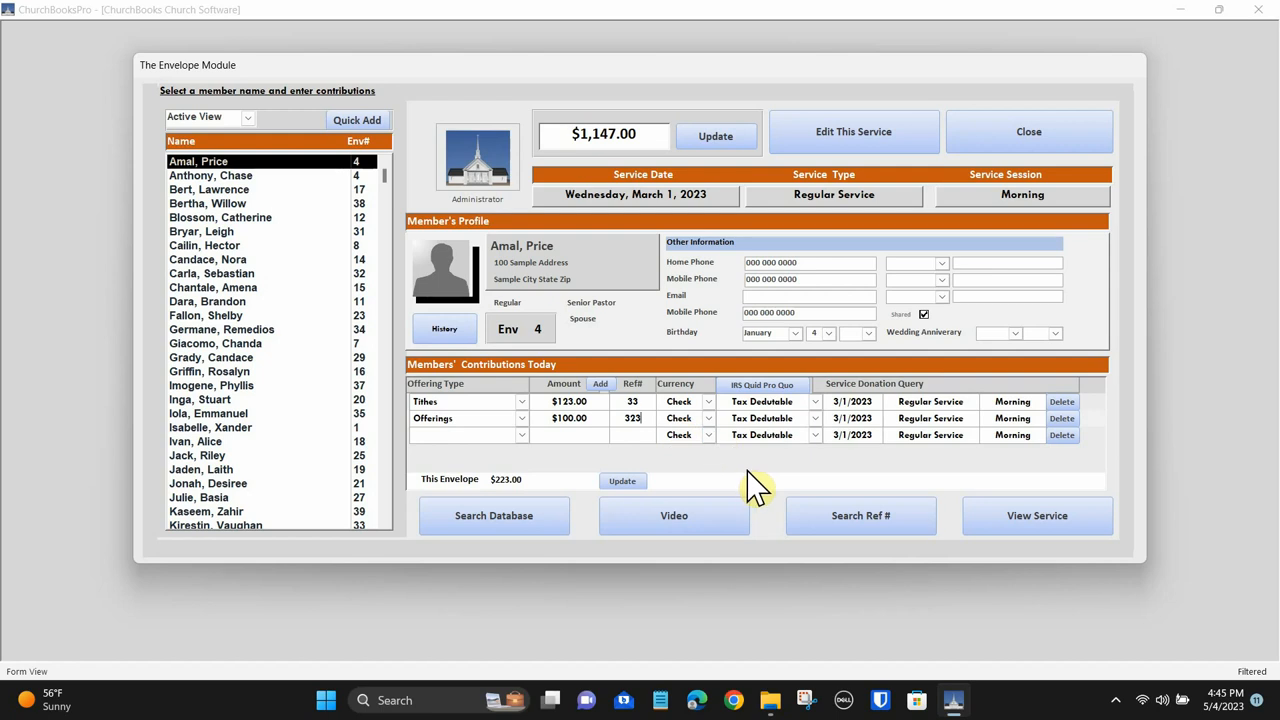
mouse_move(718, 428)
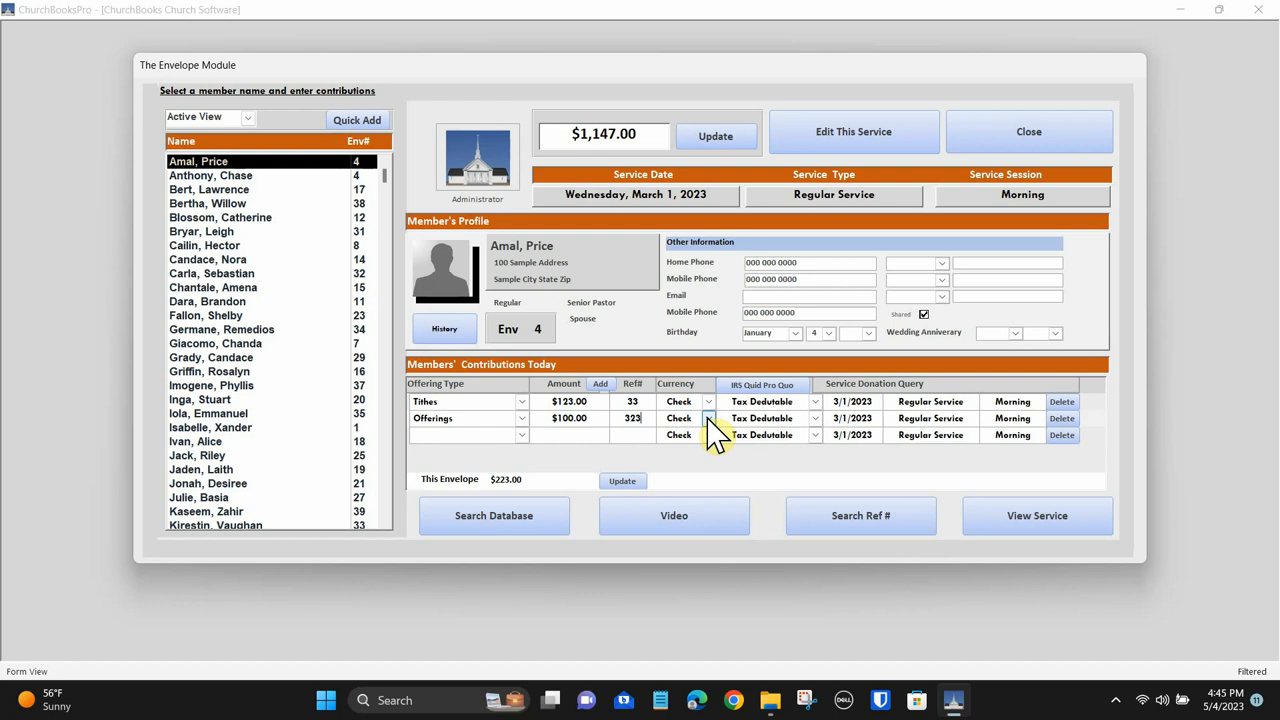
click(709, 418)
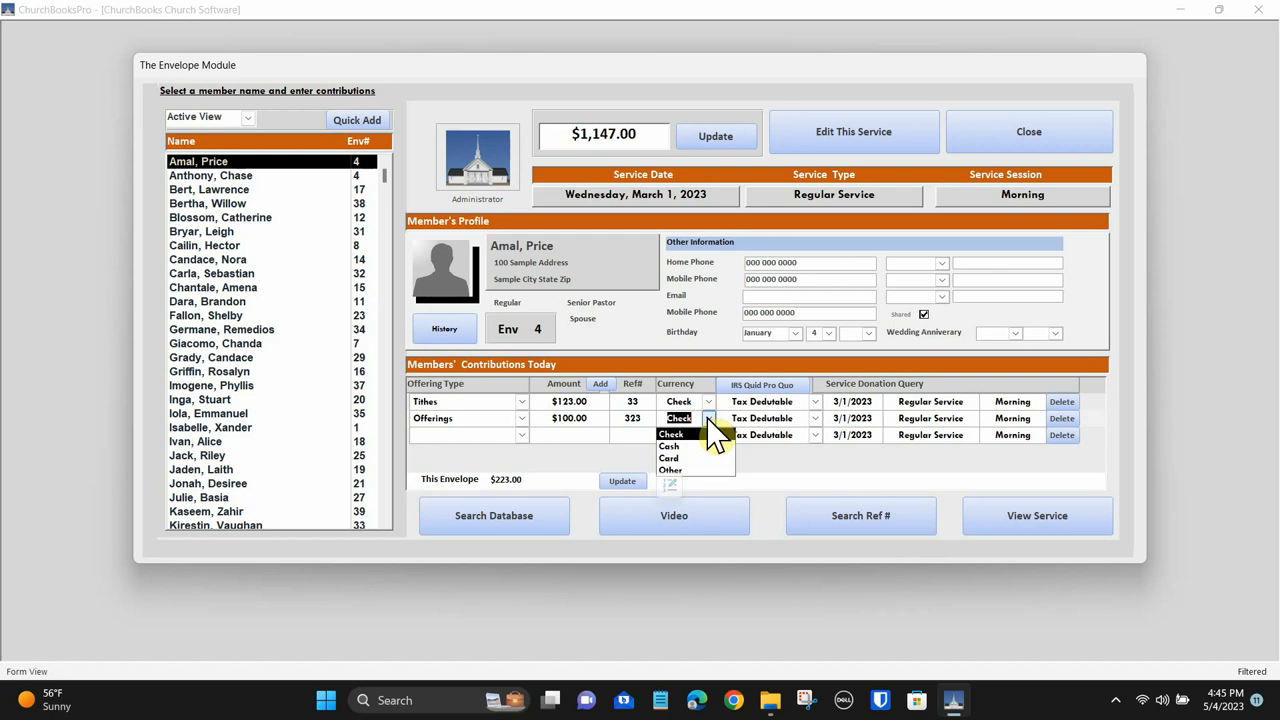
click(679, 433)
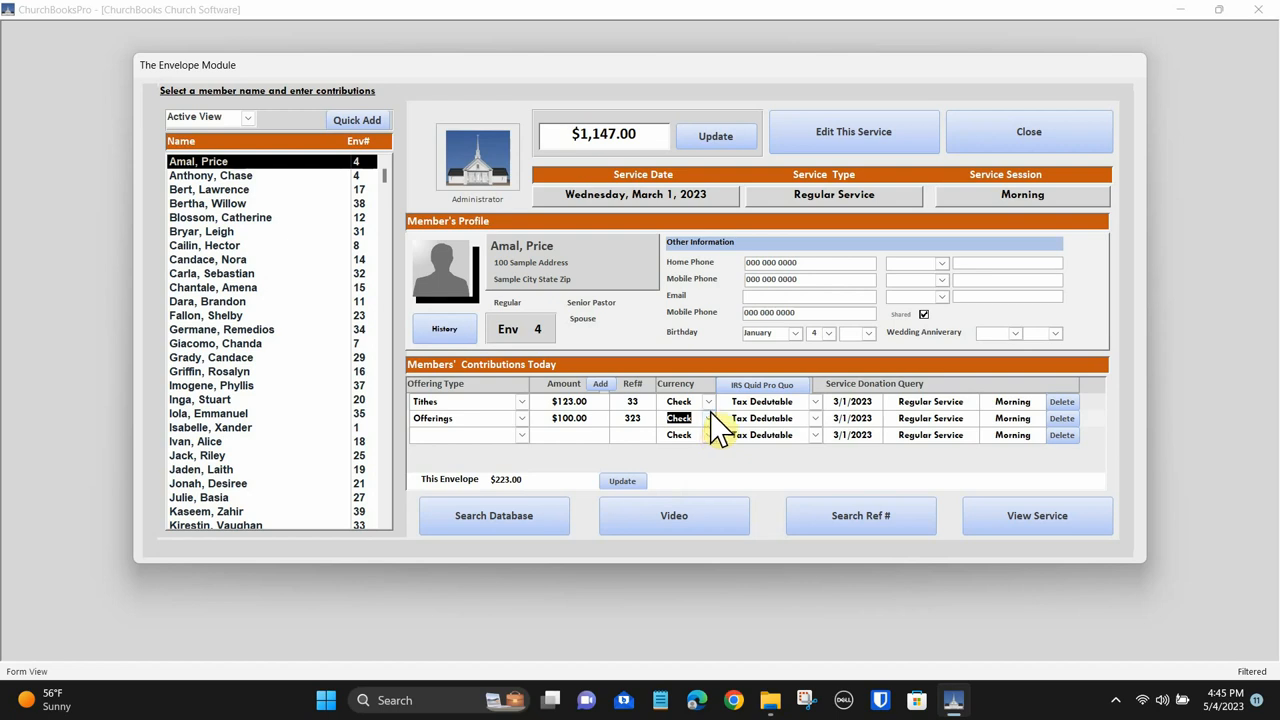
mouse_move(678, 401)
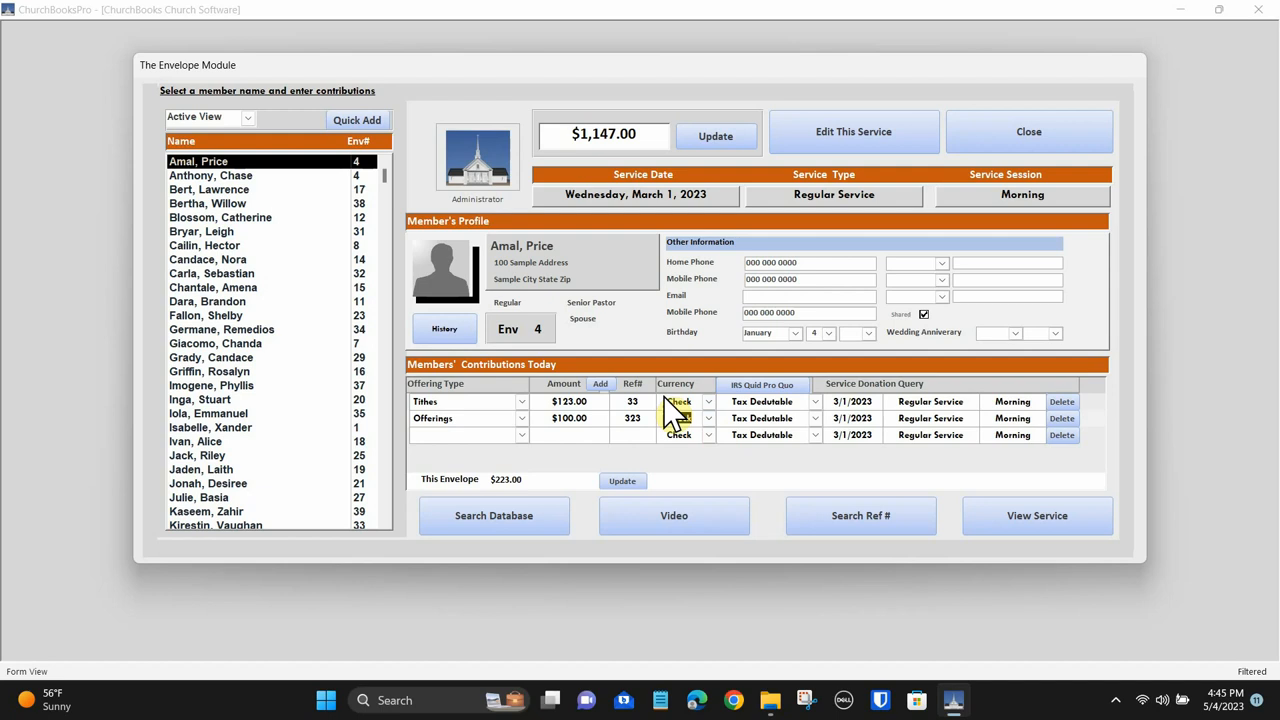
Step: Record a $140 Cash tithe, ref 34, on envelope 11 and list the service's contributions
click(207, 301)
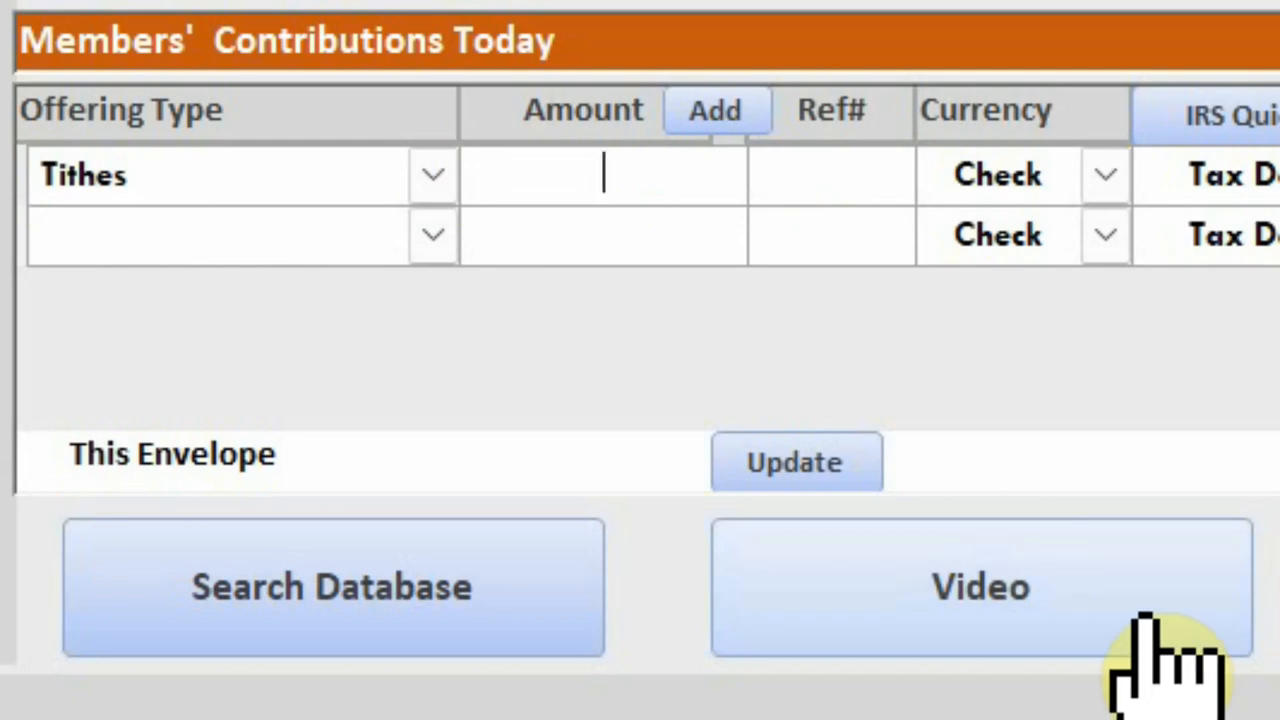
text(140)
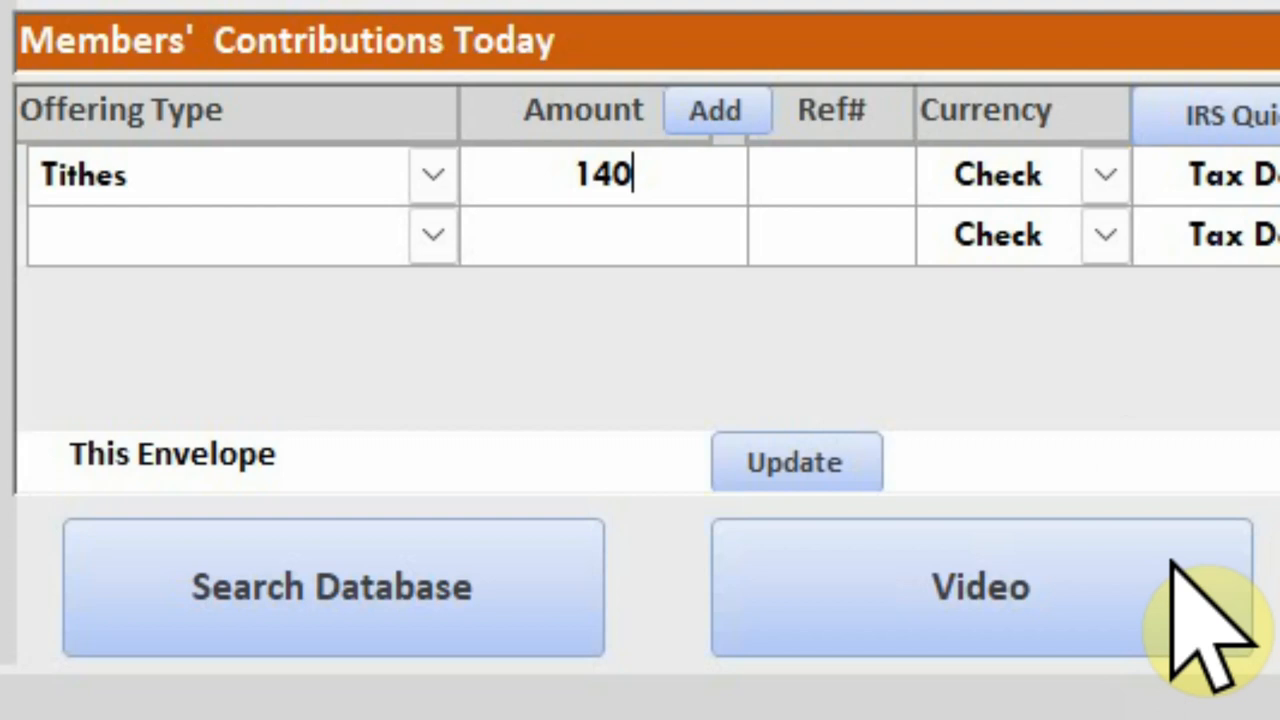
text(34)
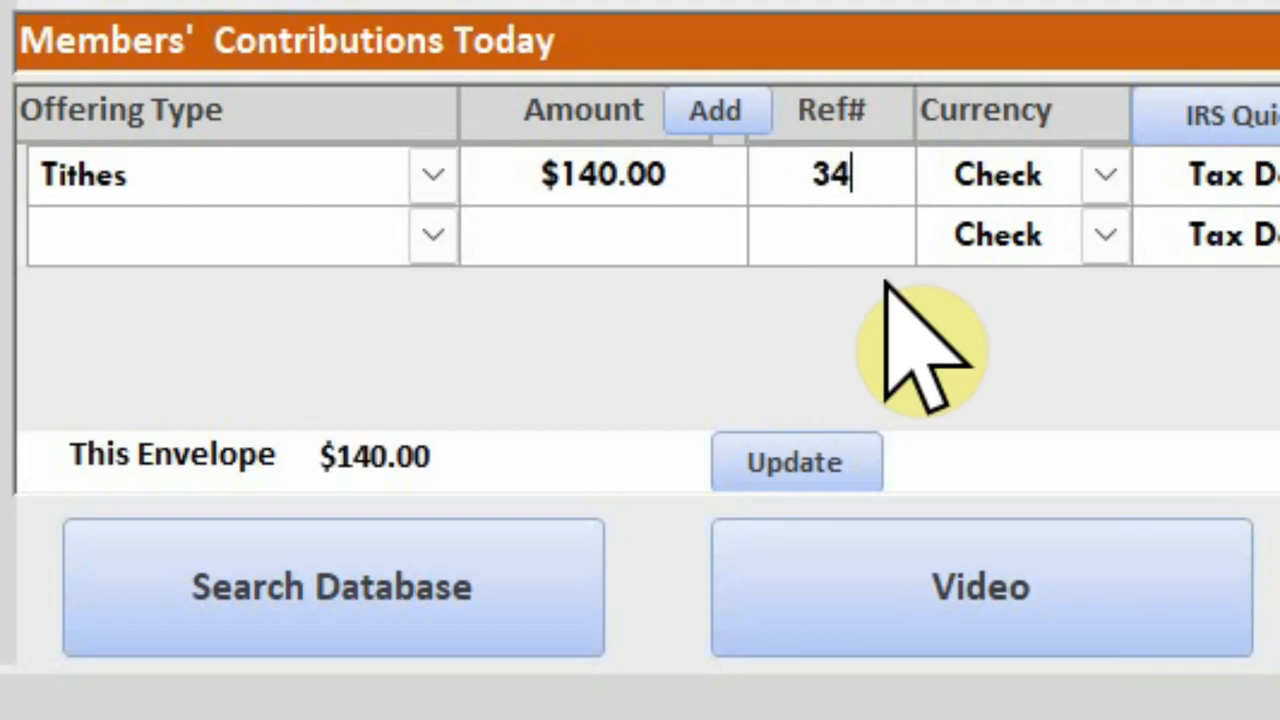
click(1104, 173)
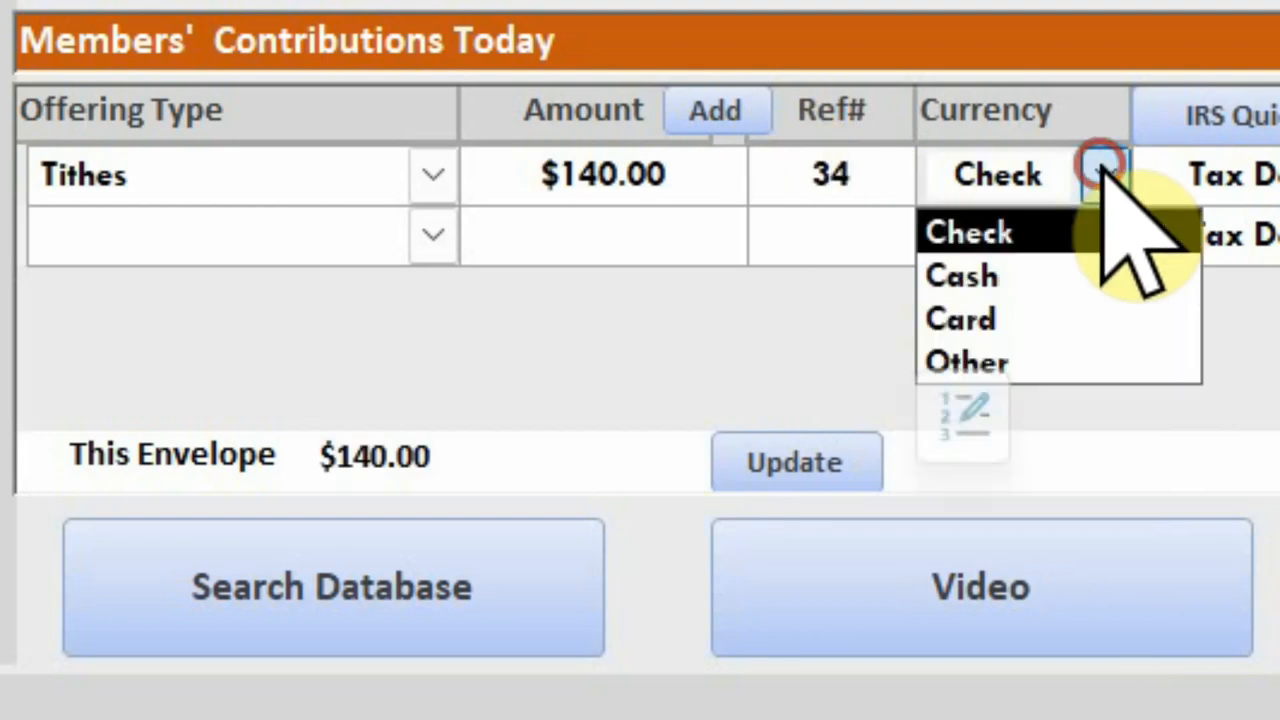
click(960, 275)
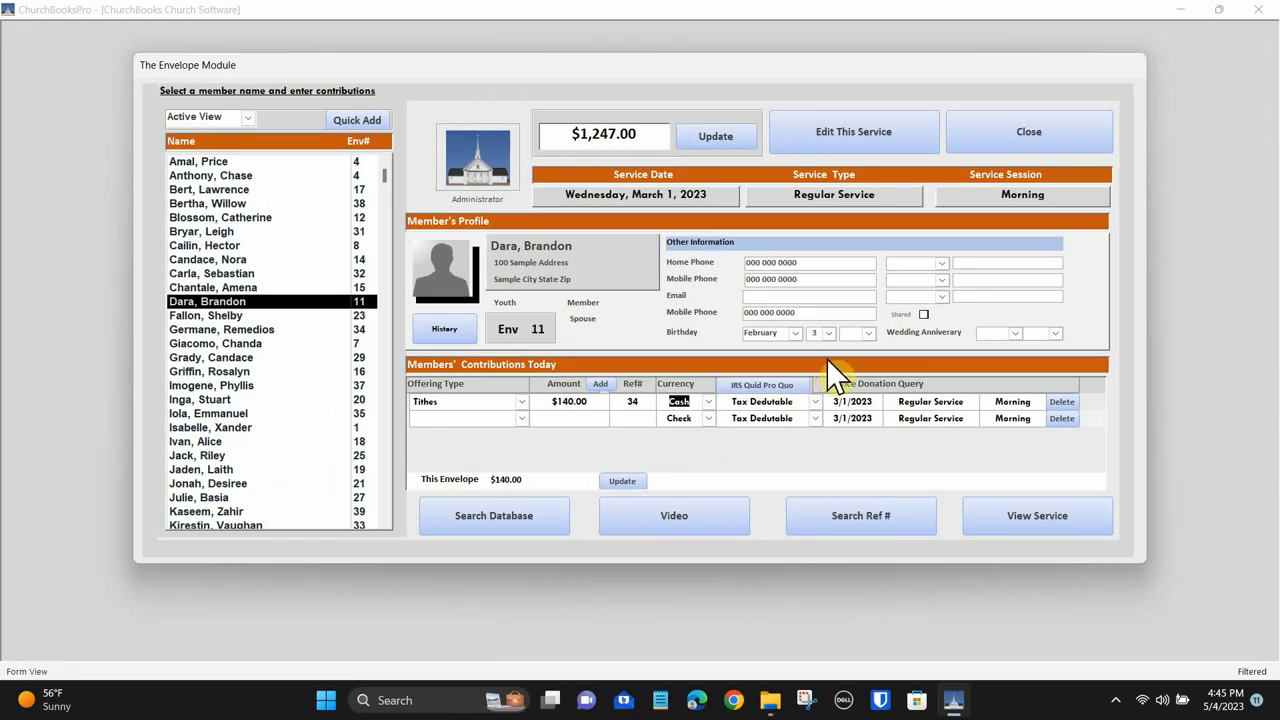
click(853, 131)
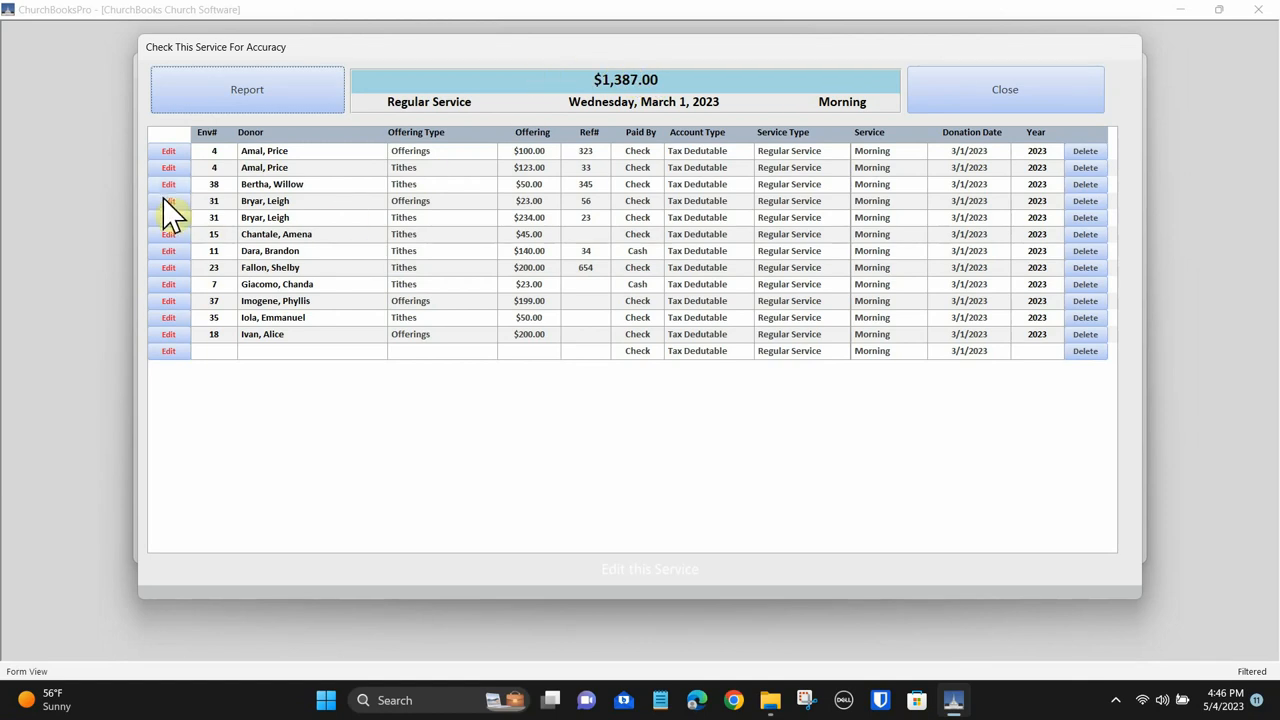
click(168, 167)
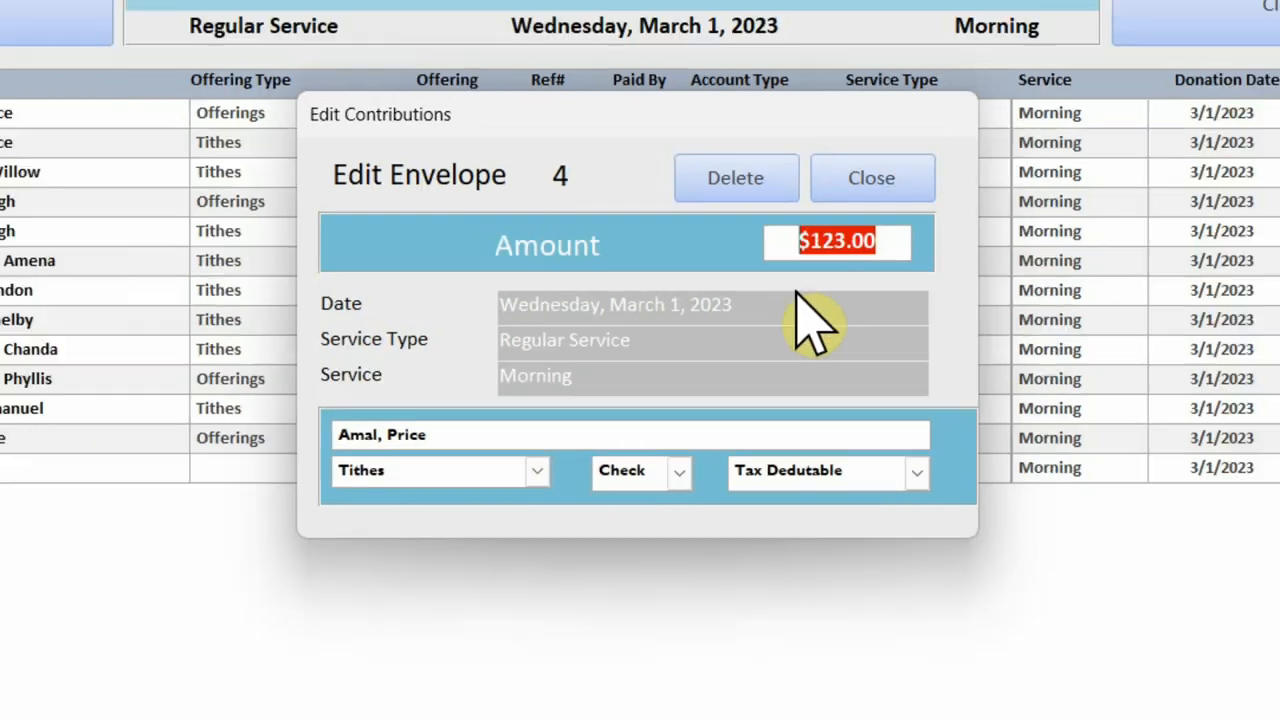
click(870, 177)
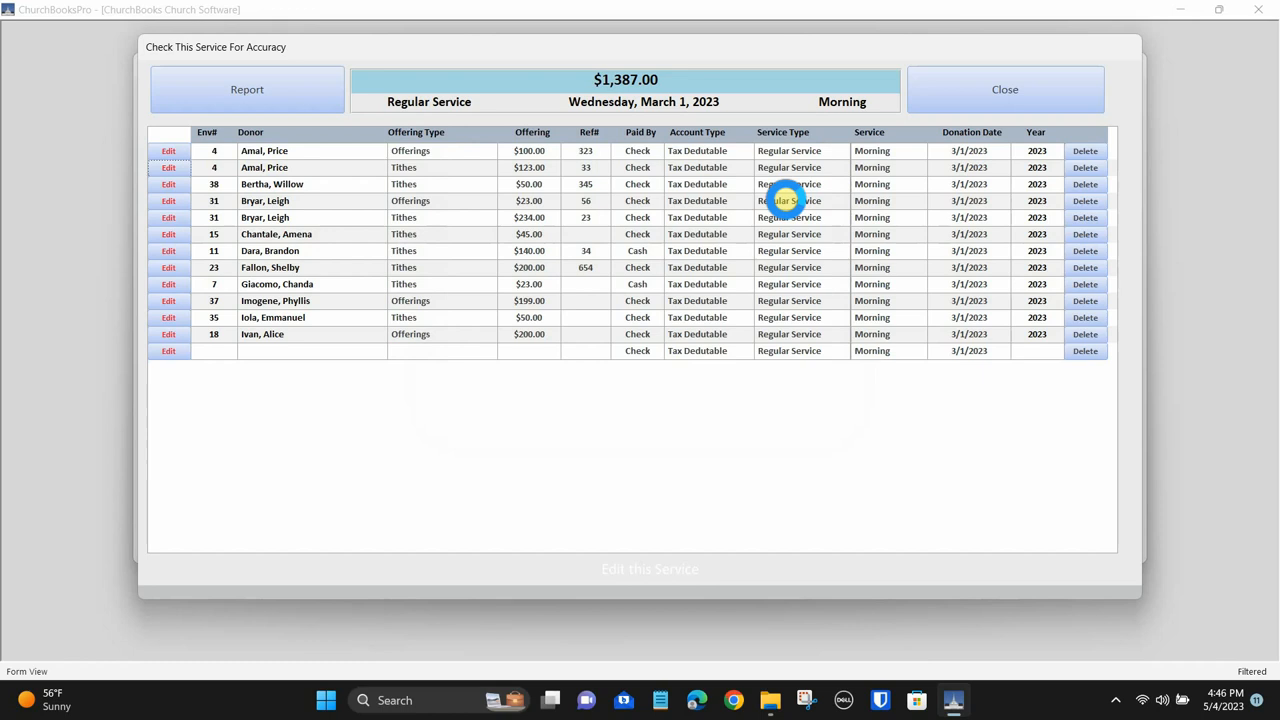
click(168, 250)
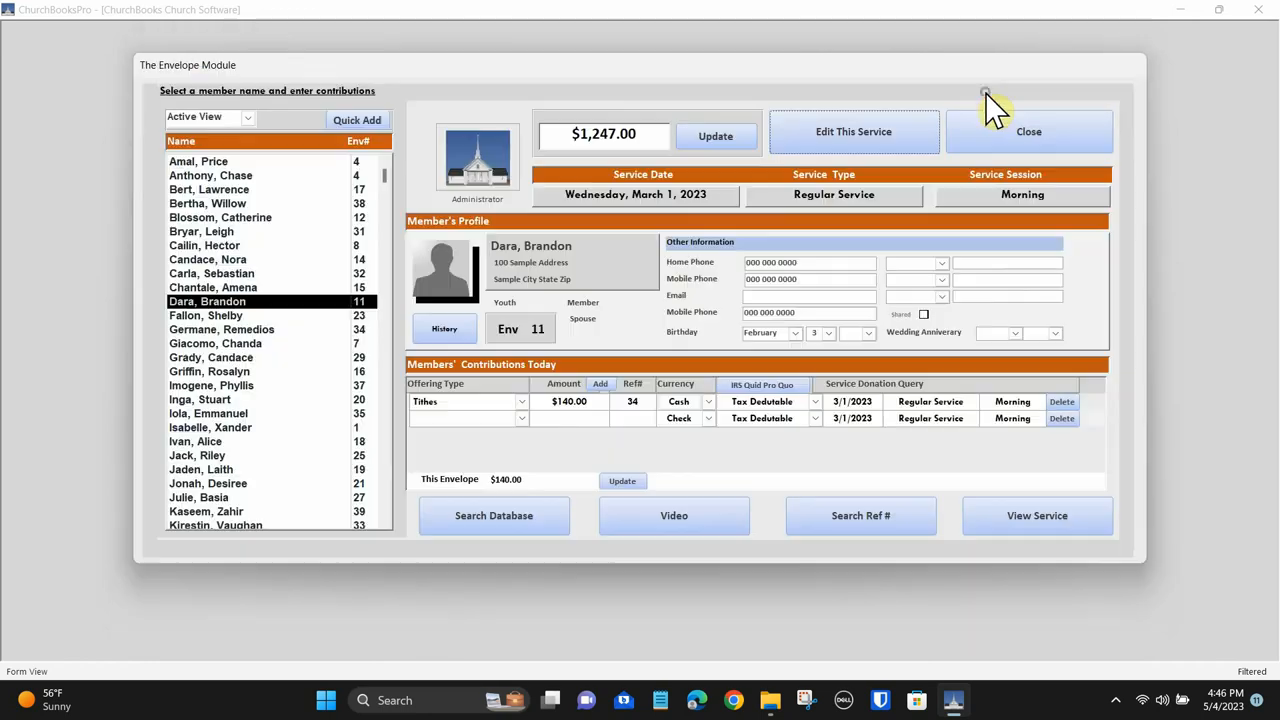
mouse_move(955, 340)
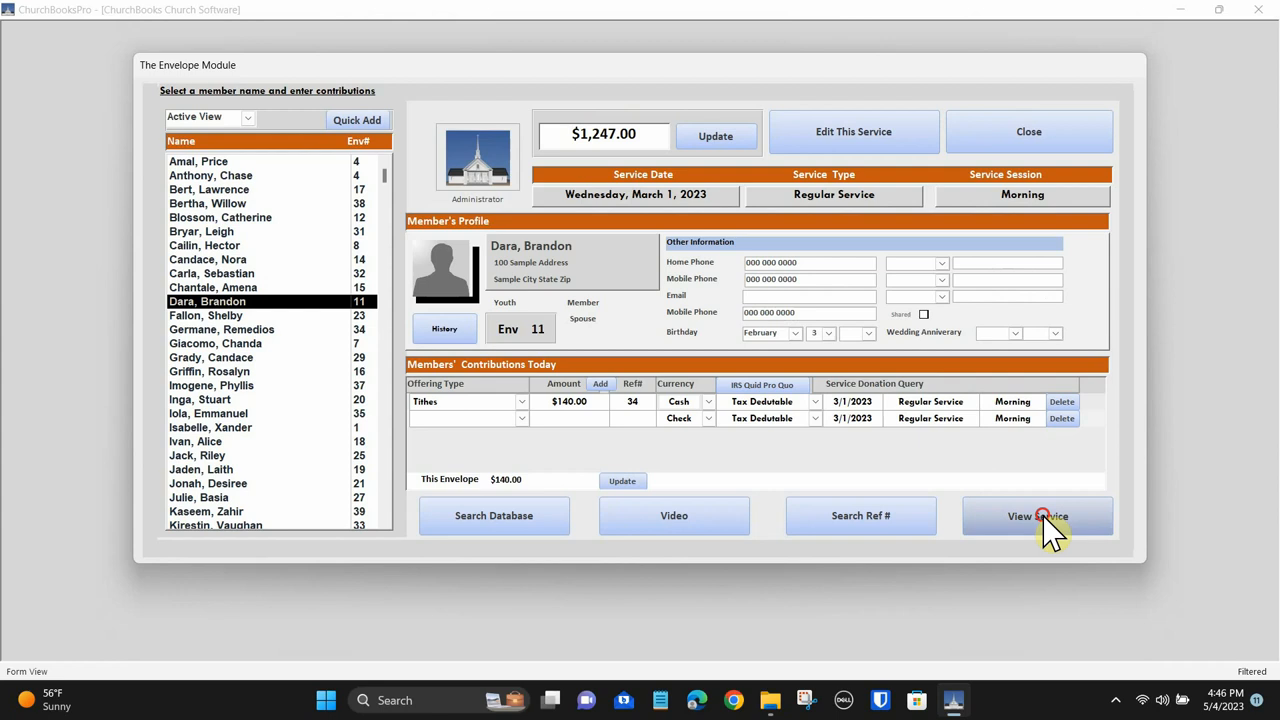
Step: Review the $1,387 Service Envelope Details report, close it, and close the Envelope Module
click(1037, 516)
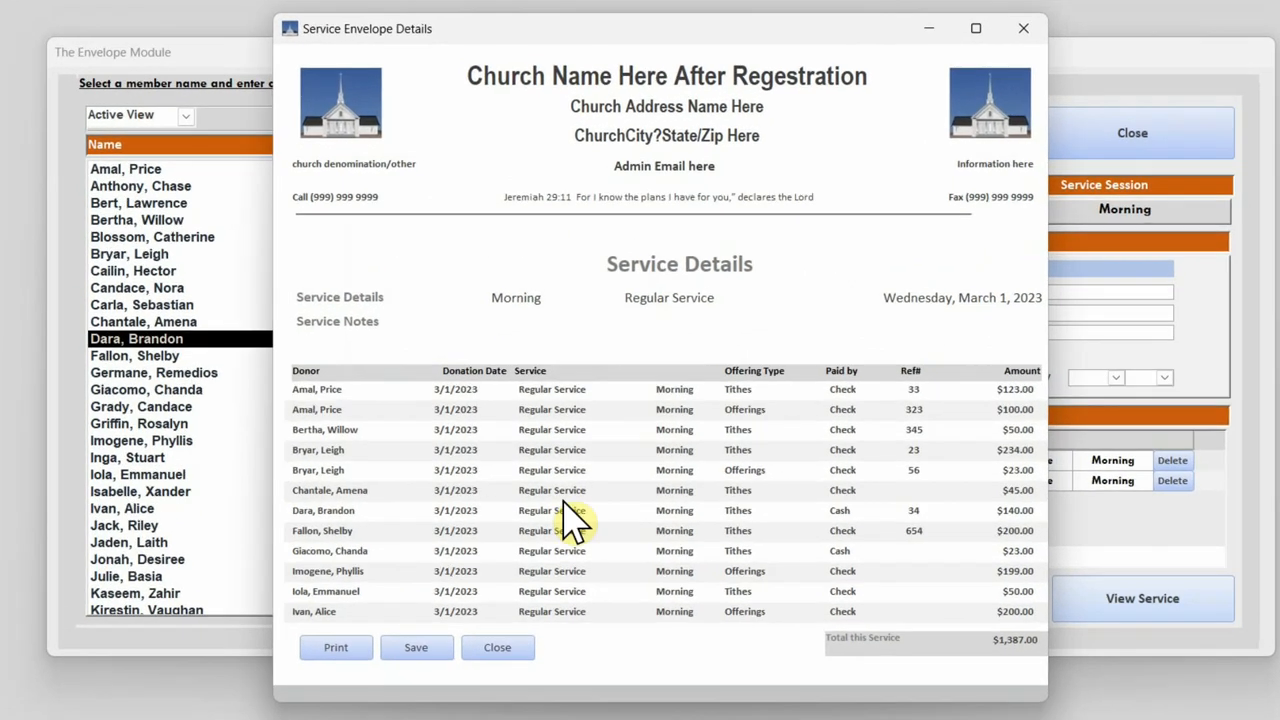
mouse_move(520, 450)
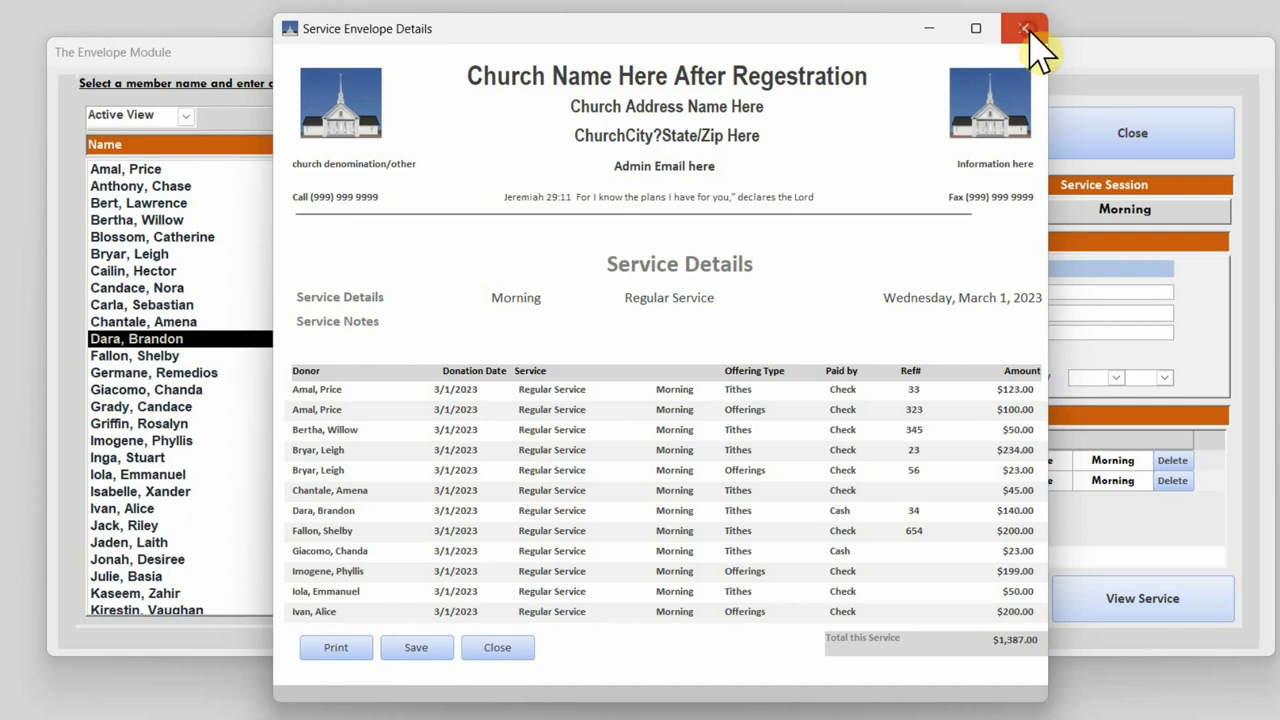
click(1023, 28)
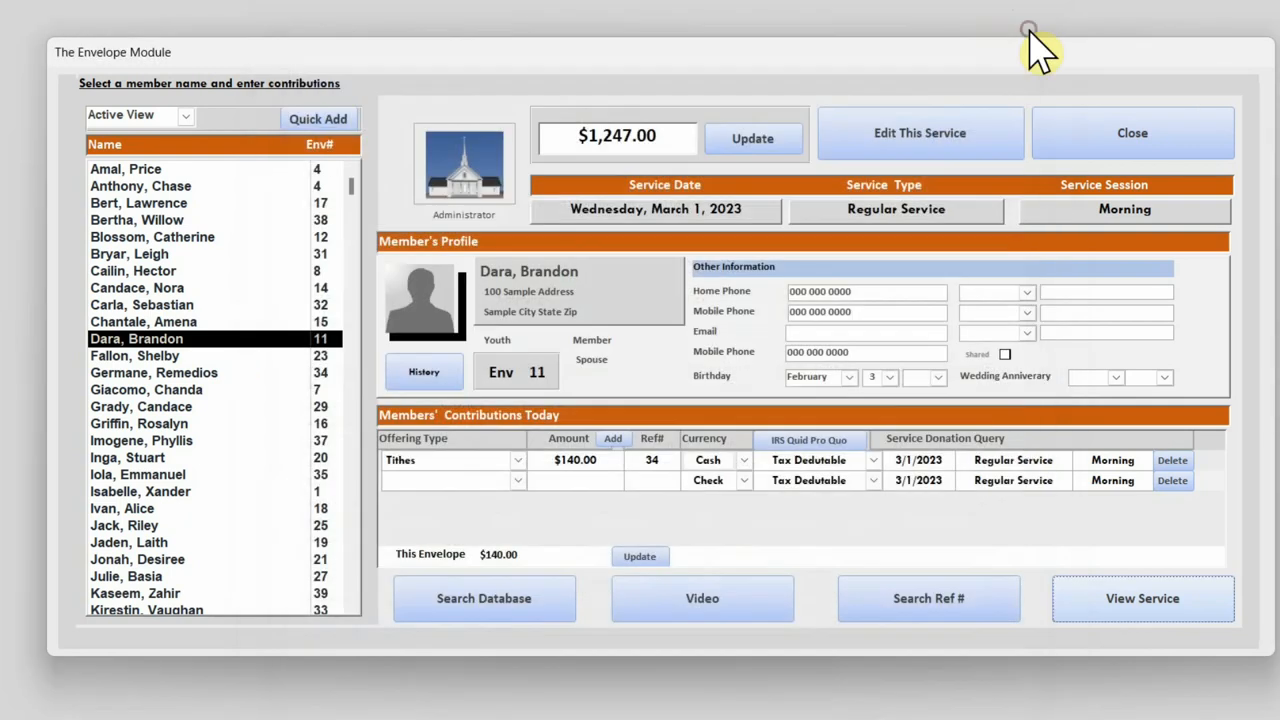
mouse_move(1005, 540)
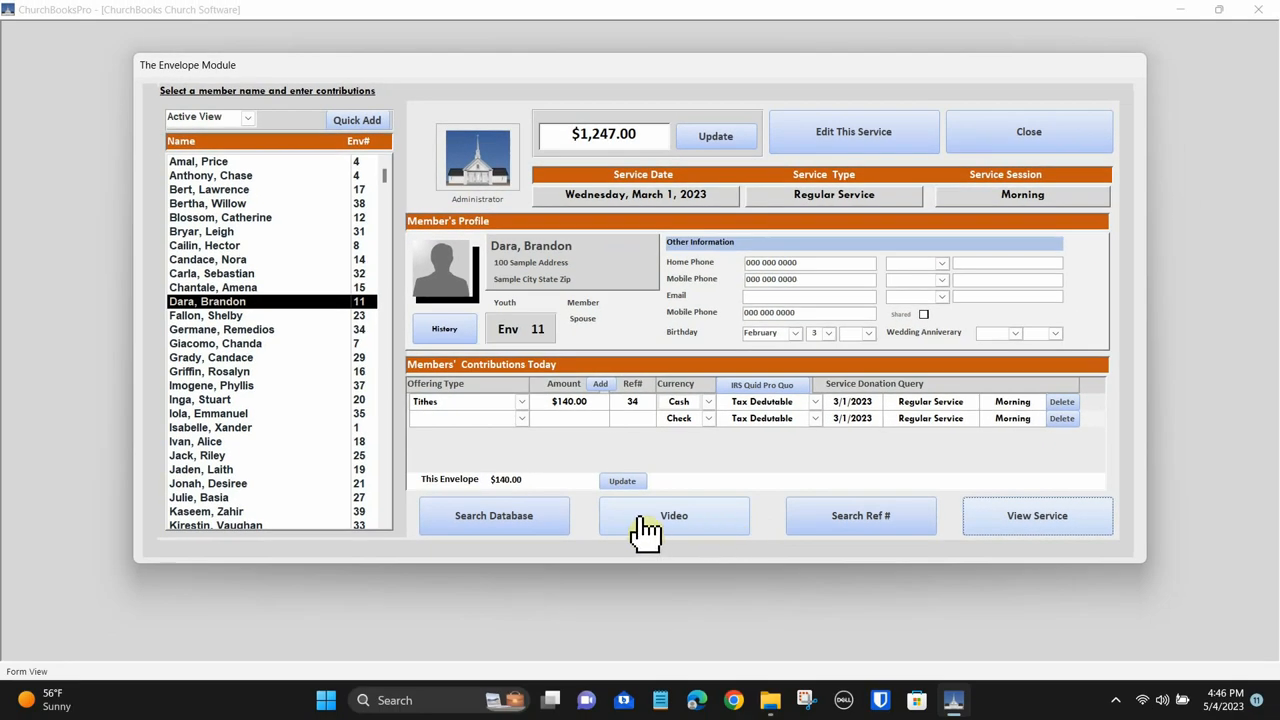
mouse_move(548, 517)
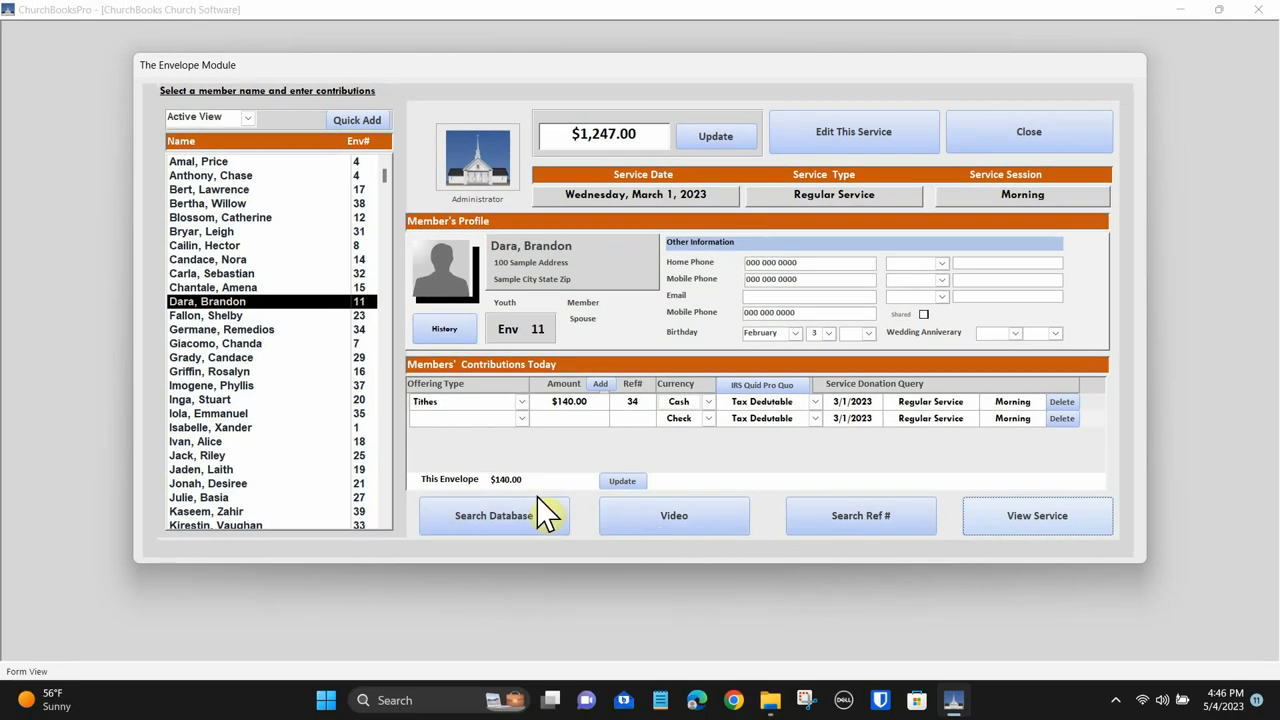
mouse_move(1028, 131)
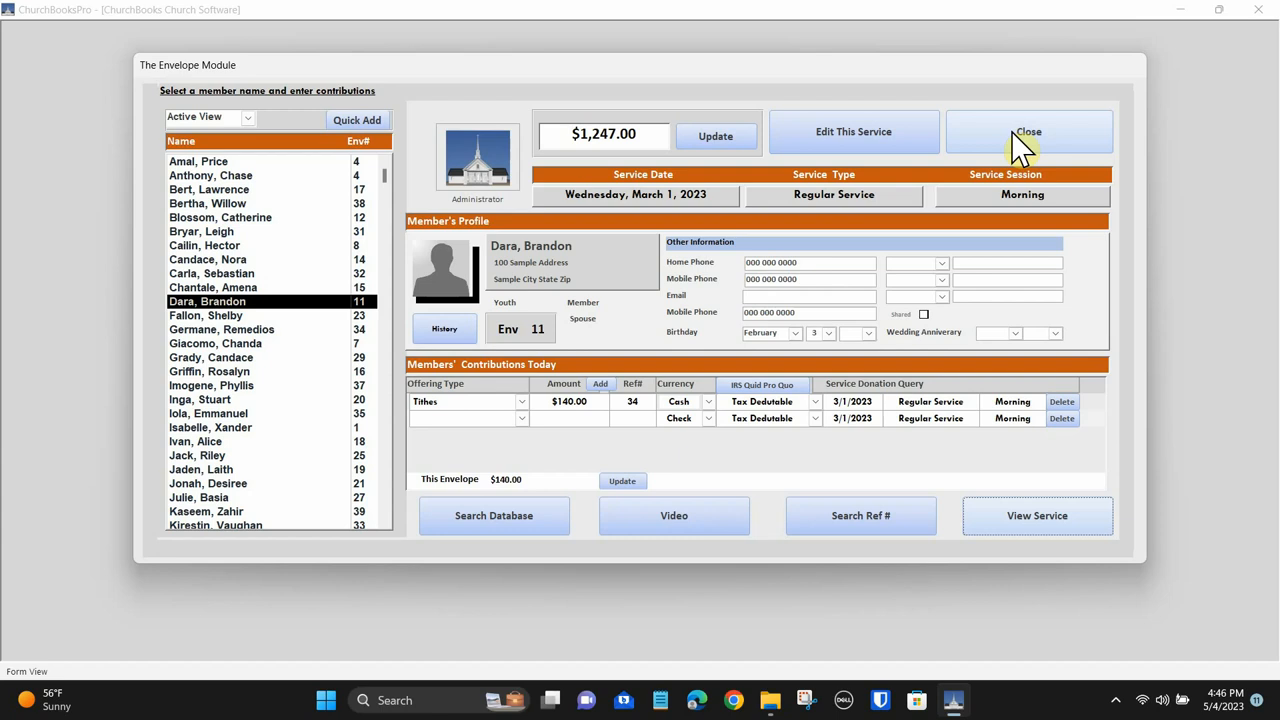
click(1028, 131)
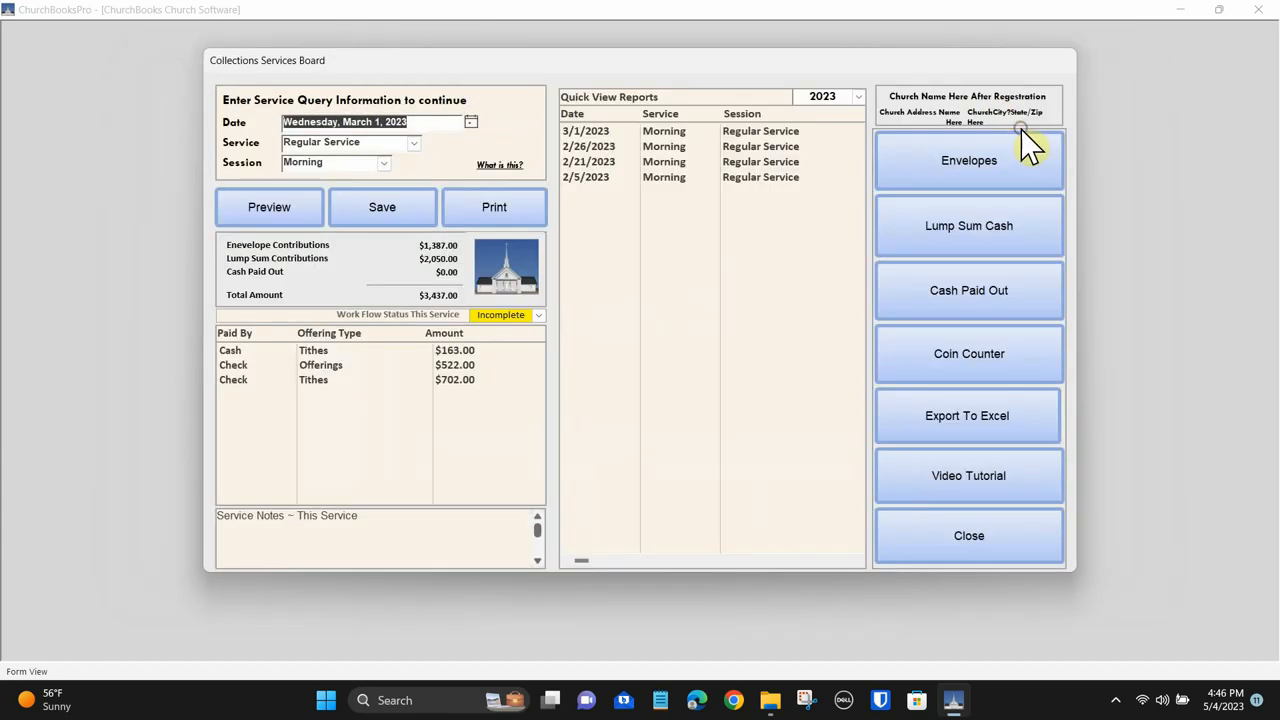
mouse_move(925, 165)
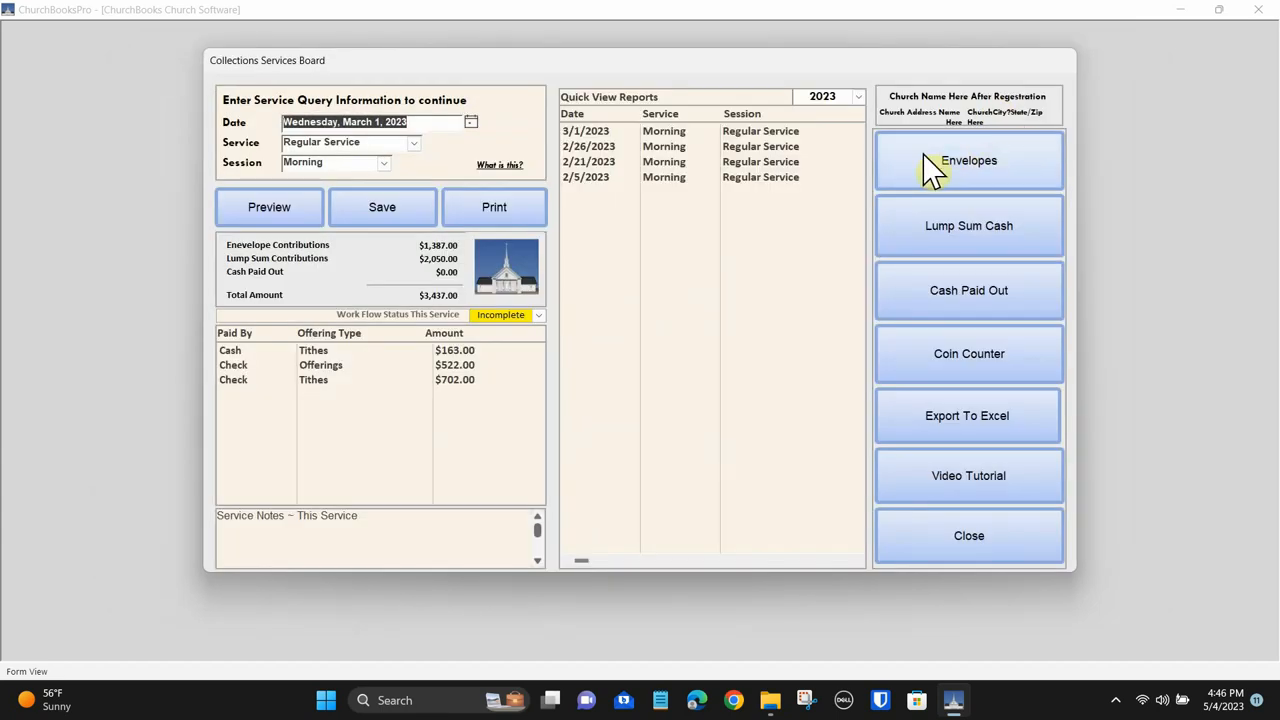
mouse_move(455, 375)
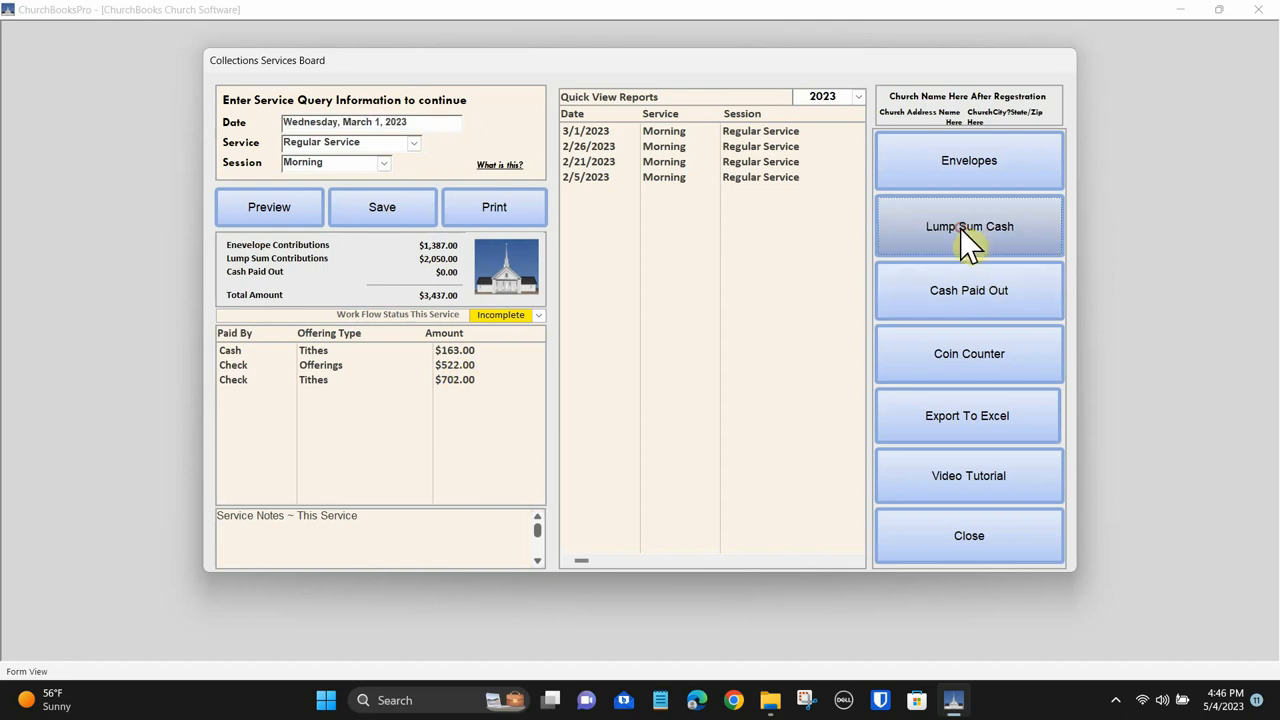
Step: Open the Lump Sum Cash offerings screen for the March 1 service
click(968, 226)
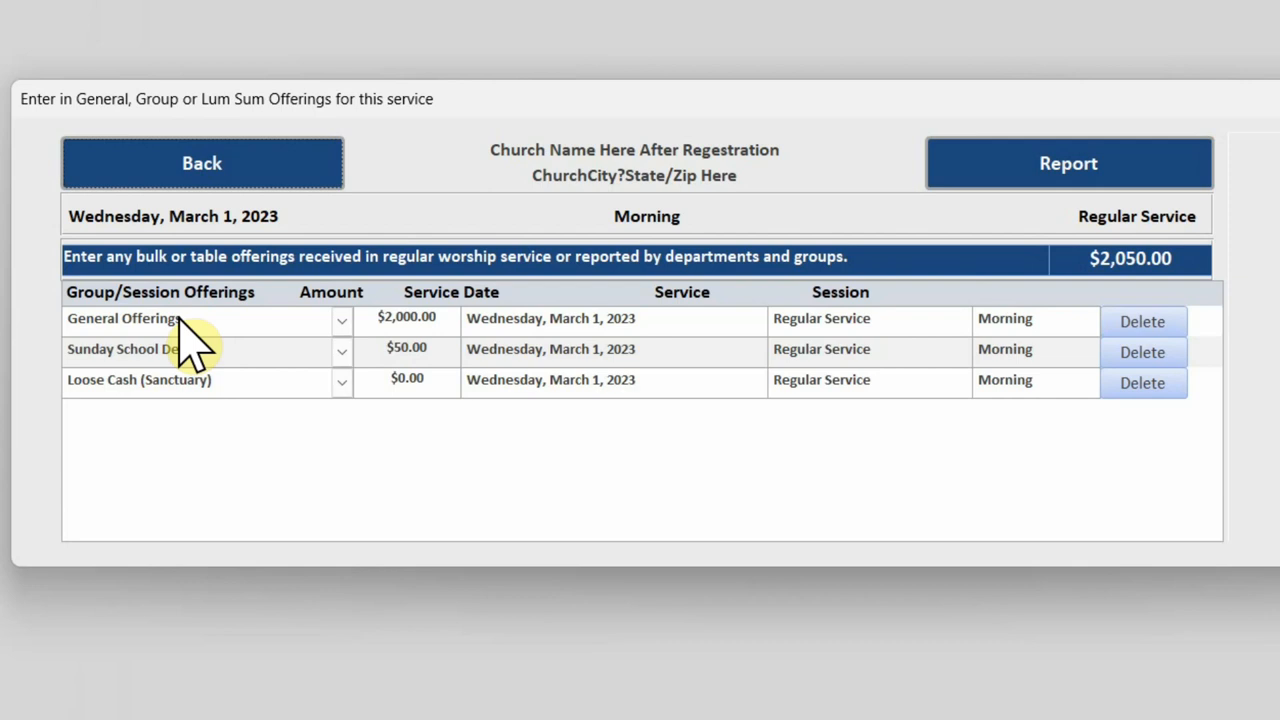
mouse_move(315, 325)
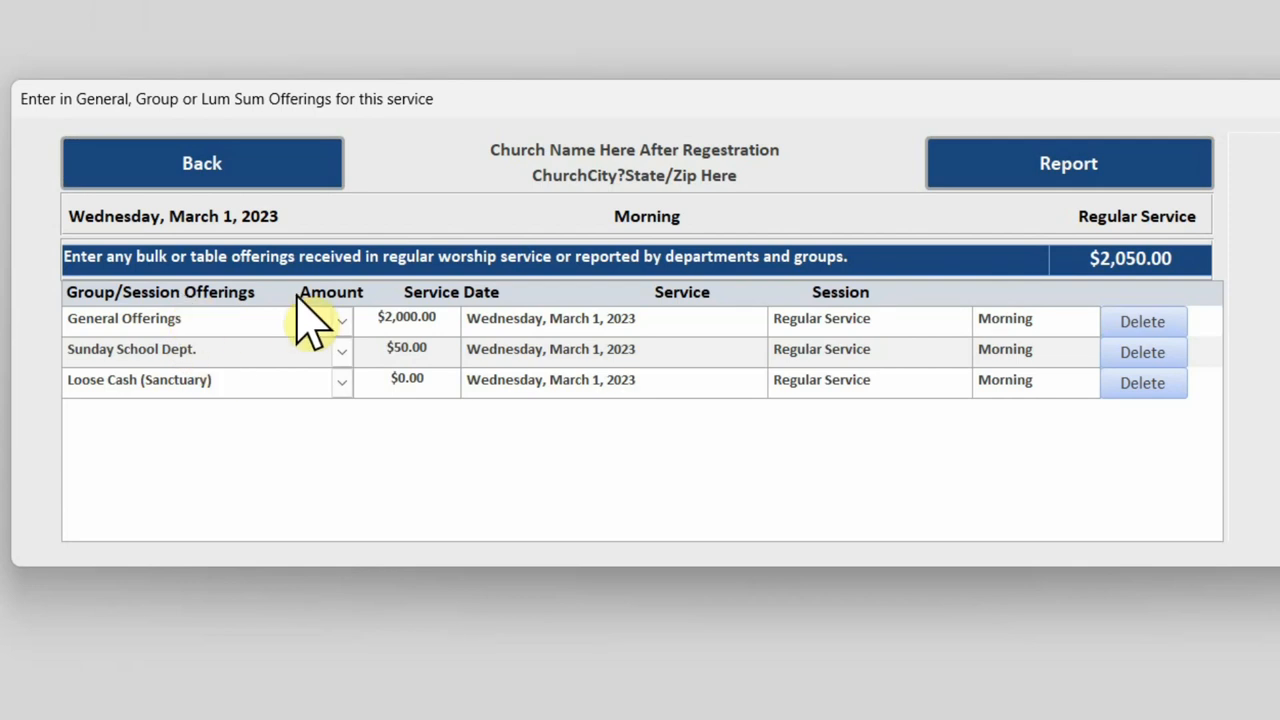
Step: Set the first line to Loose Cash (Sanctuary), add $200 Other Bulk Offerings, and open the report
click(341, 318)
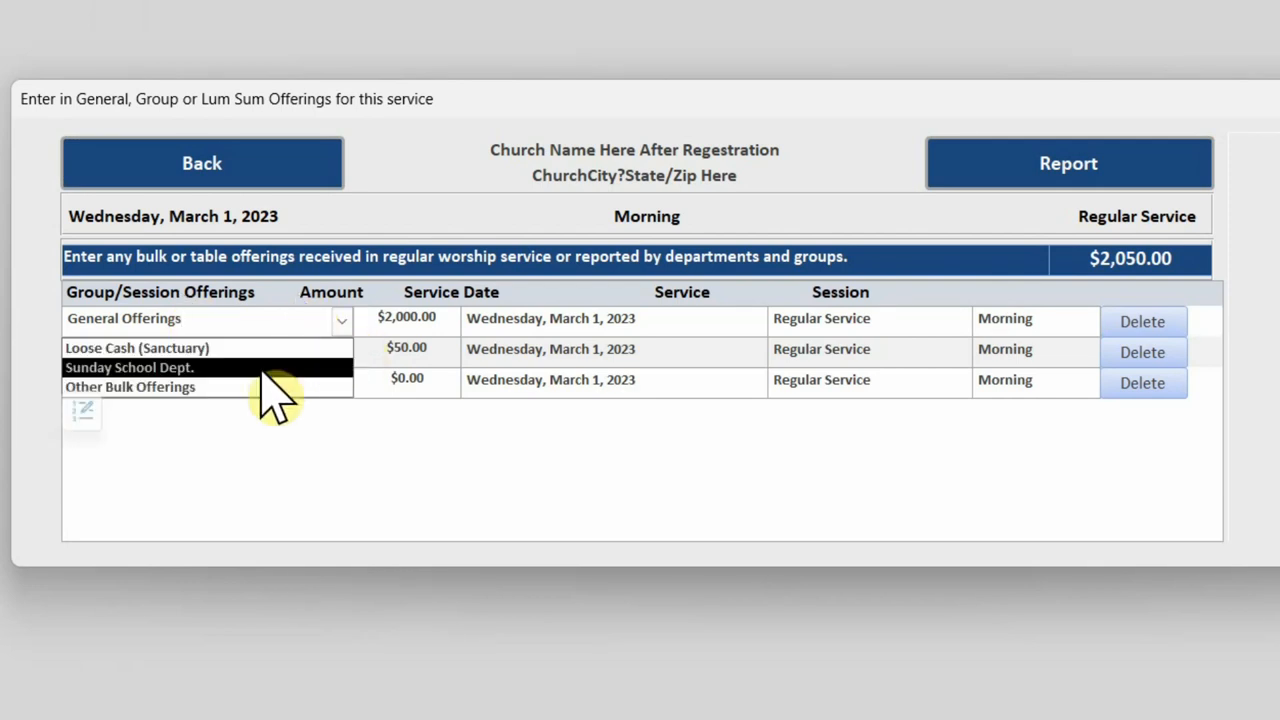
click(136, 348)
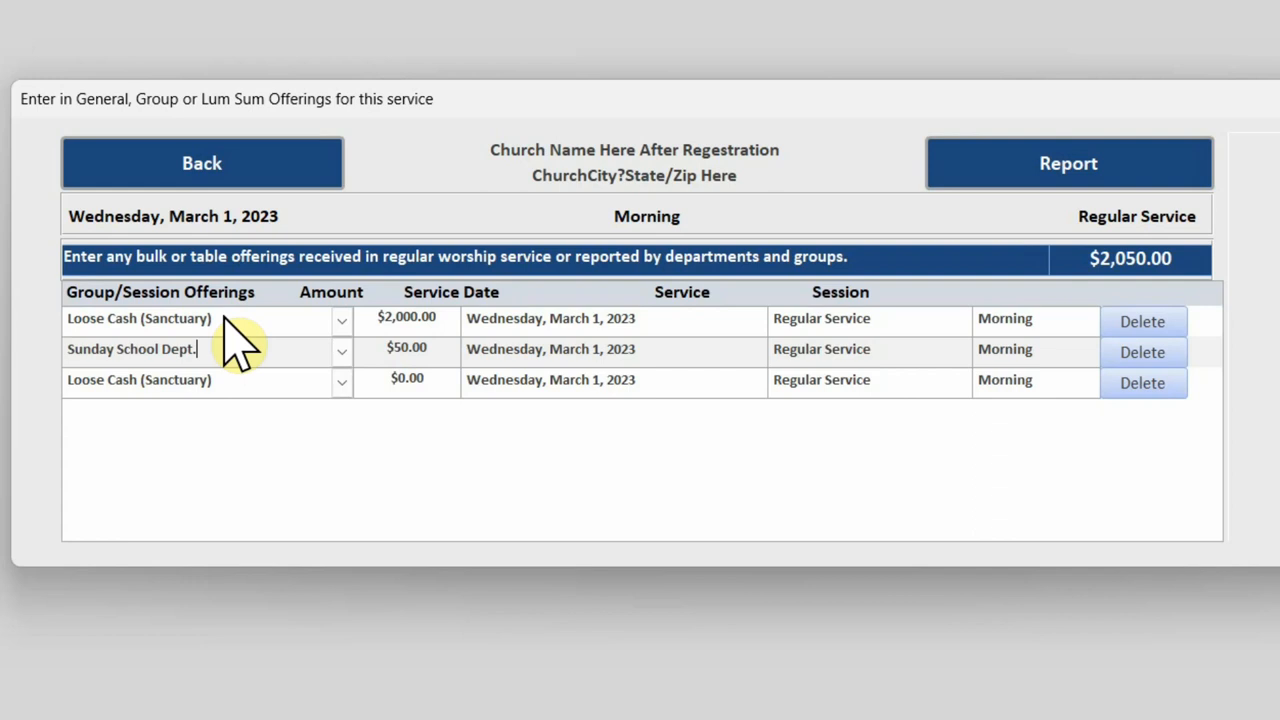
mouse_move(305, 355)
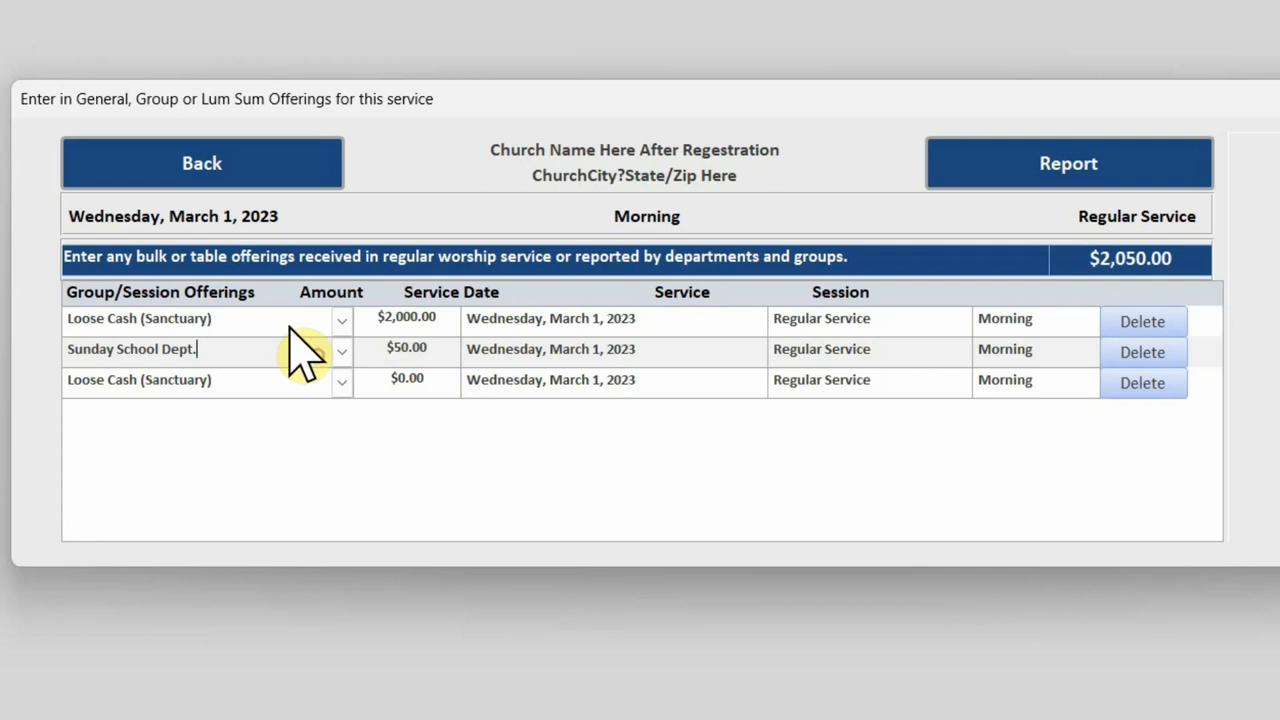
mouse_move(230, 360)
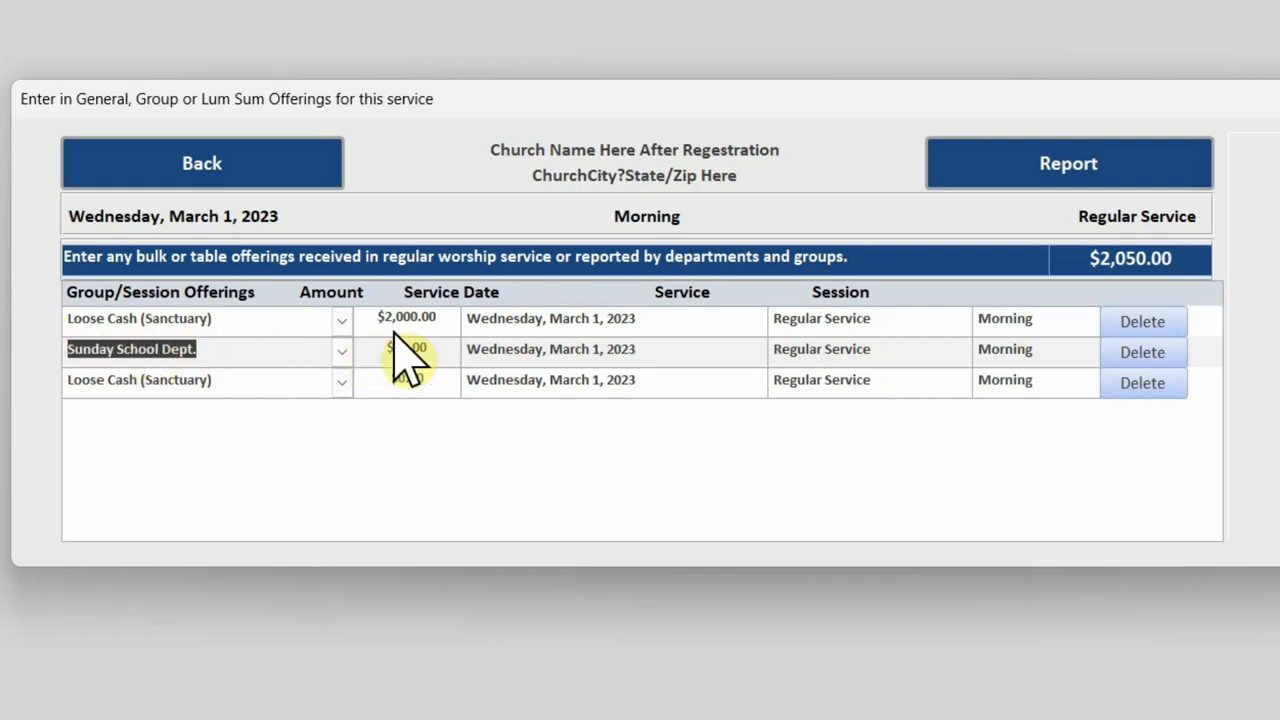
click(341, 380)
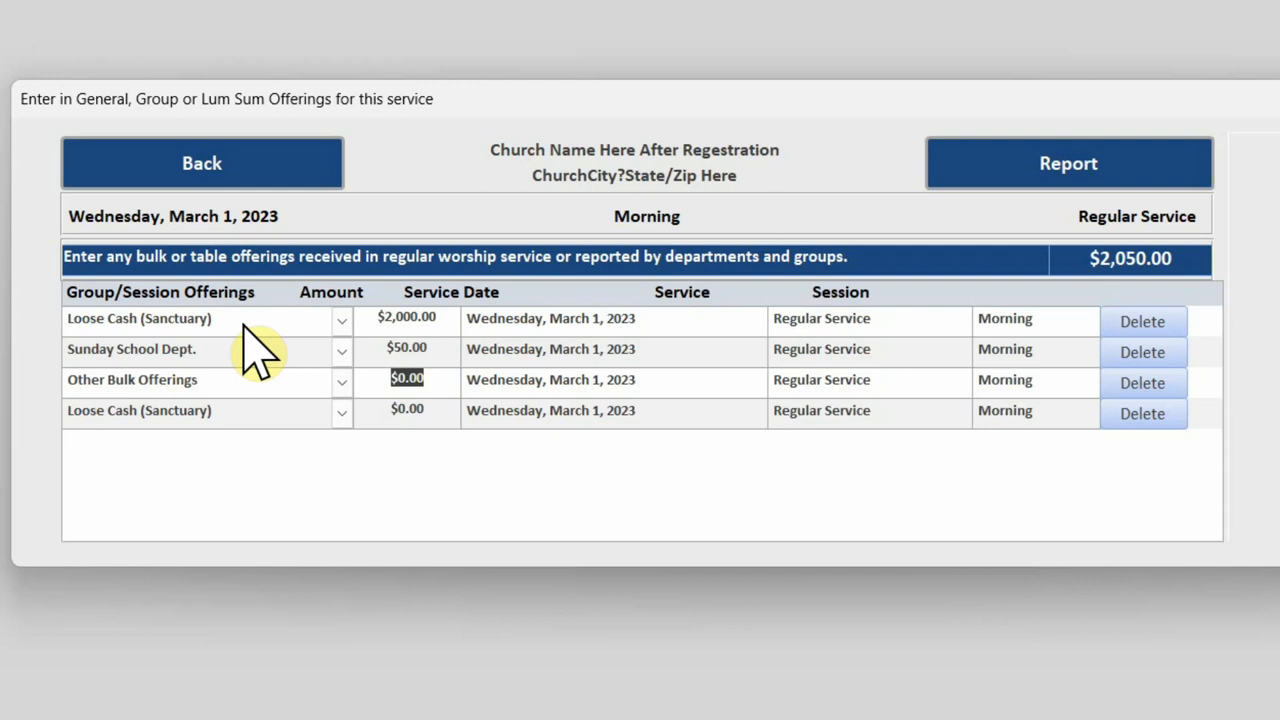
text(200)
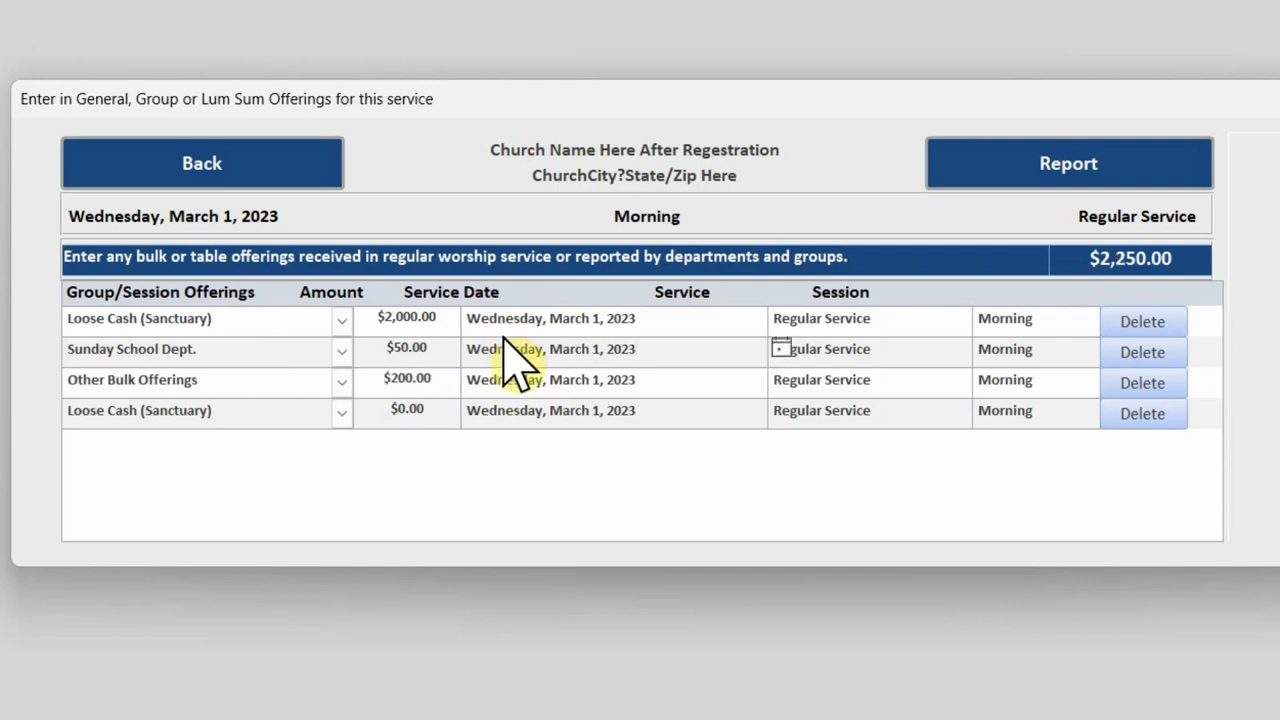
mouse_move(595, 385)
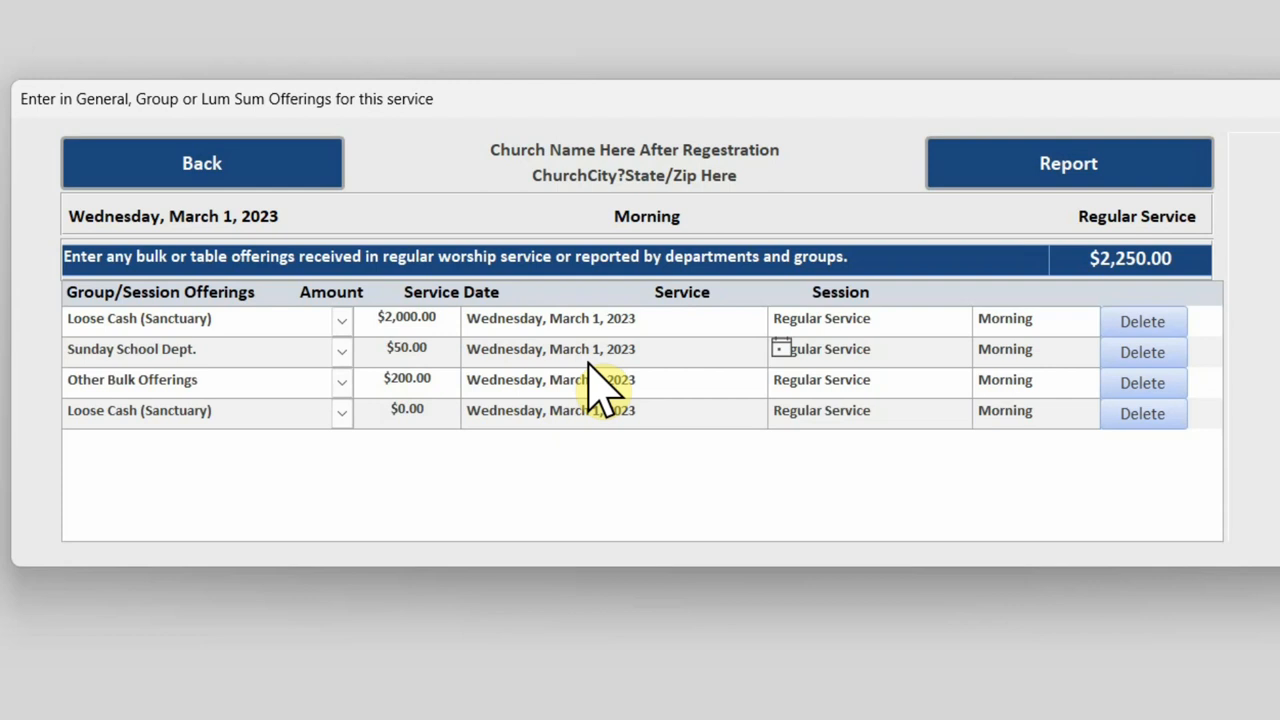
click(1068, 163)
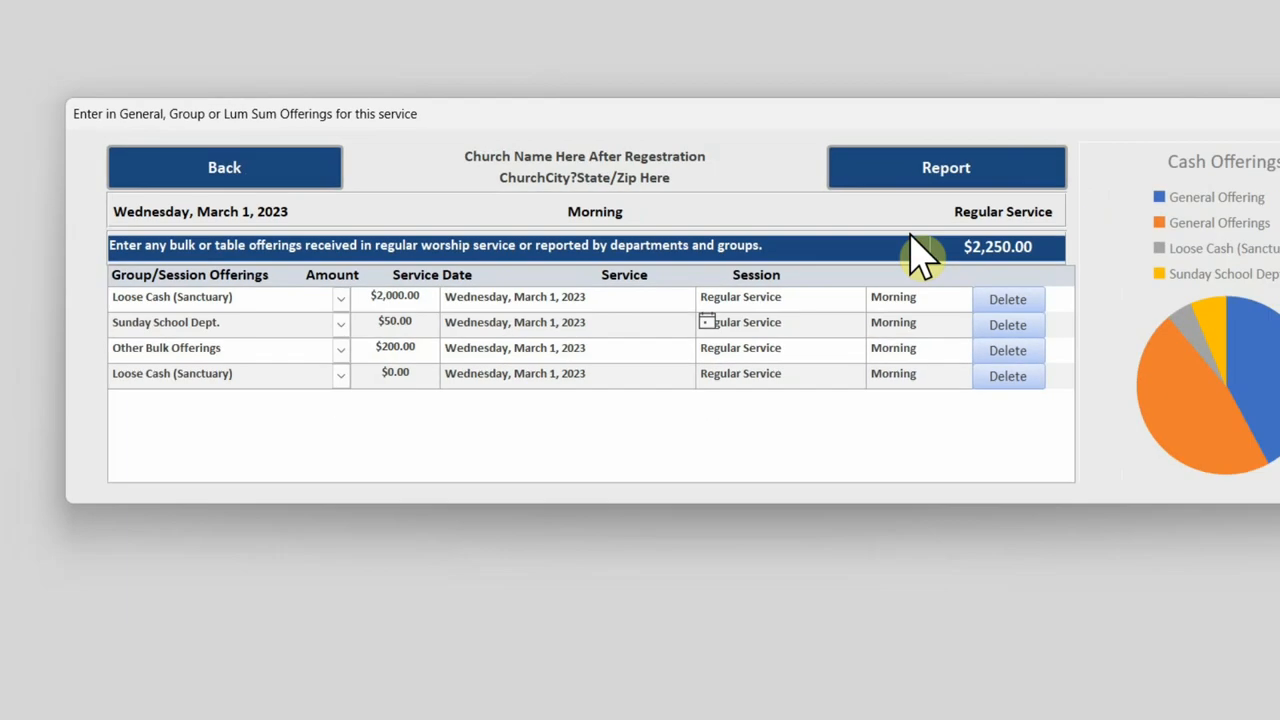
click(945, 167)
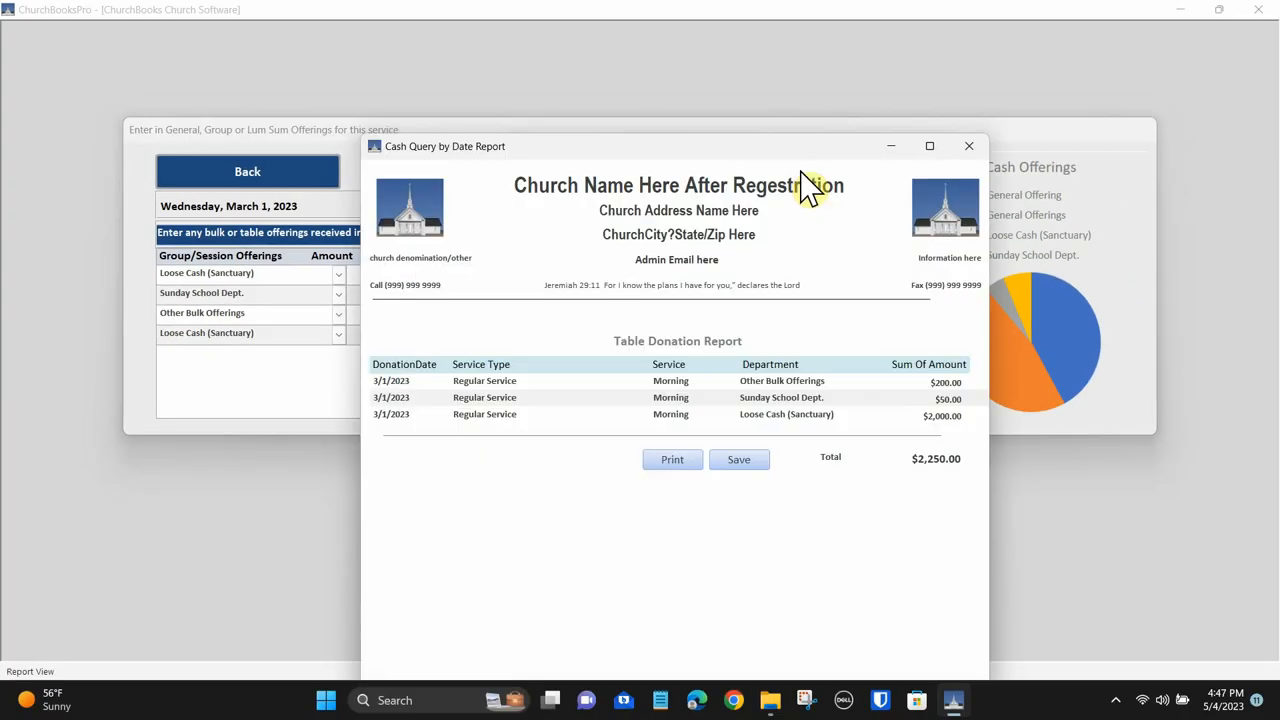
Step: Close the $2,250 Cash Query by Date Report and go back to the services board
click(929, 146)
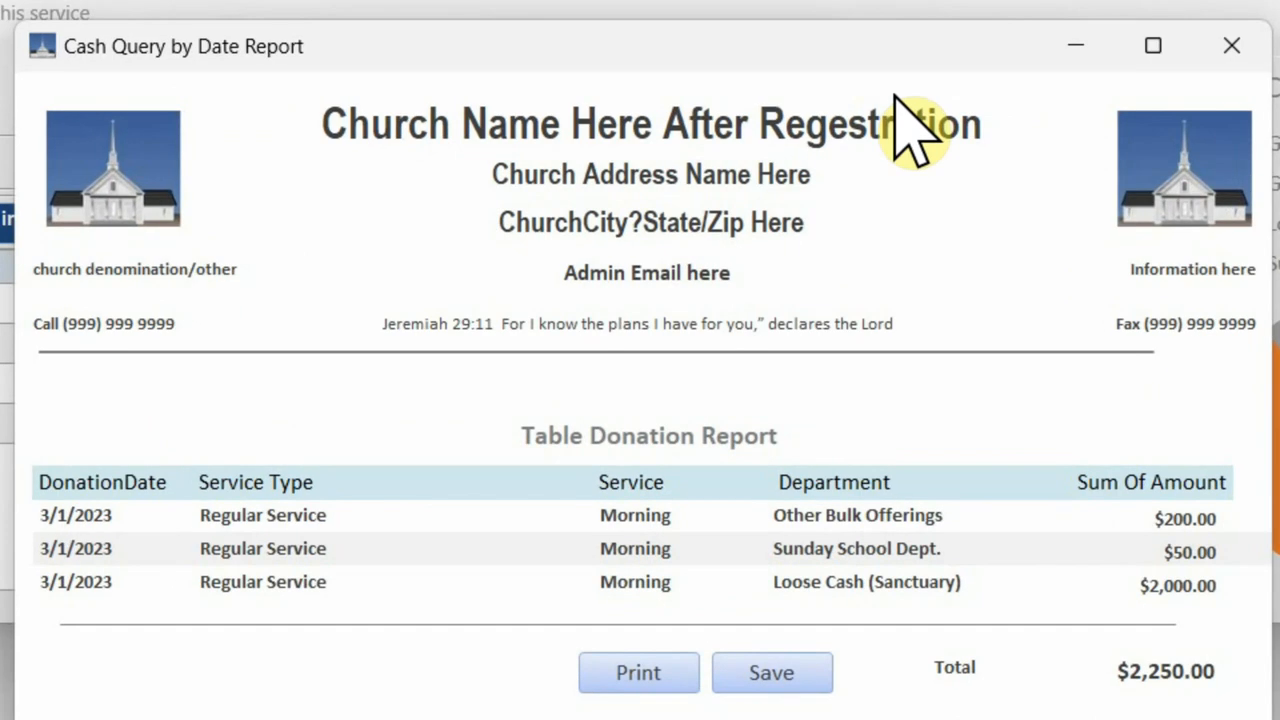
mouse_move(540, 575)
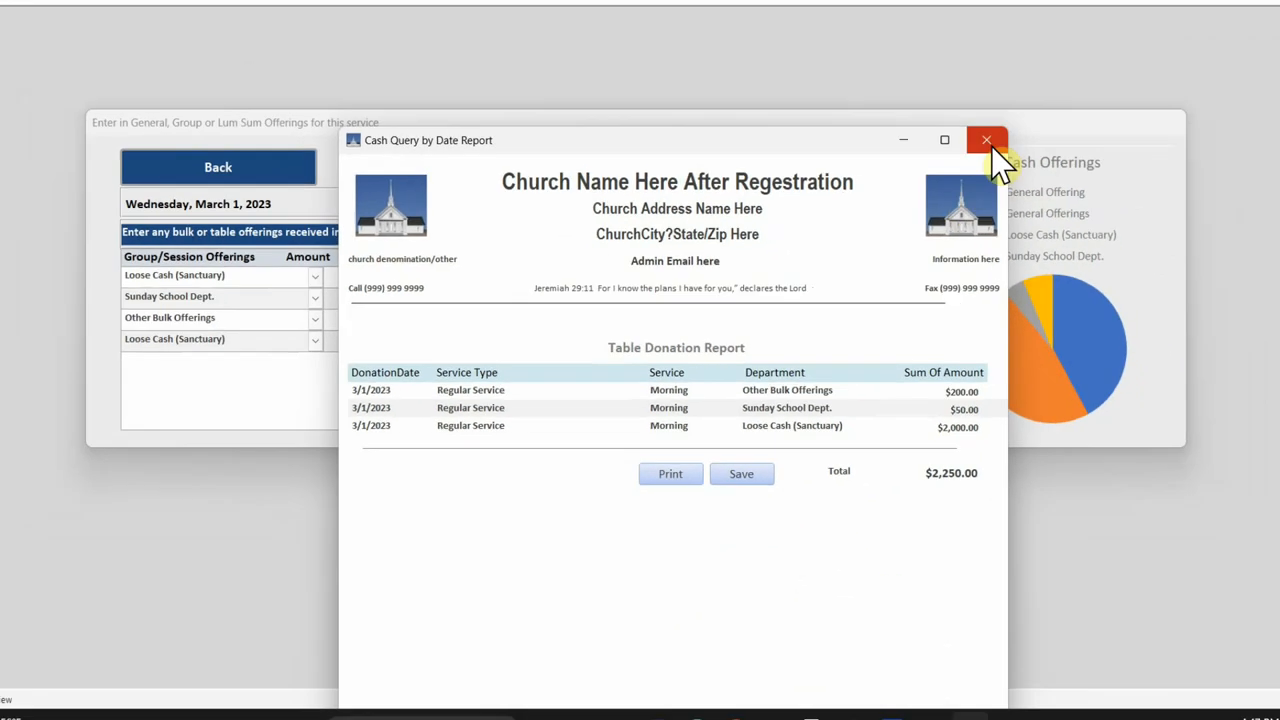
click(987, 139)
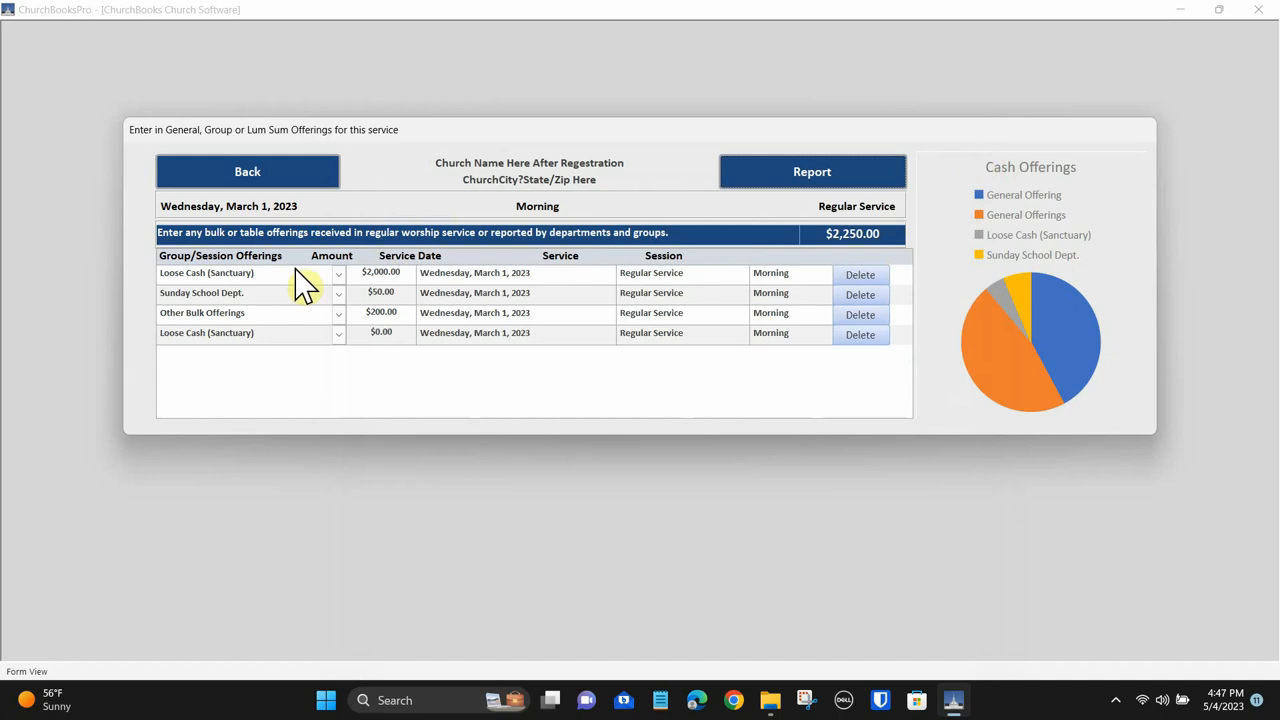
click(247, 171)
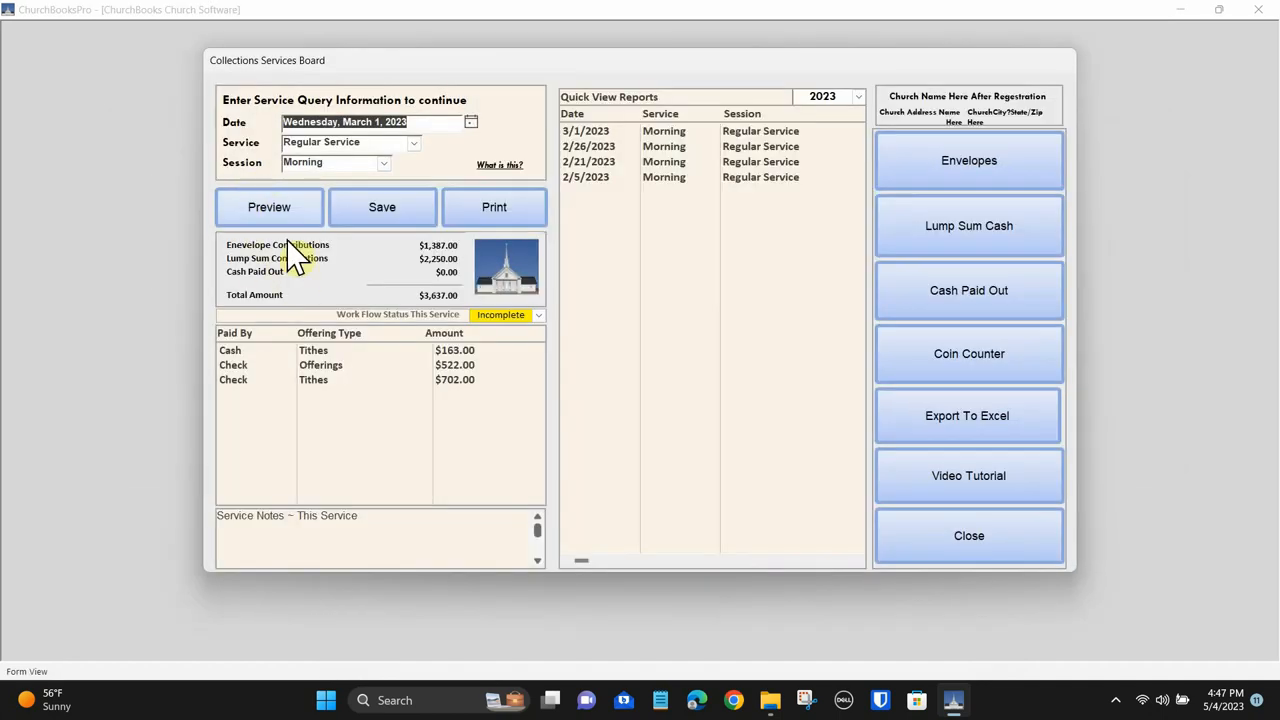
Step: Preview the March 1 summary report: $1,387 envelopes, $2,250 bulk, $3,637 total; then close it
click(268, 206)
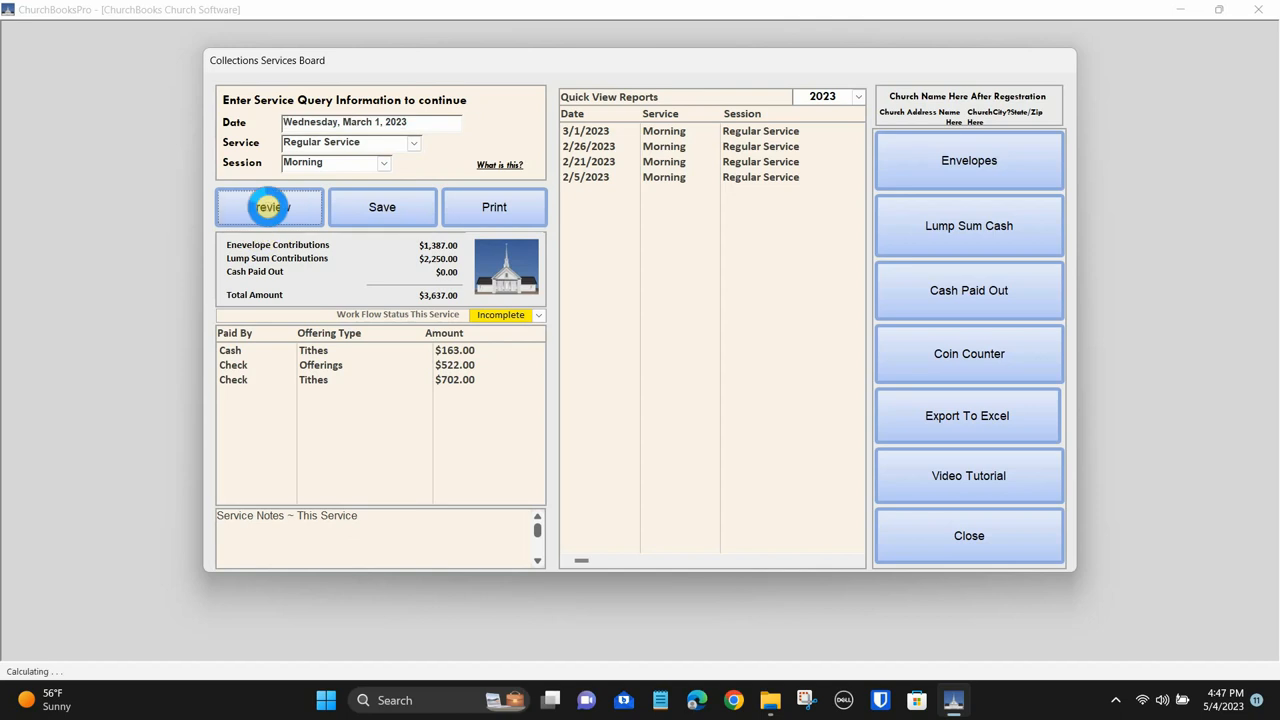
click(268, 207)
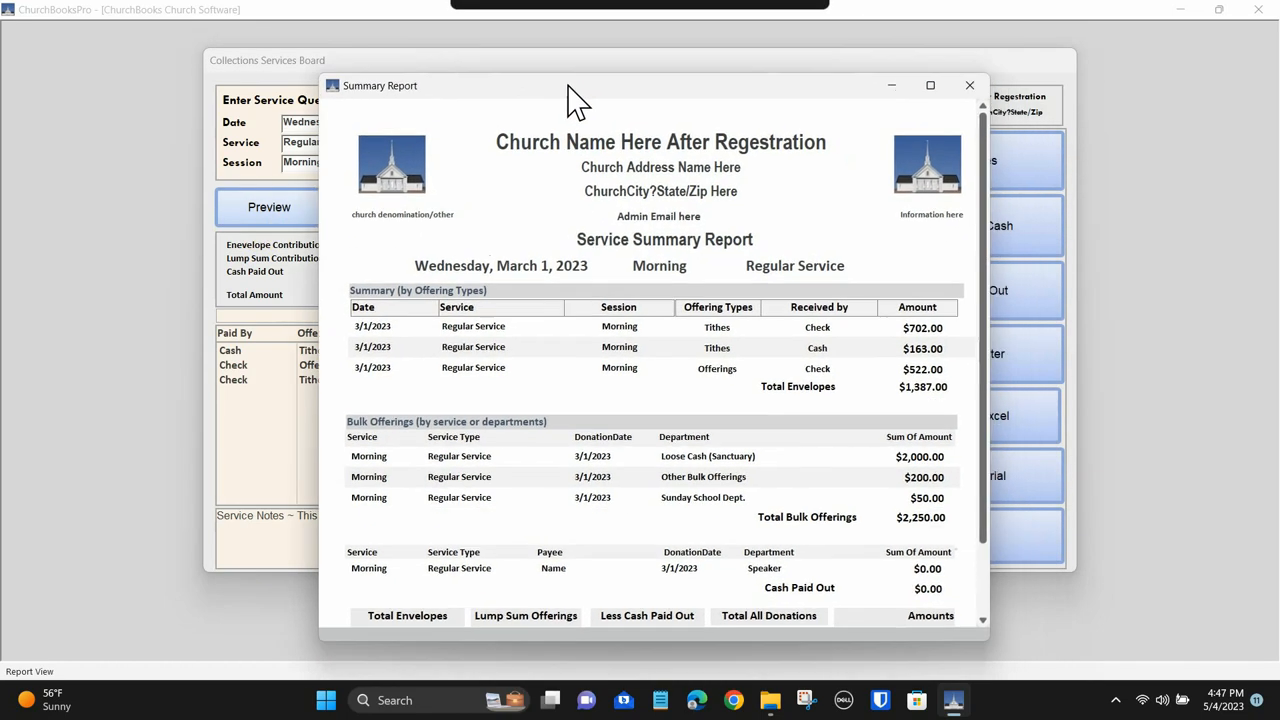
drag(575, 85, 575, 79)
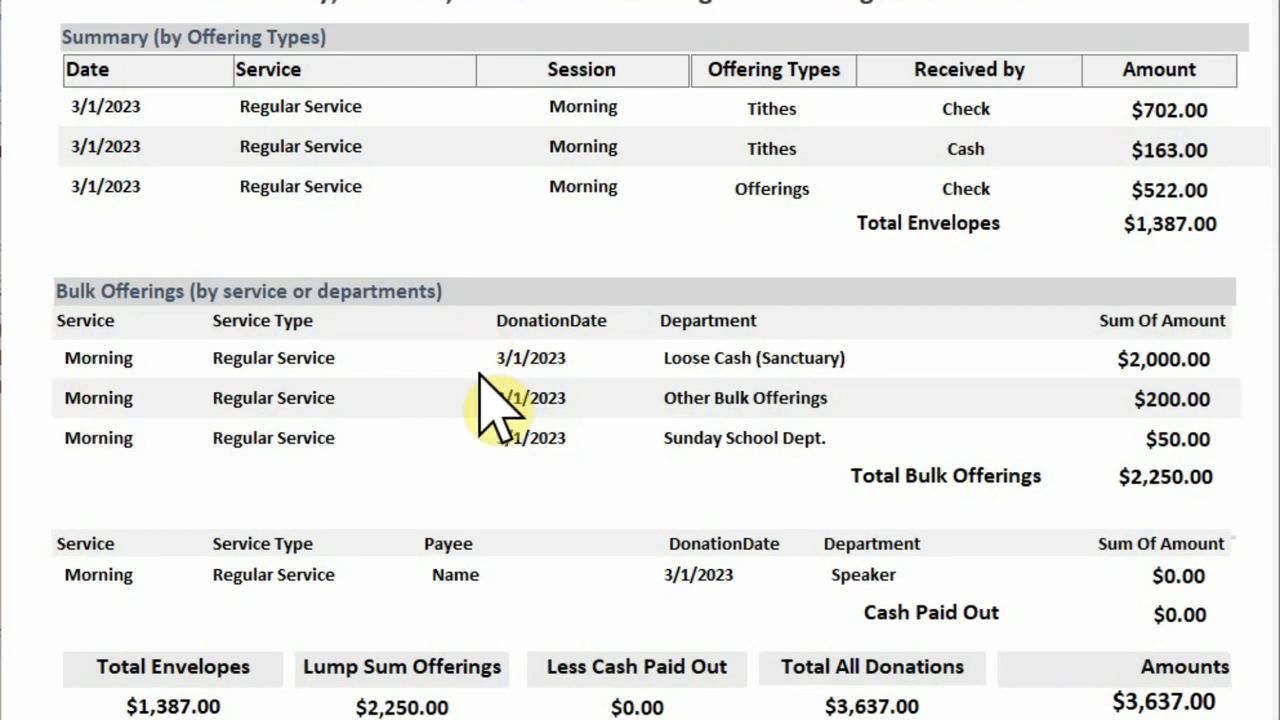
mouse_move(1000, 450)
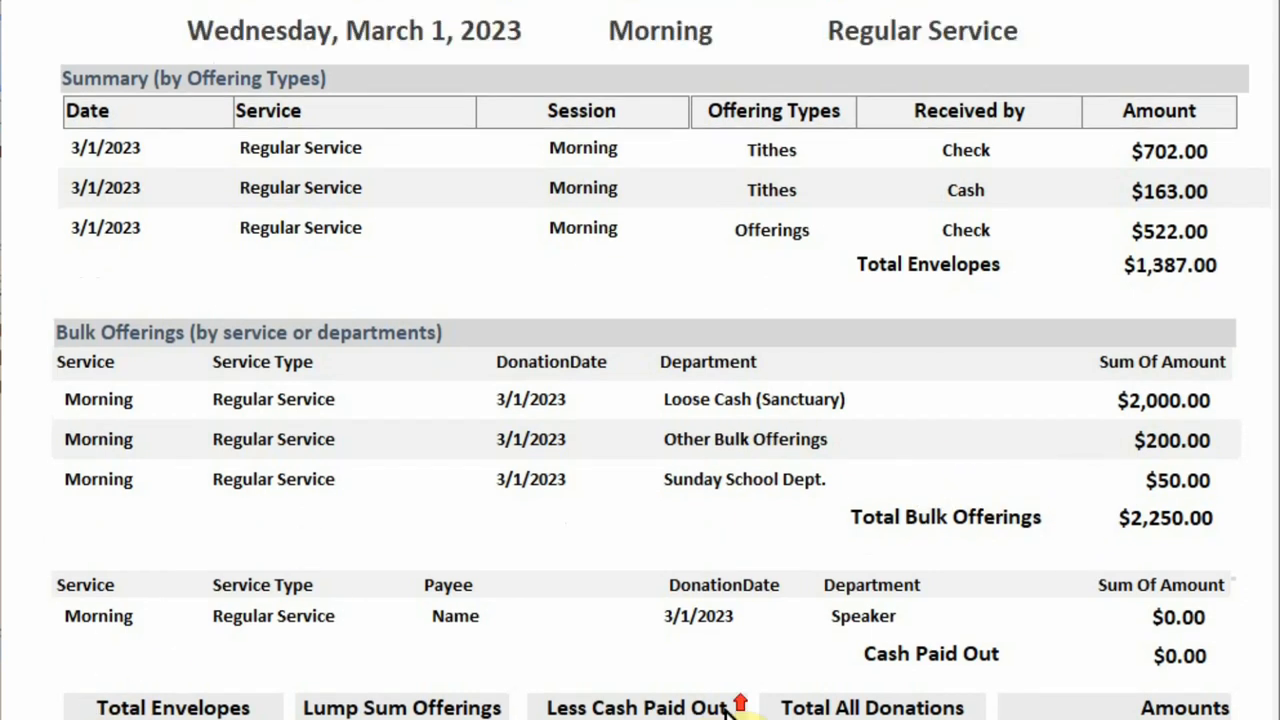
click(261, 207)
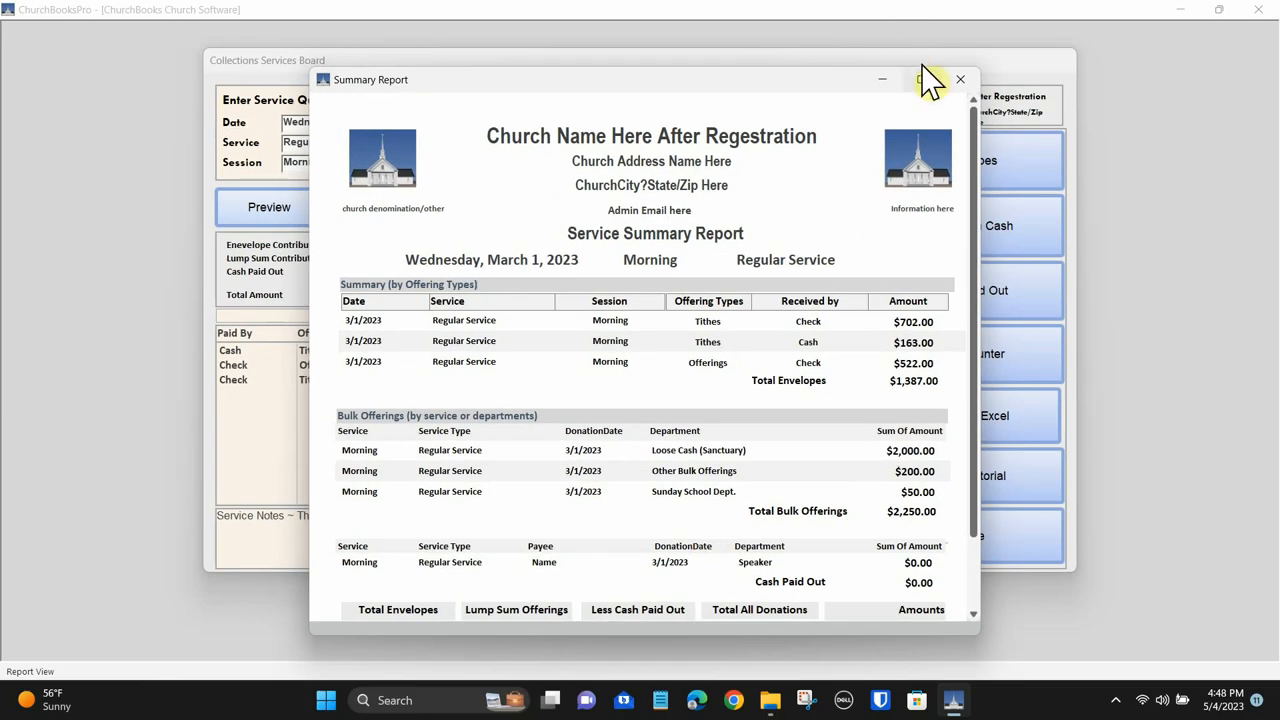
click(960, 79)
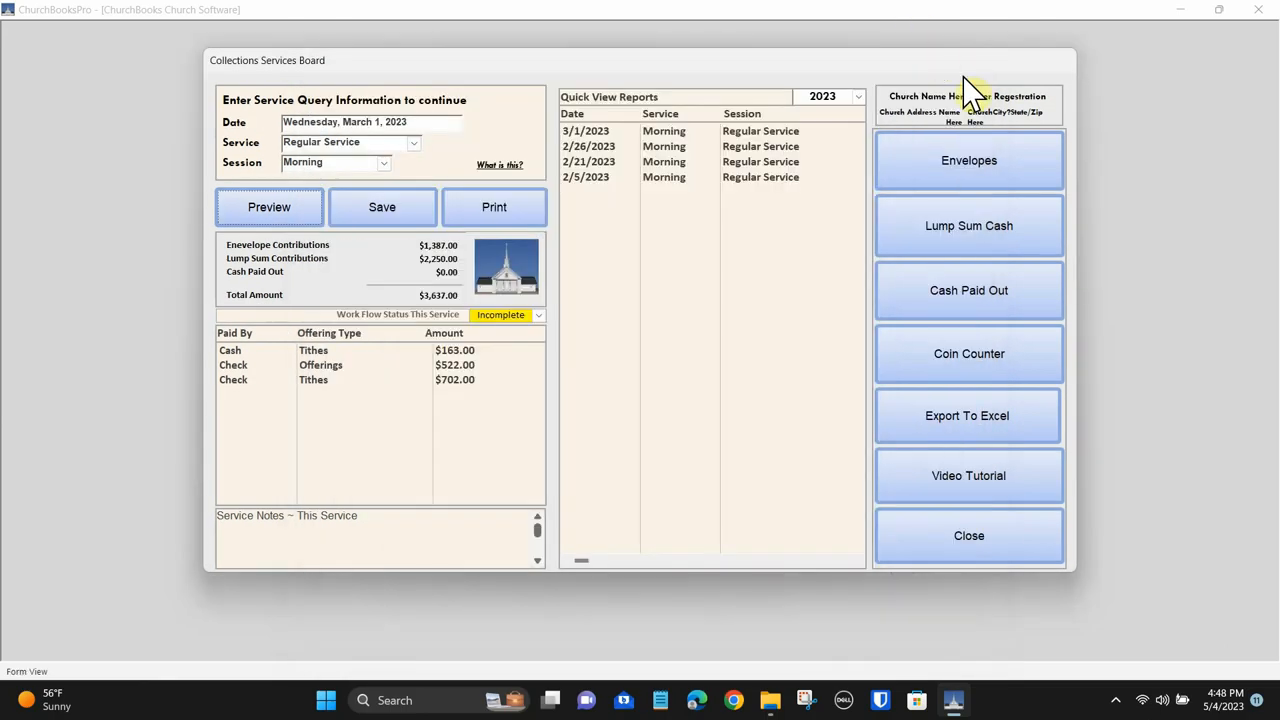
mouse_move(960, 100)
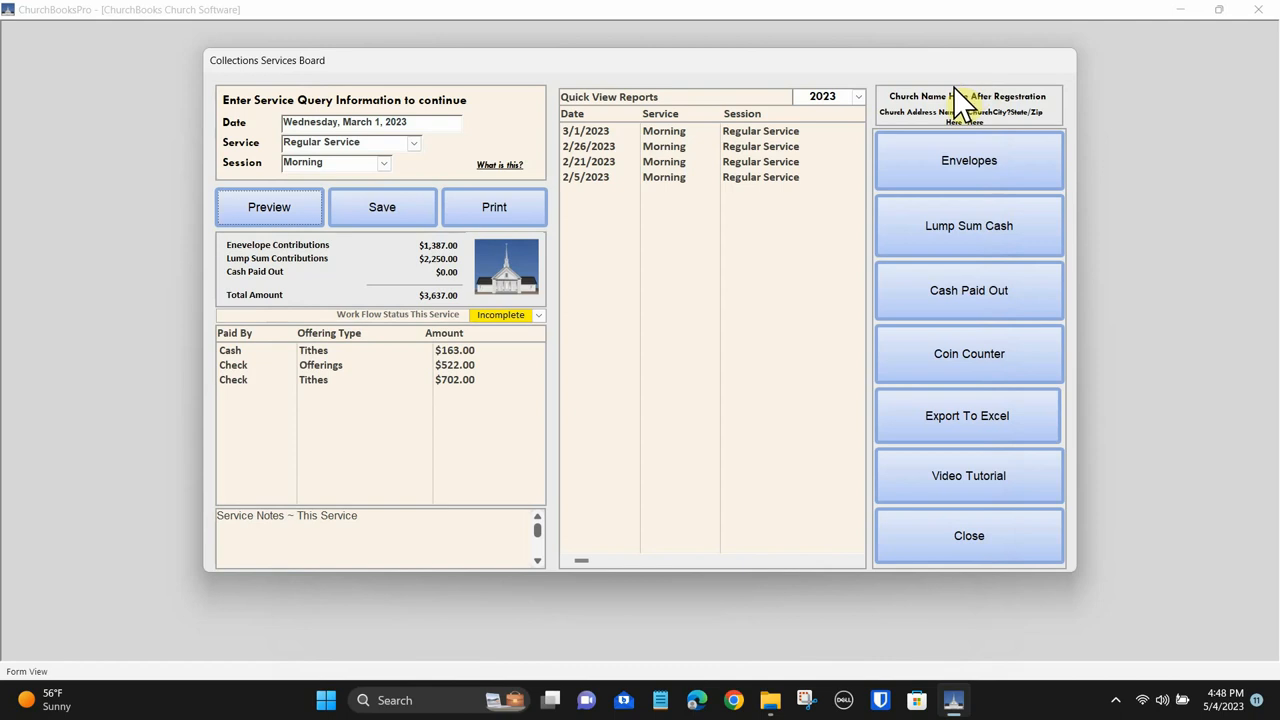
mouse_move(968, 290)
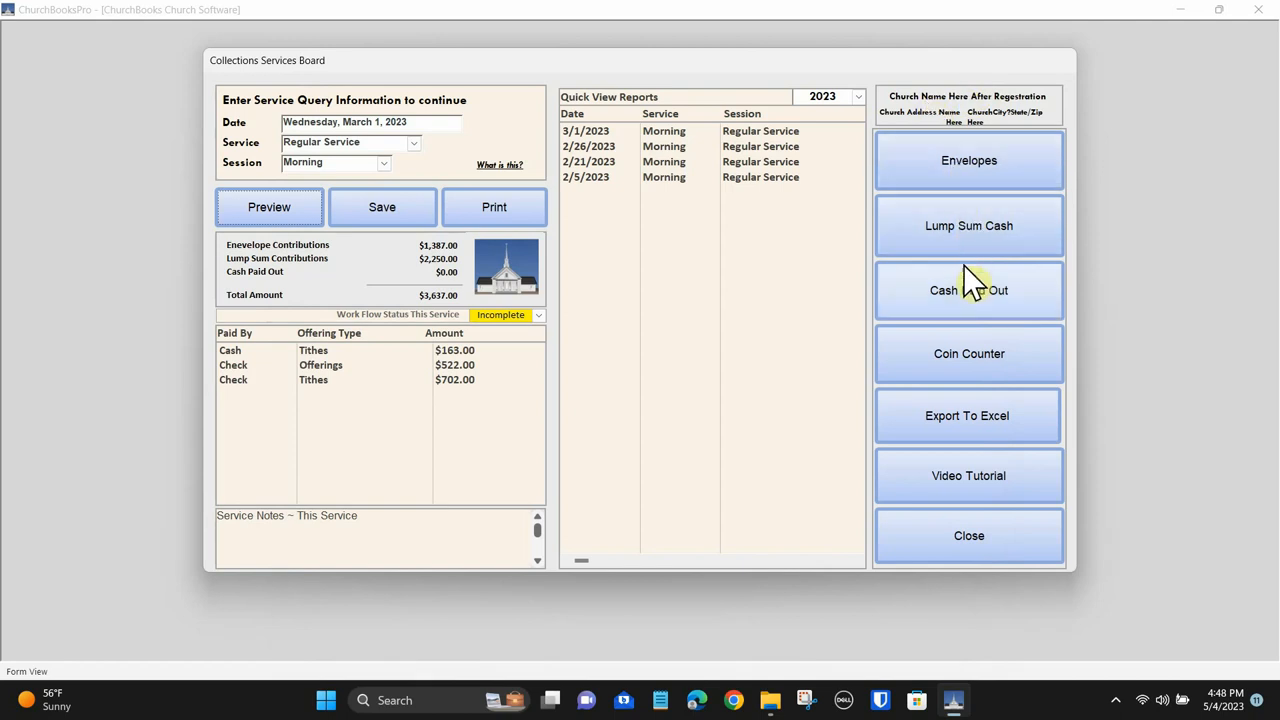
click(968, 290)
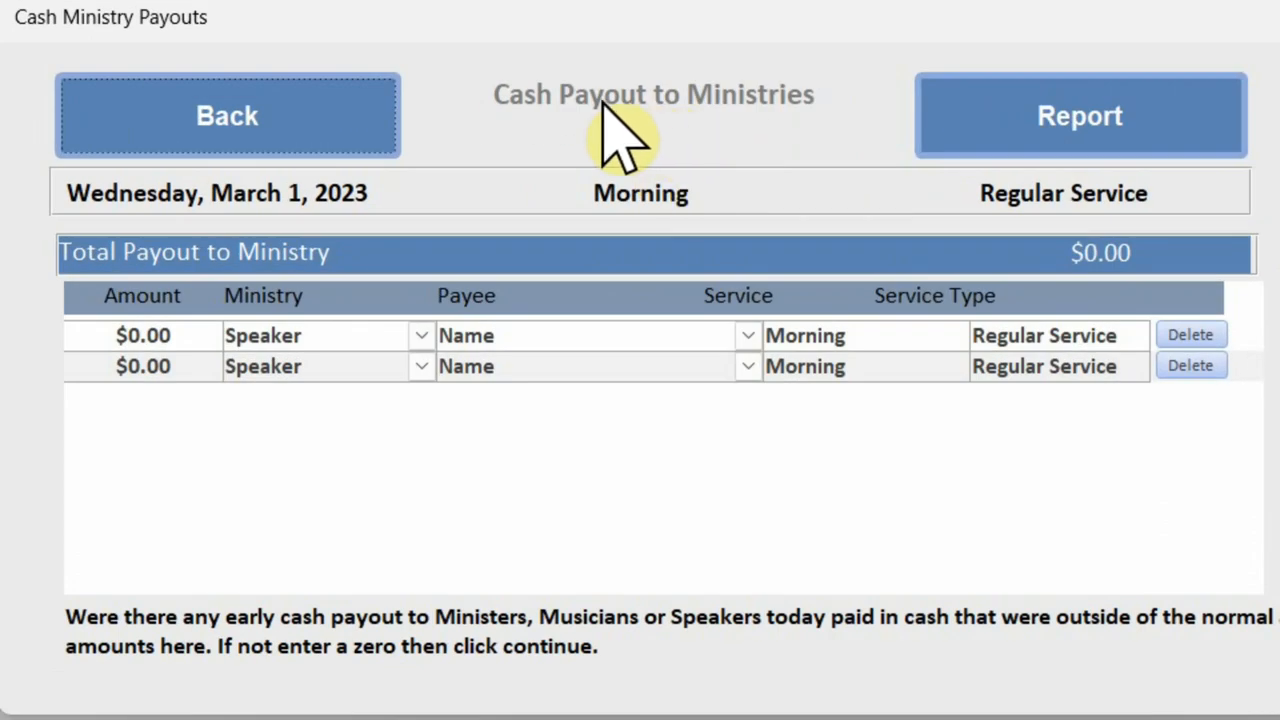
mouse_move(365, 315)
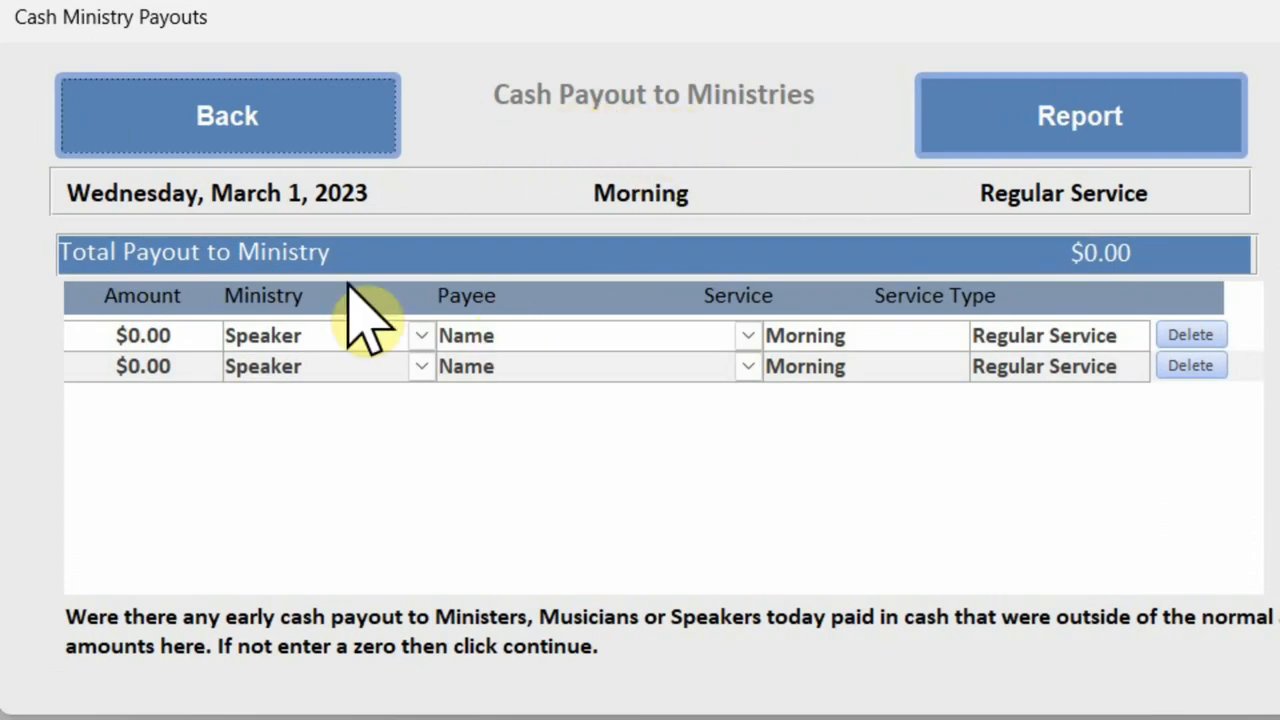
click(142, 335)
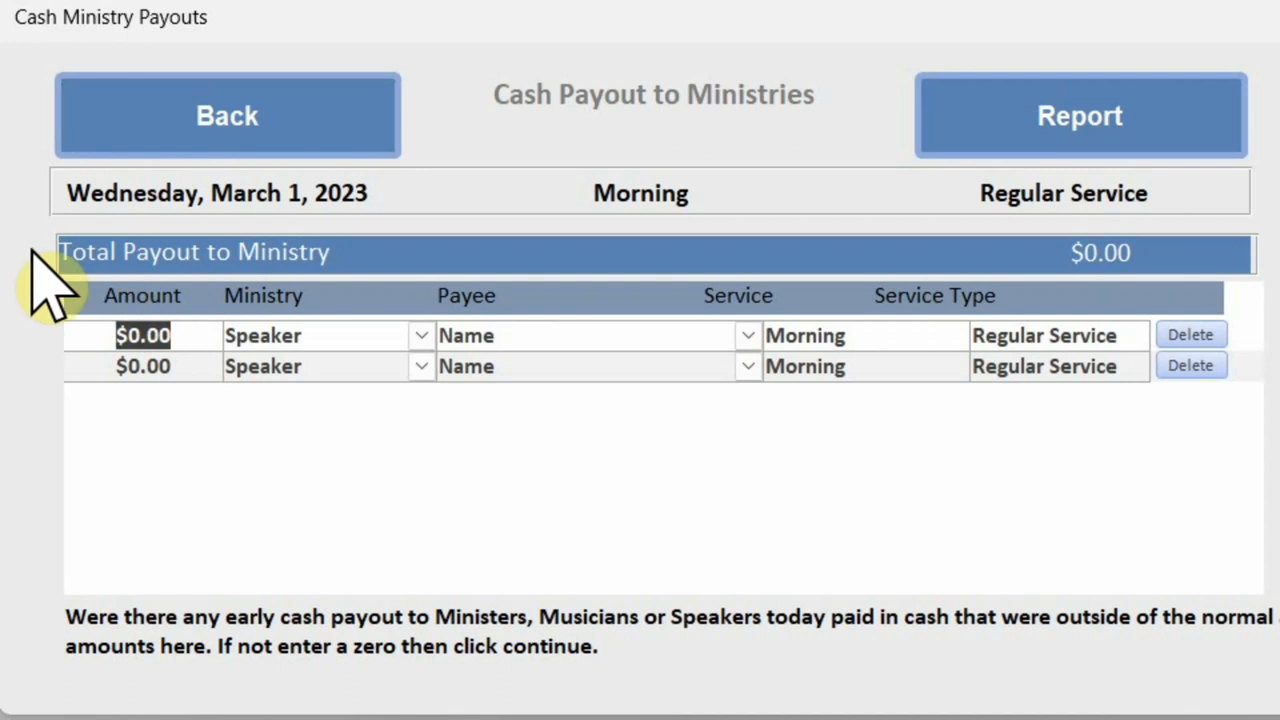
text(100)
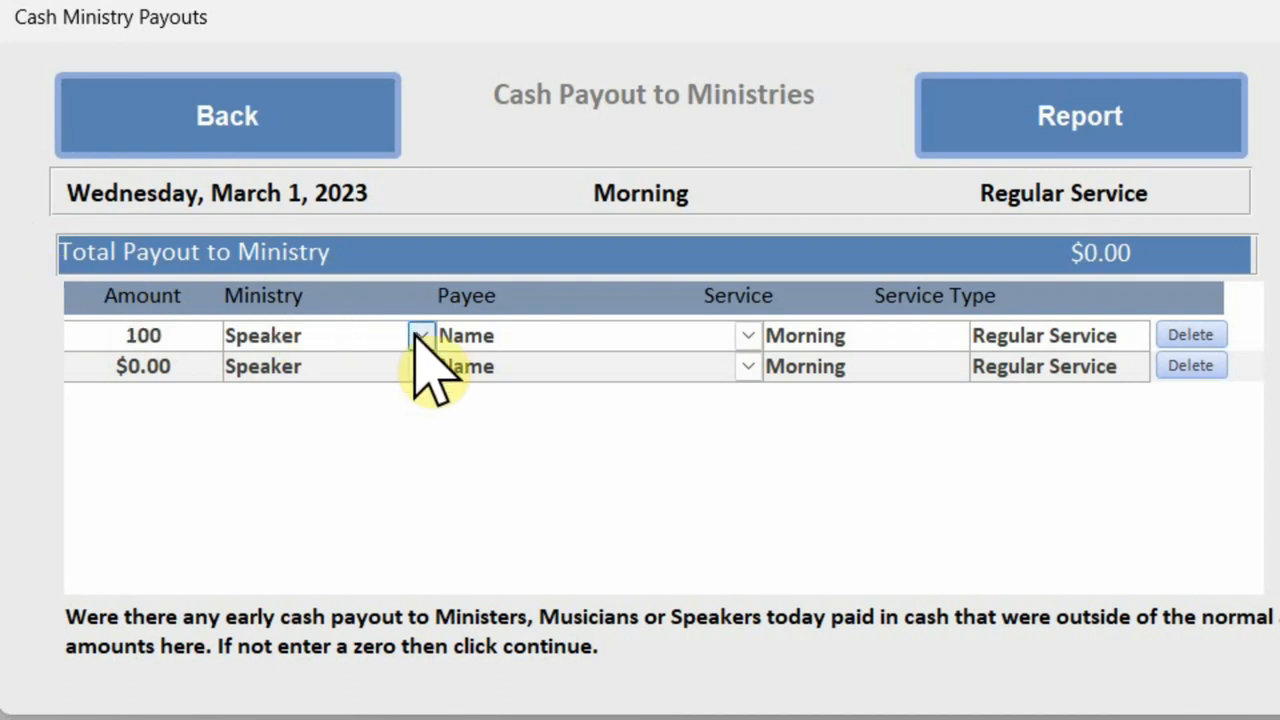
click(420, 335)
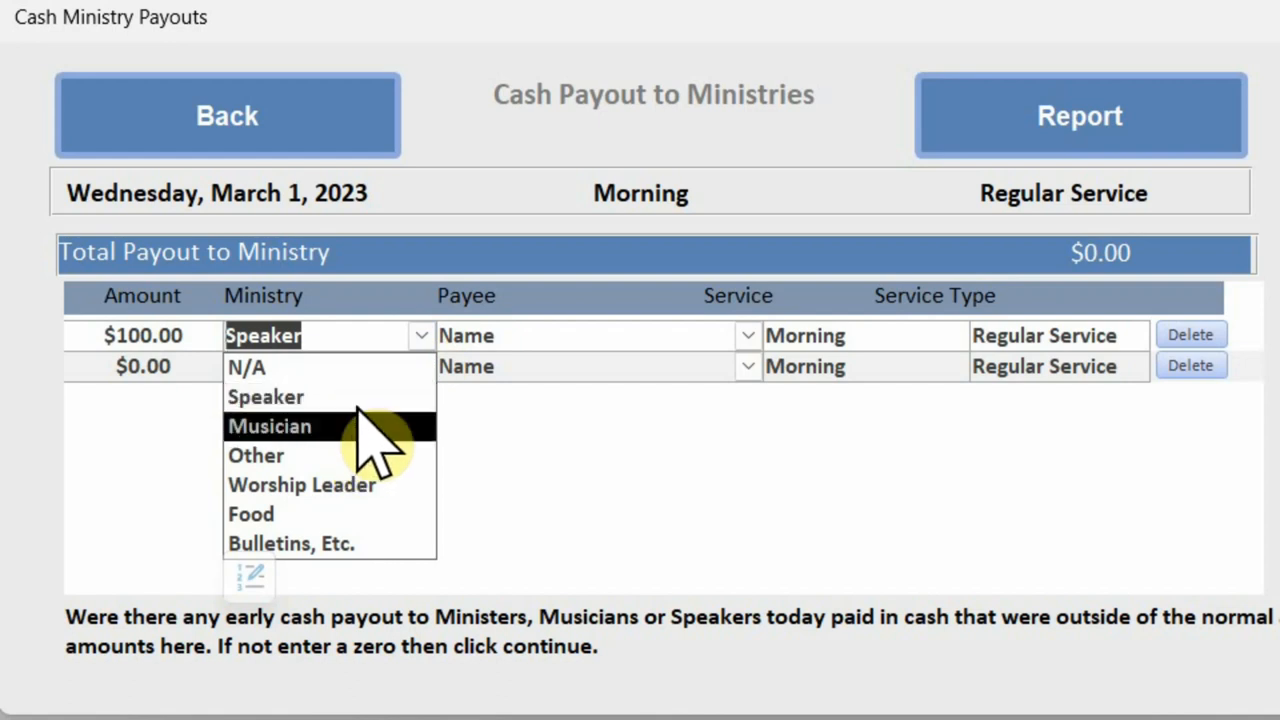
click(265, 396)
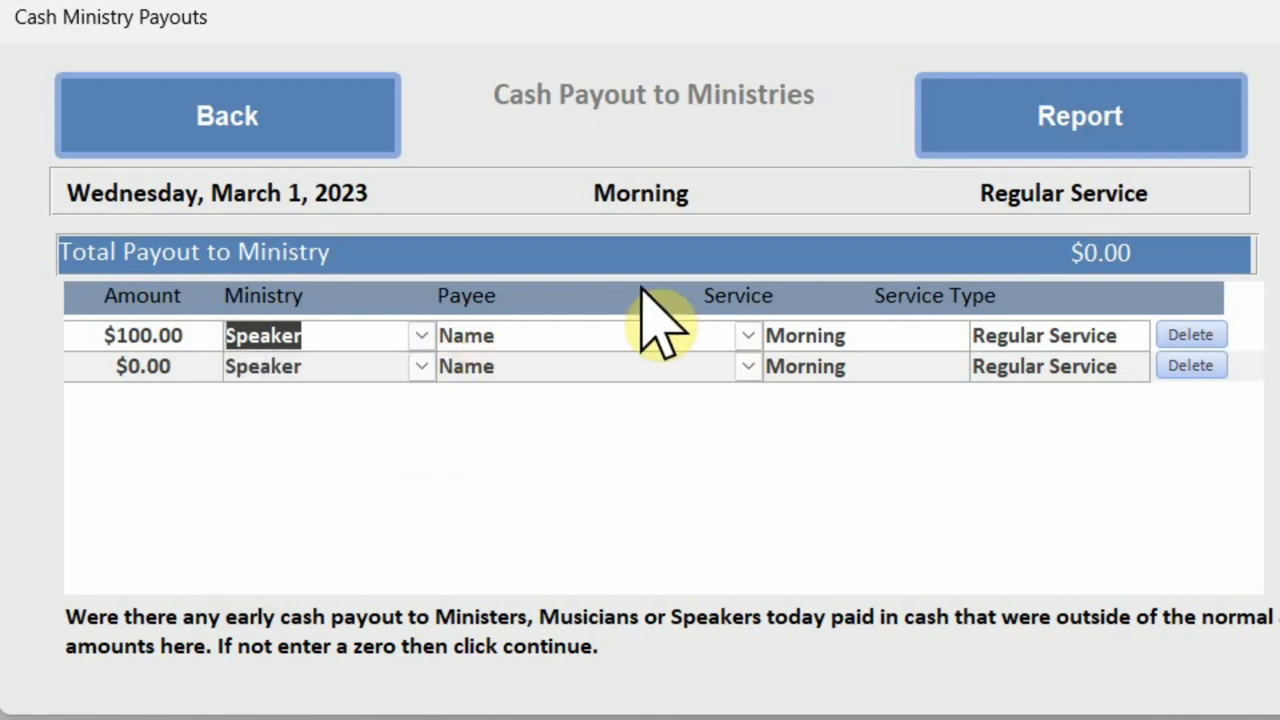
text(Paul J Craig)
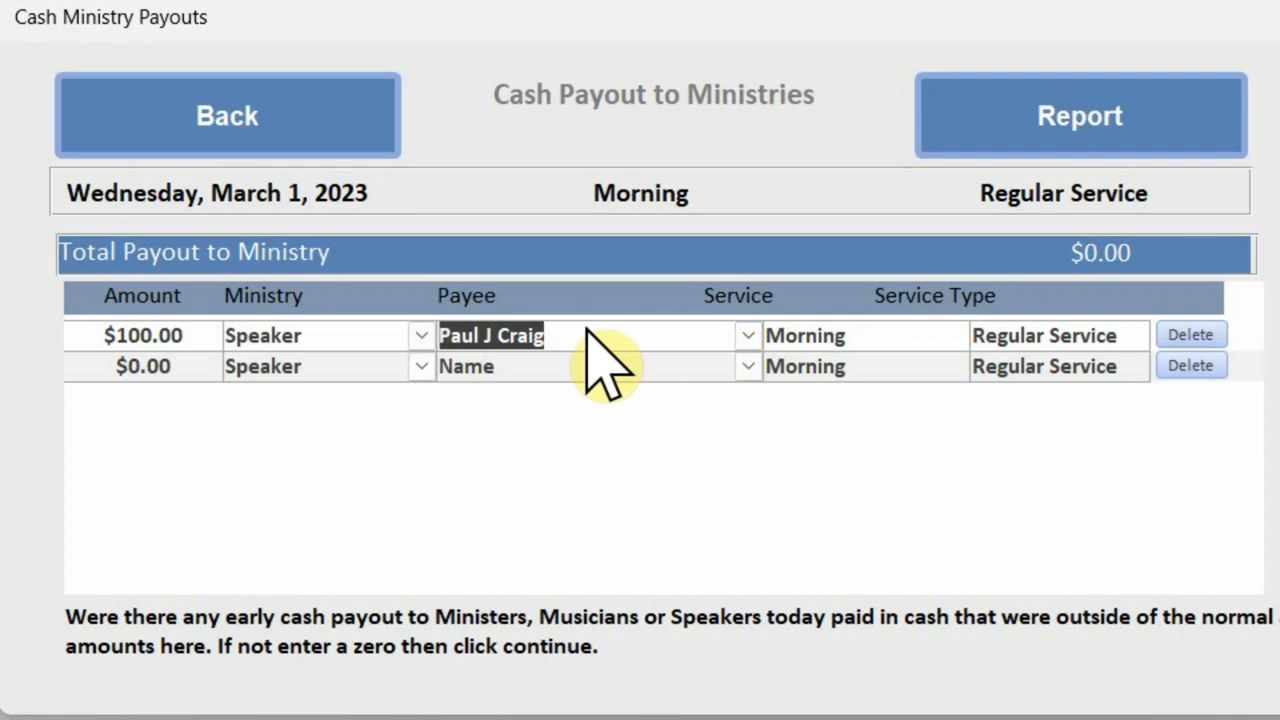
mouse_move(770, 310)
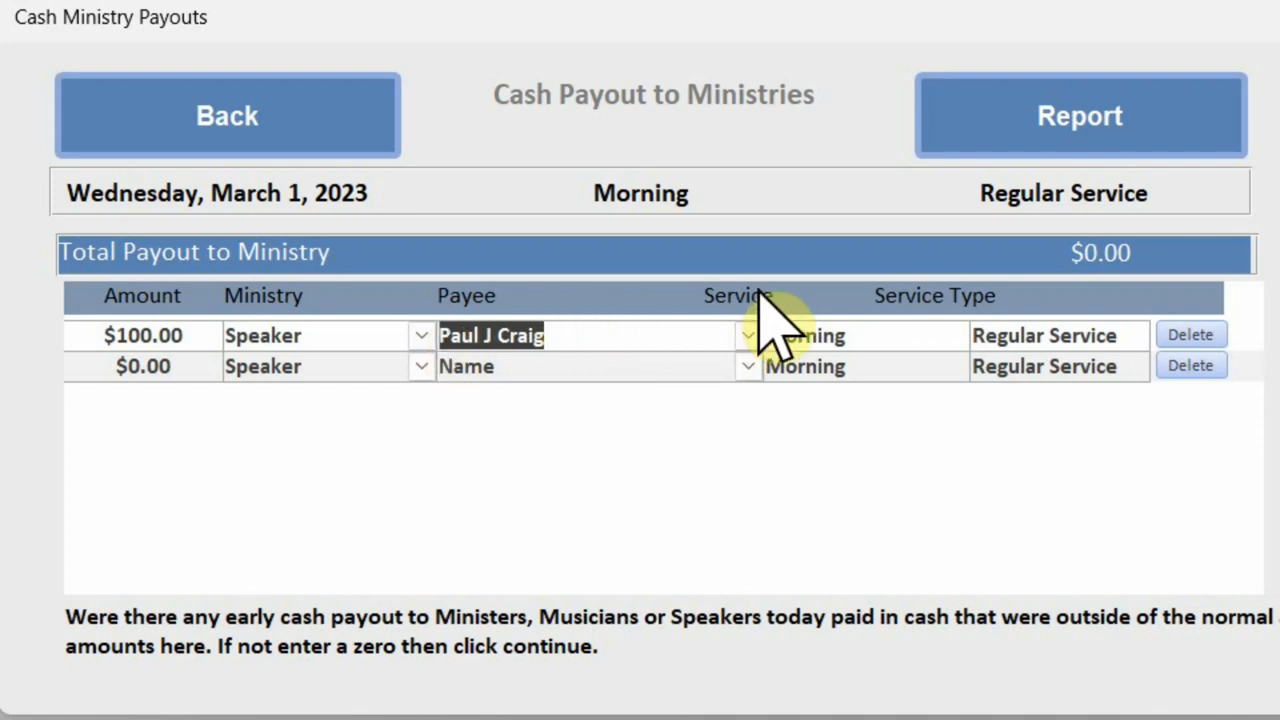
mouse_move(990, 345)
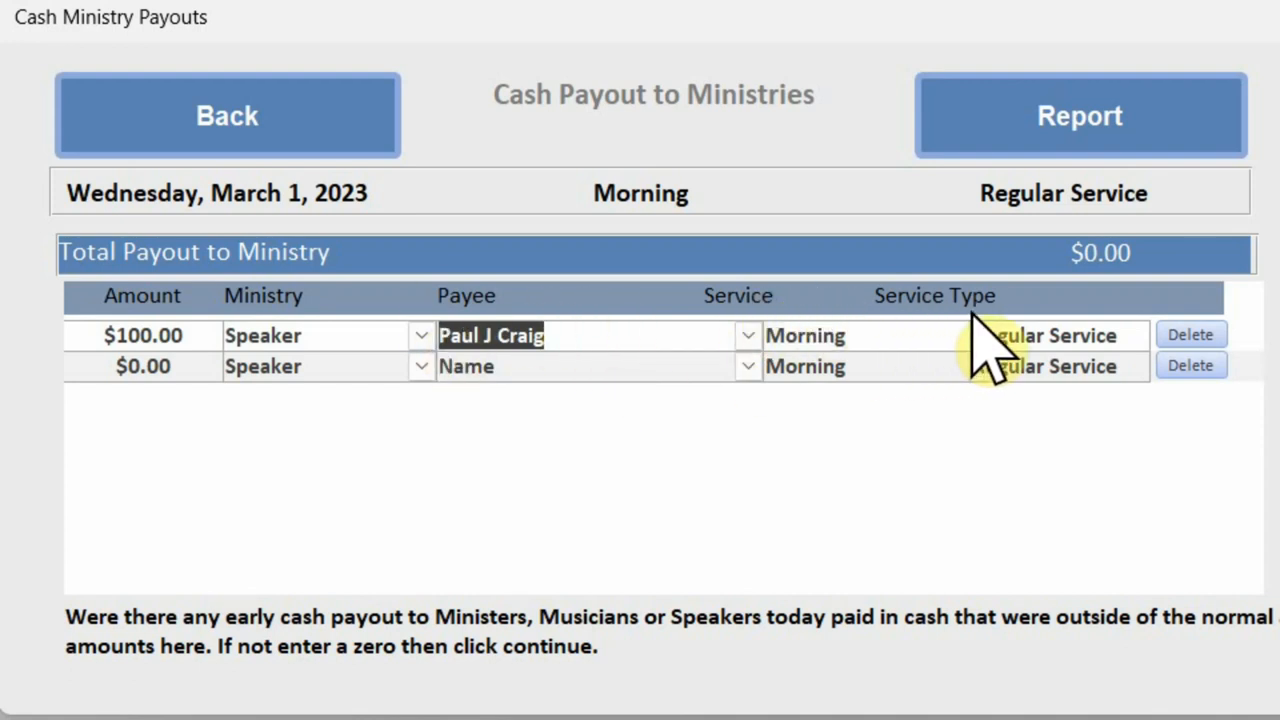
mouse_move(1080, 320)
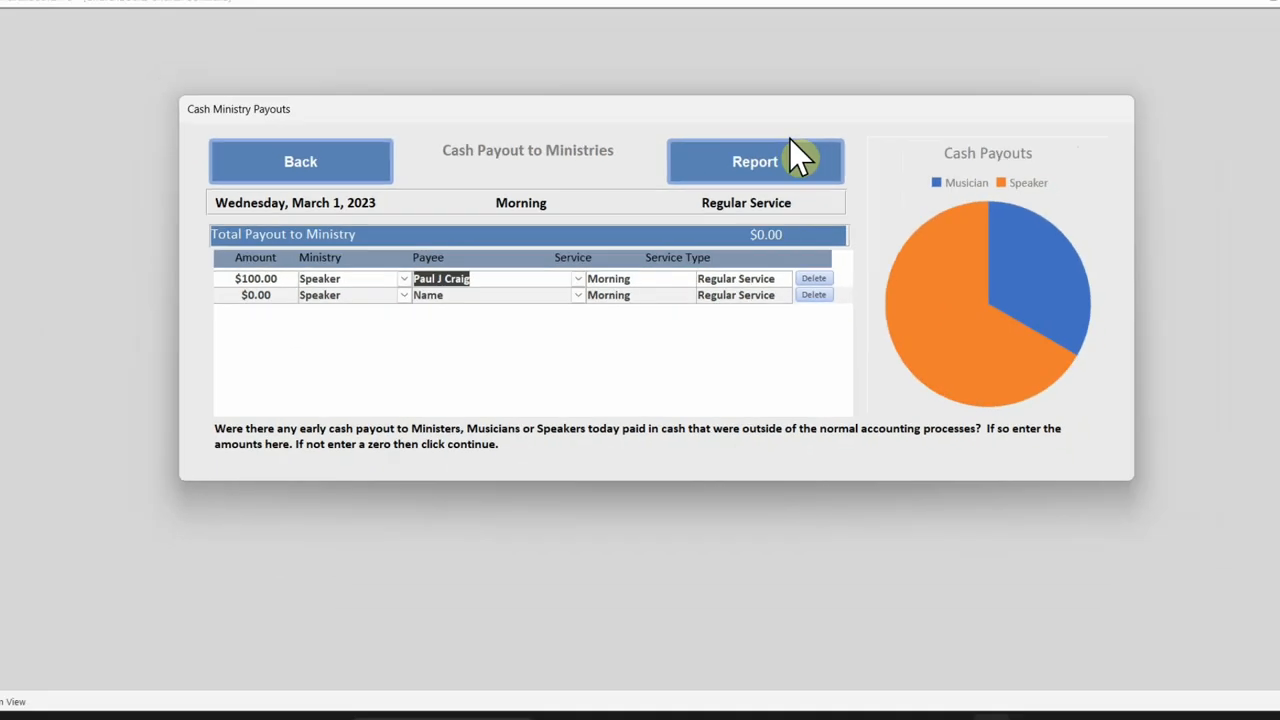
Step: View the Cash Payouts report with the $100 payout, then return to the collections board
click(755, 161)
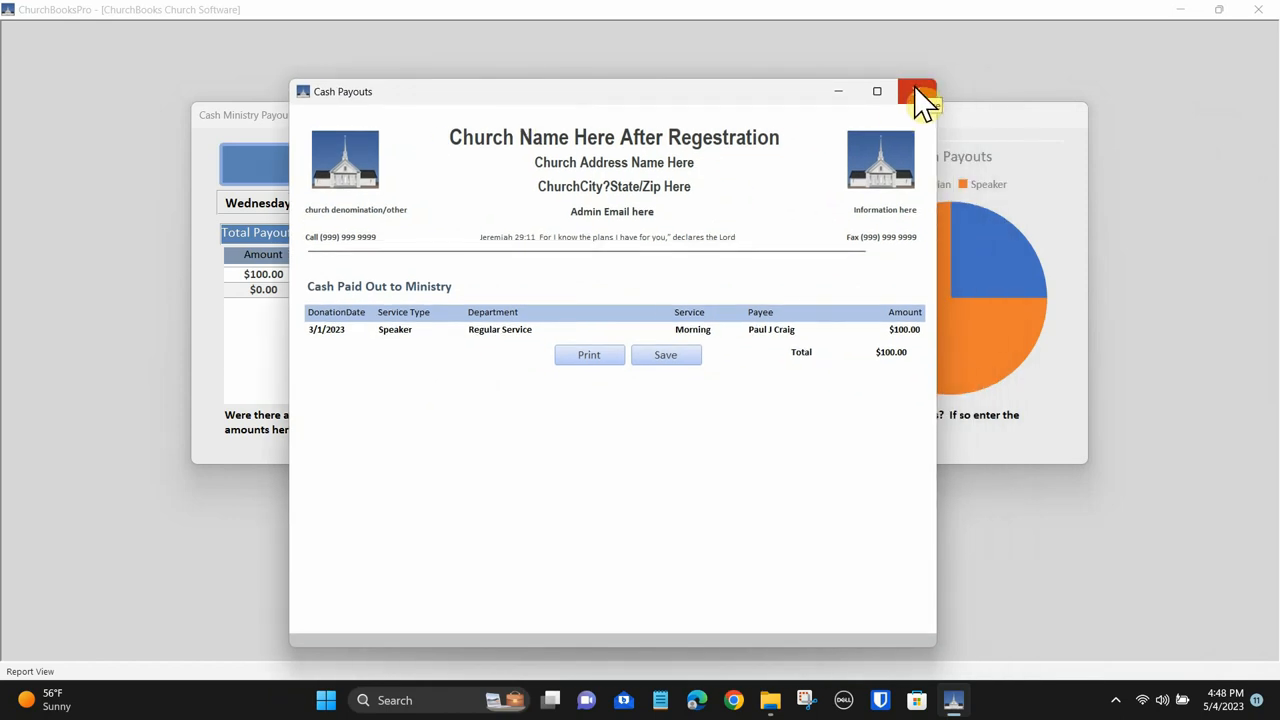
click(916, 91)
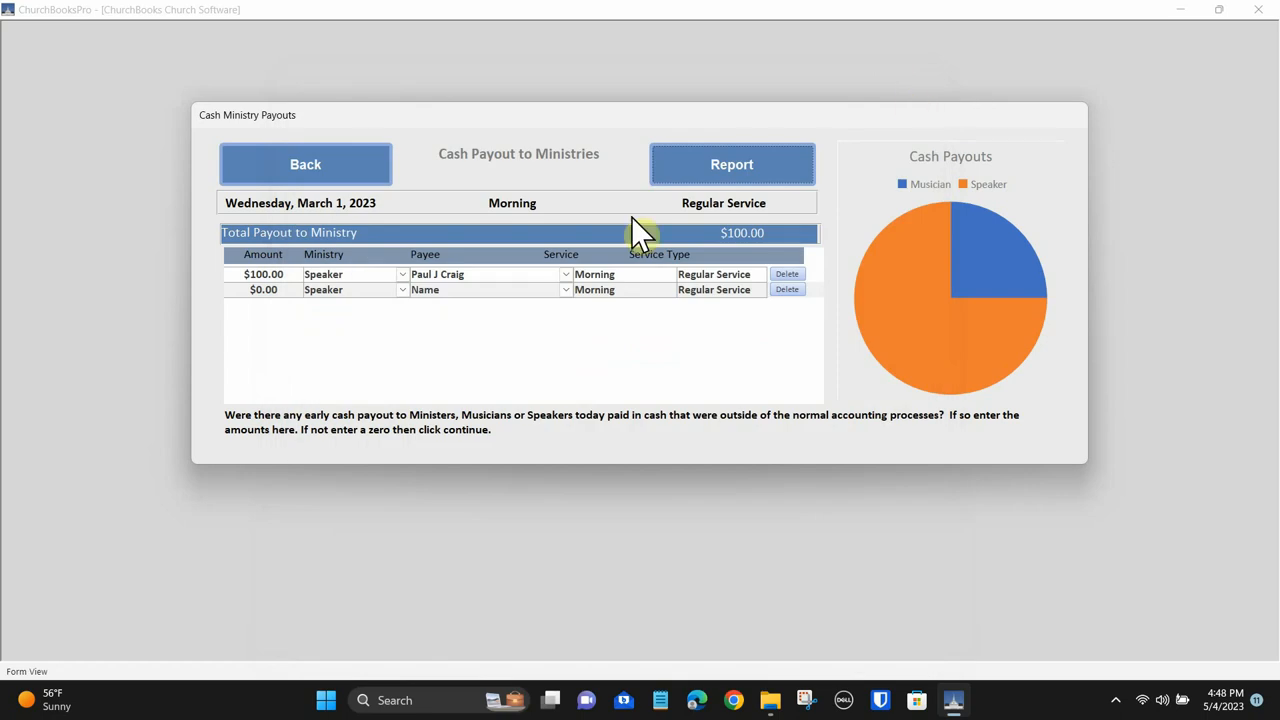
click(305, 164)
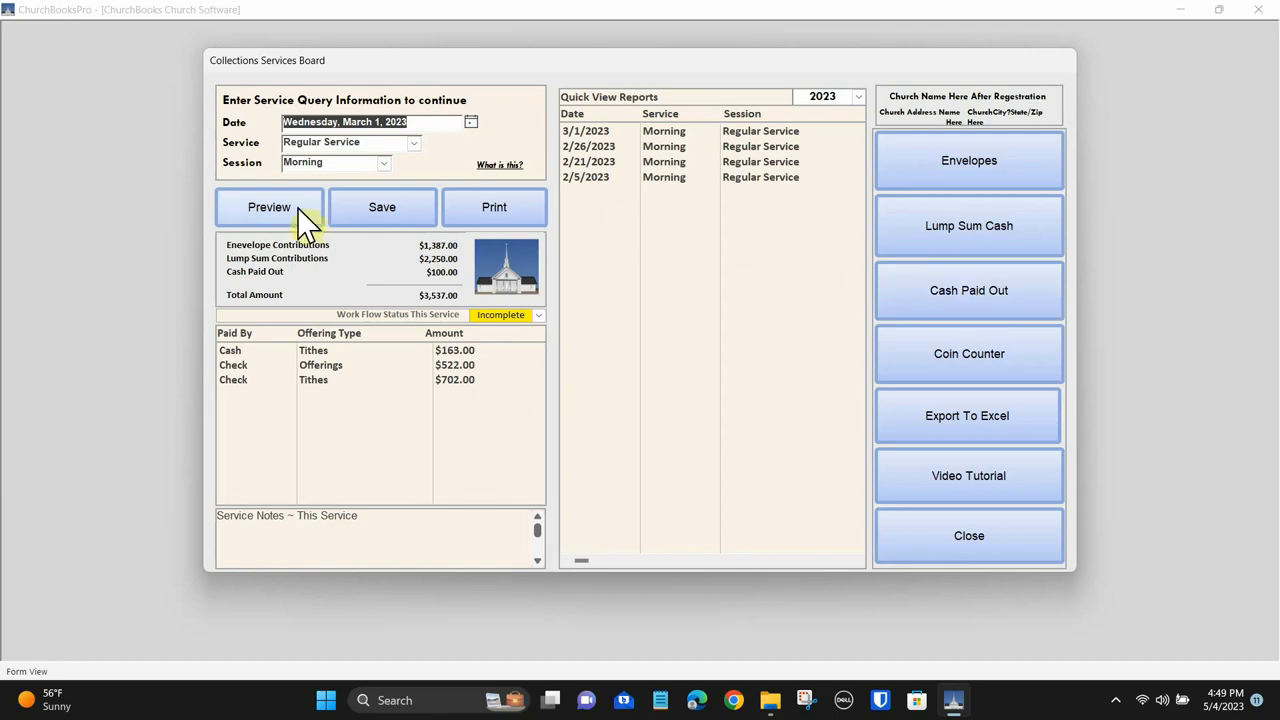
click(268, 207)
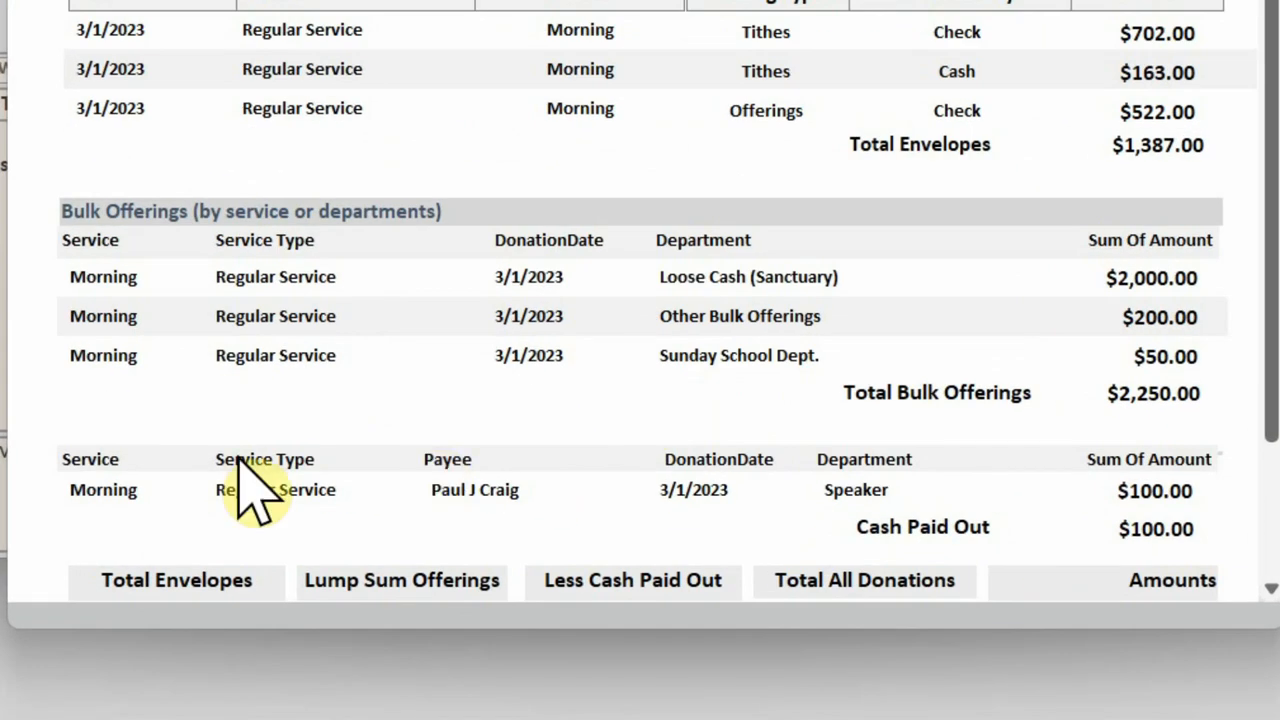
mouse_move(905, 575)
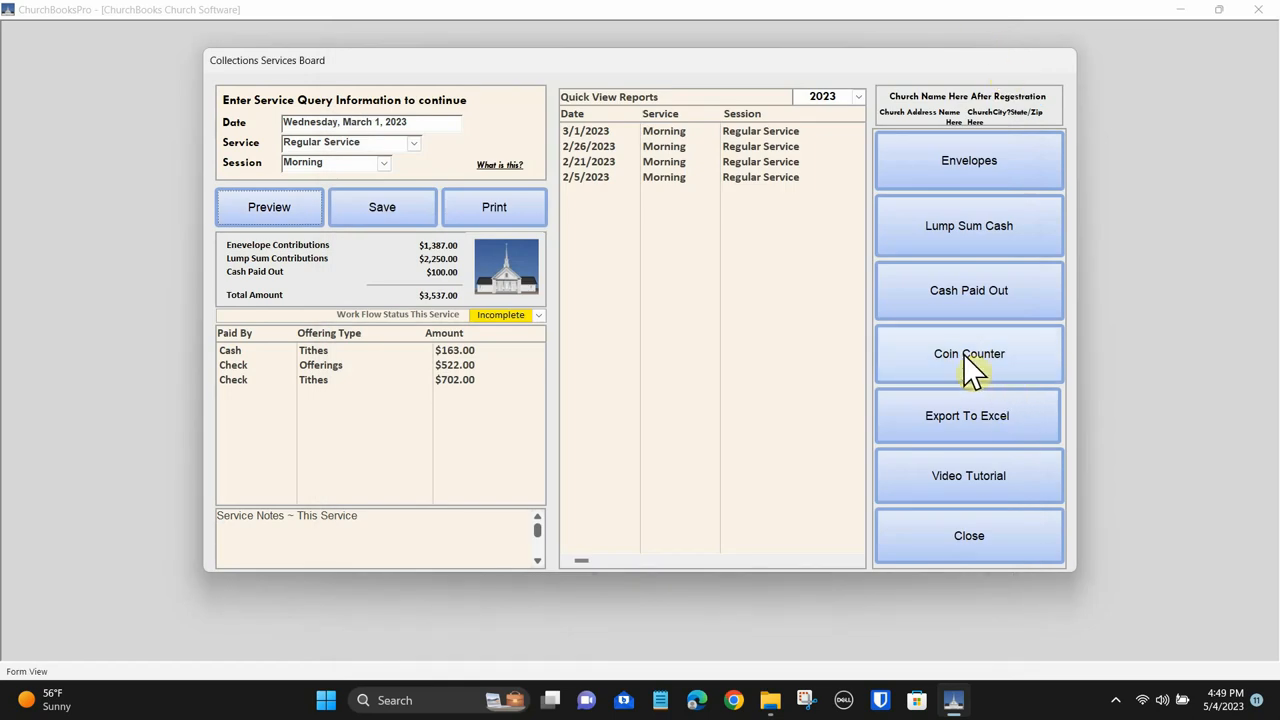
Step: Delete the old count record, enter quantities 33, 44 and 232, and calculate
click(968, 353)
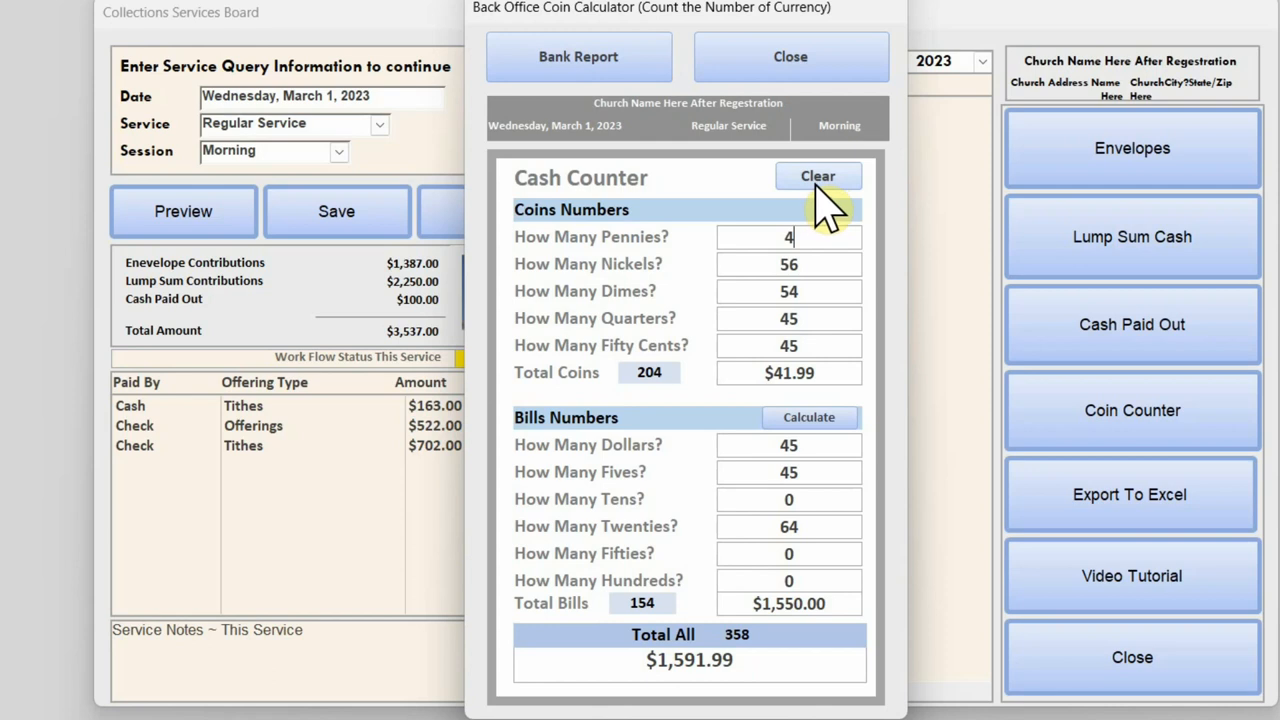
click(818, 176)
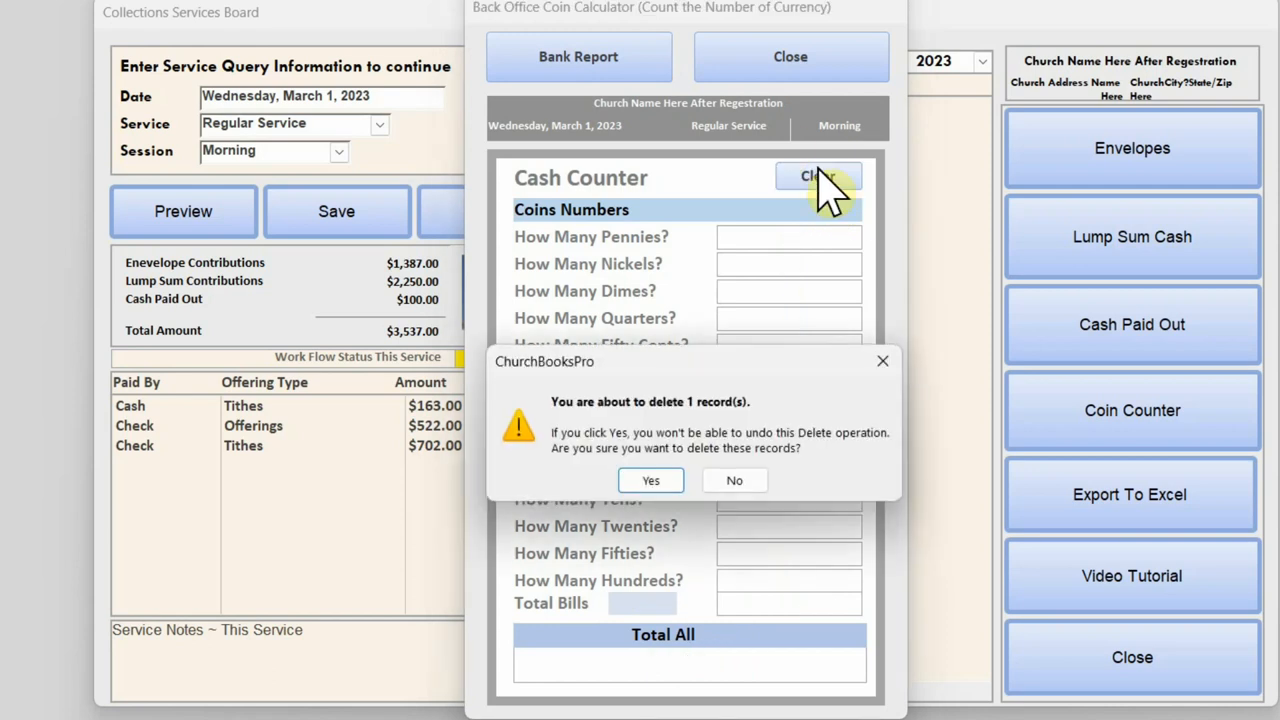
click(650, 480)
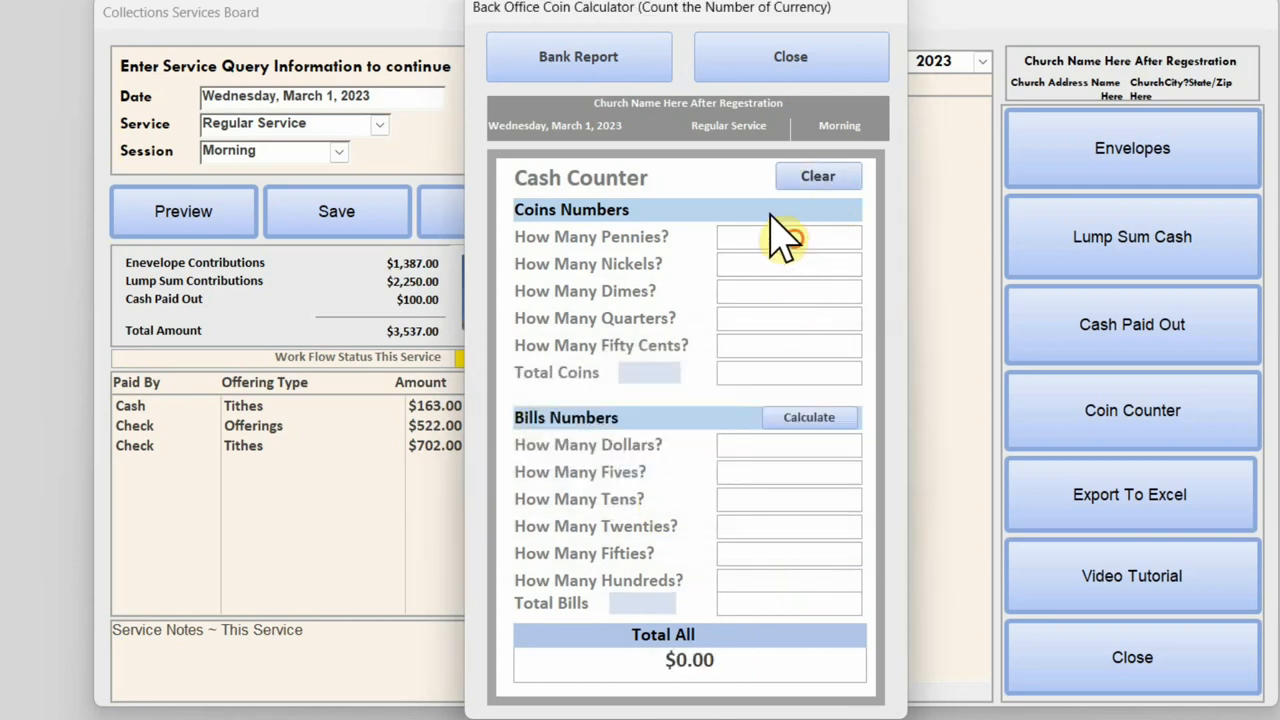
mouse_move(825, 335)
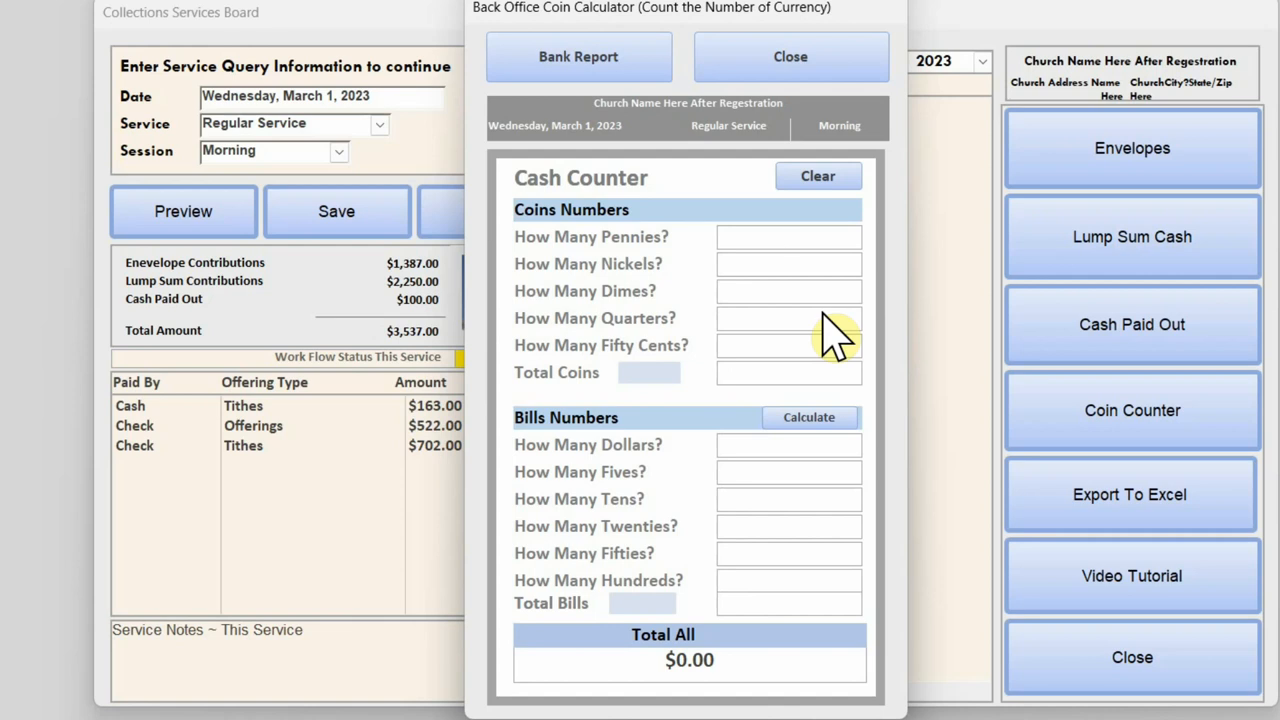
text(332)
text(23)
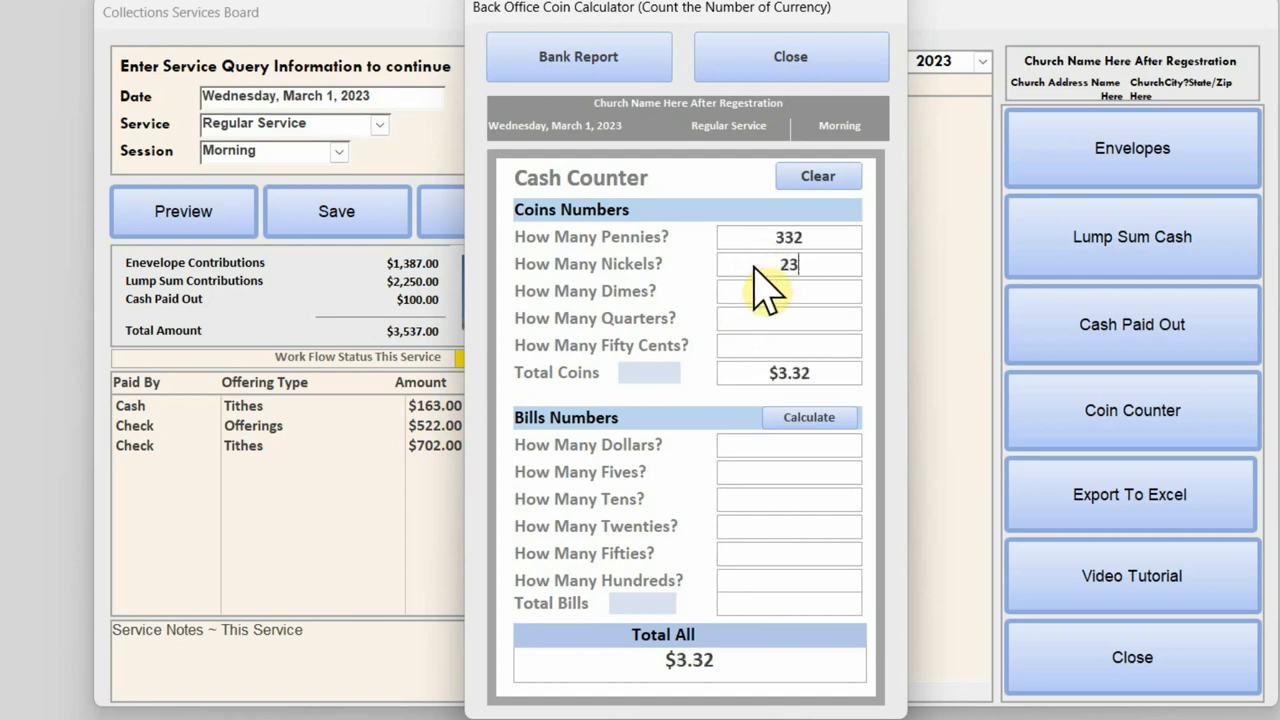
text(44)
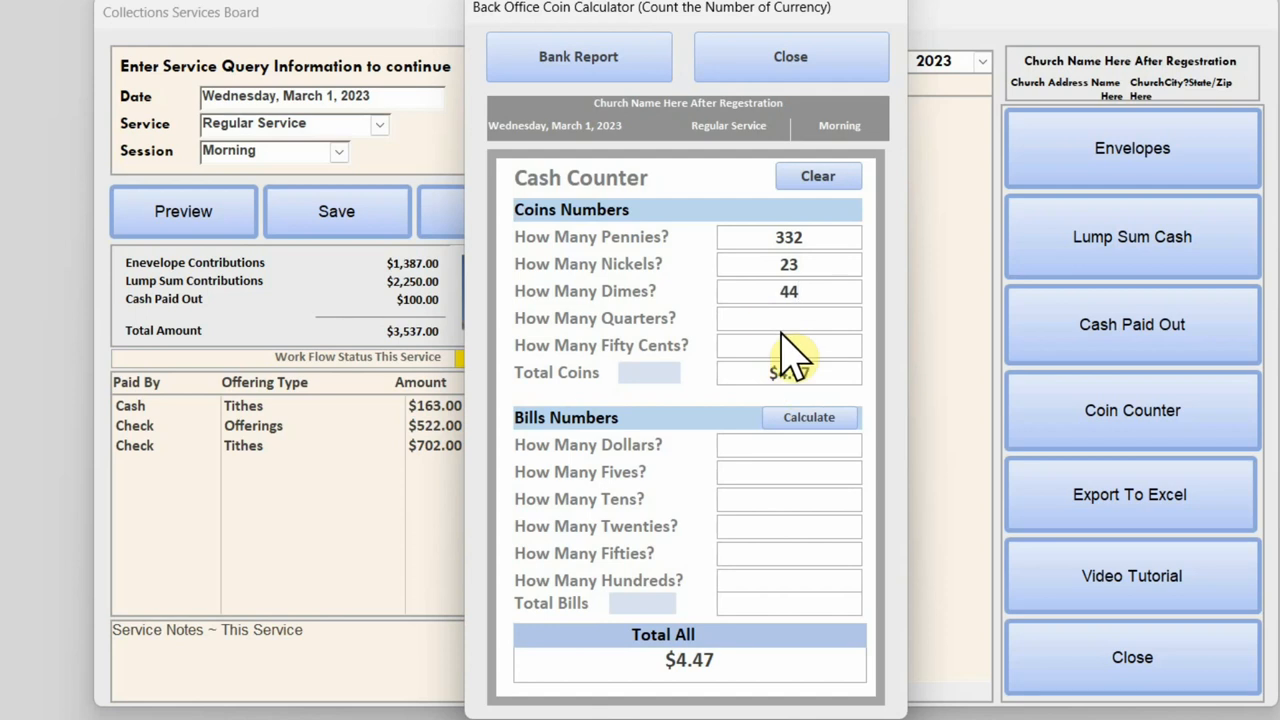
text(232)
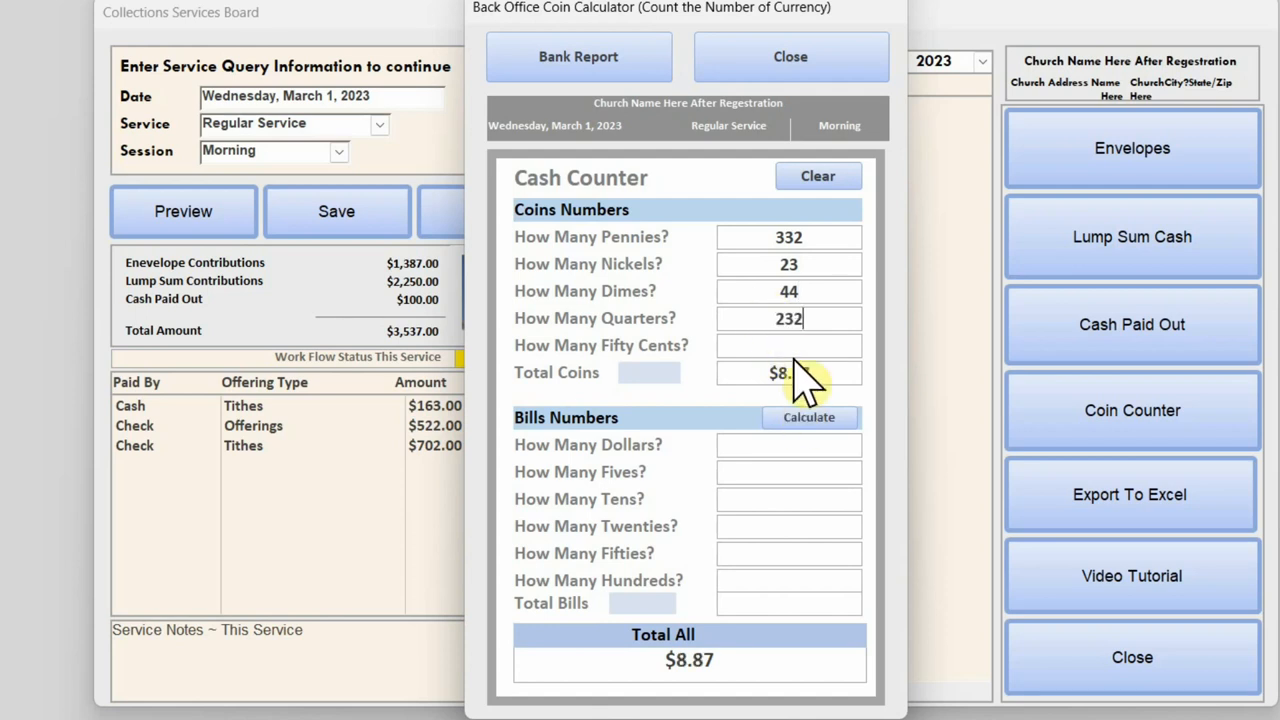
click(809, 417)
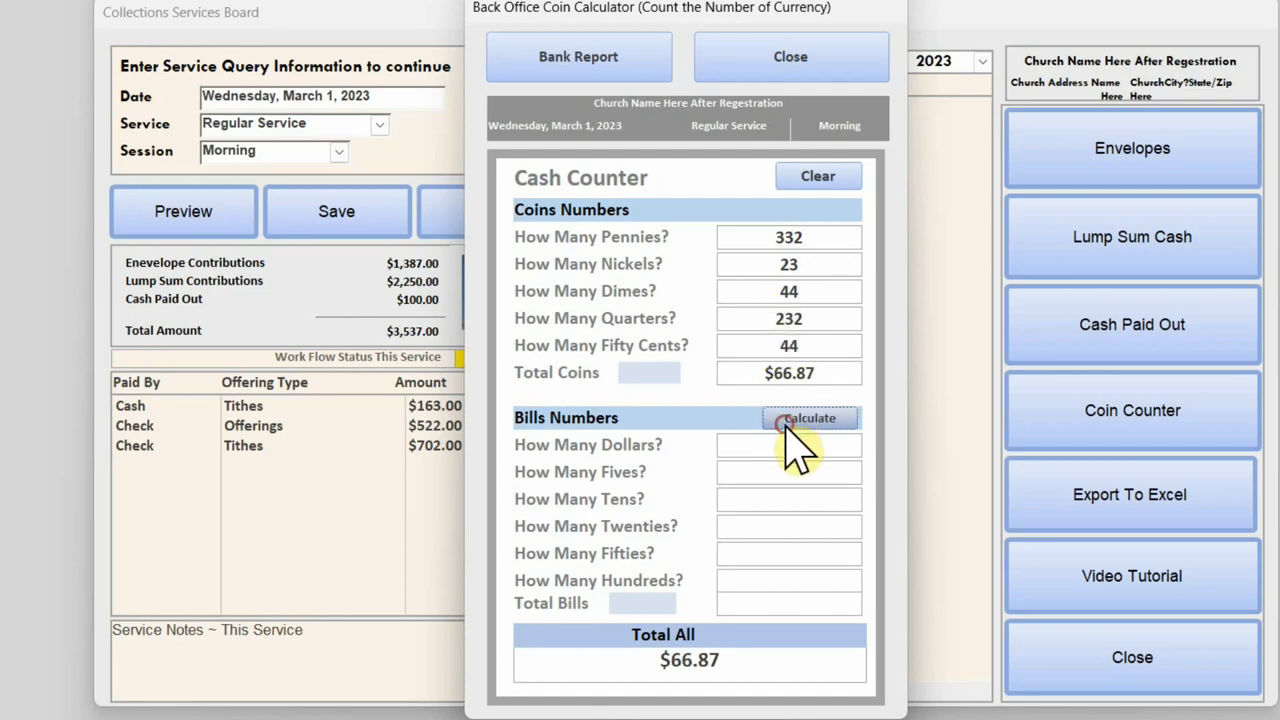
click(809, 417)
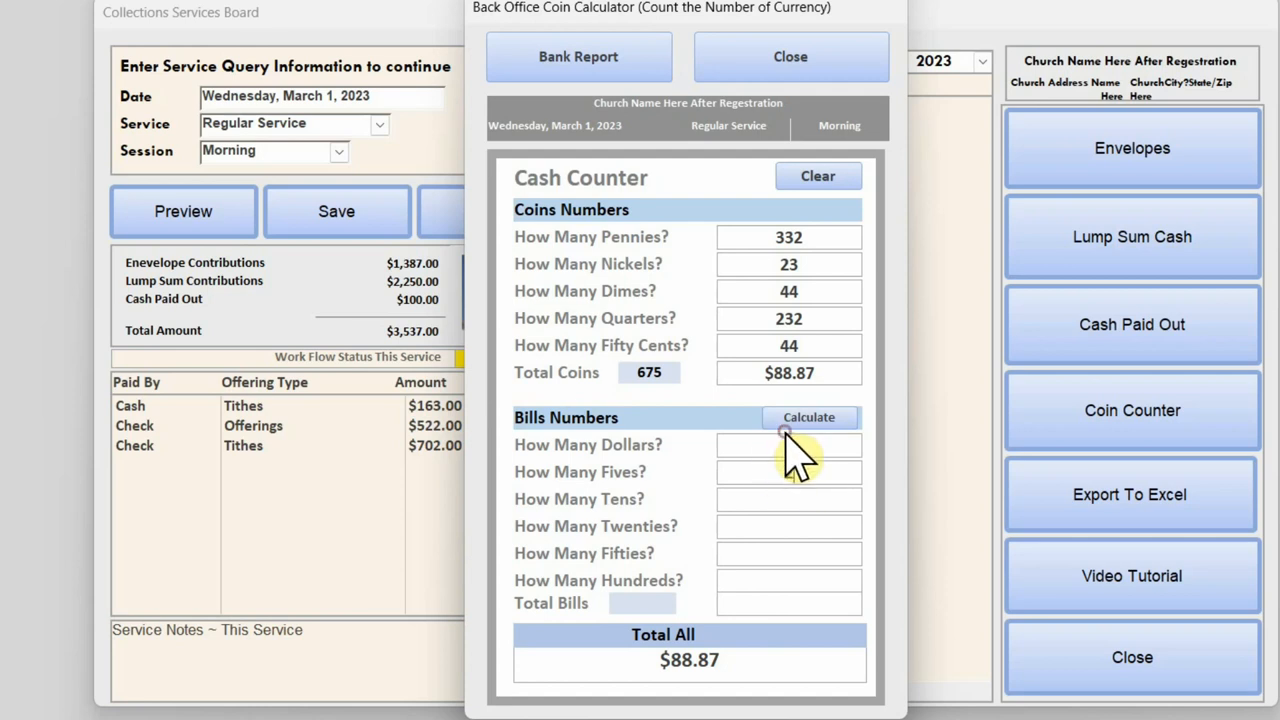
Step: Enter the remaining coin and bill quantities 23, 23, 222, 32 and 2
text(23)
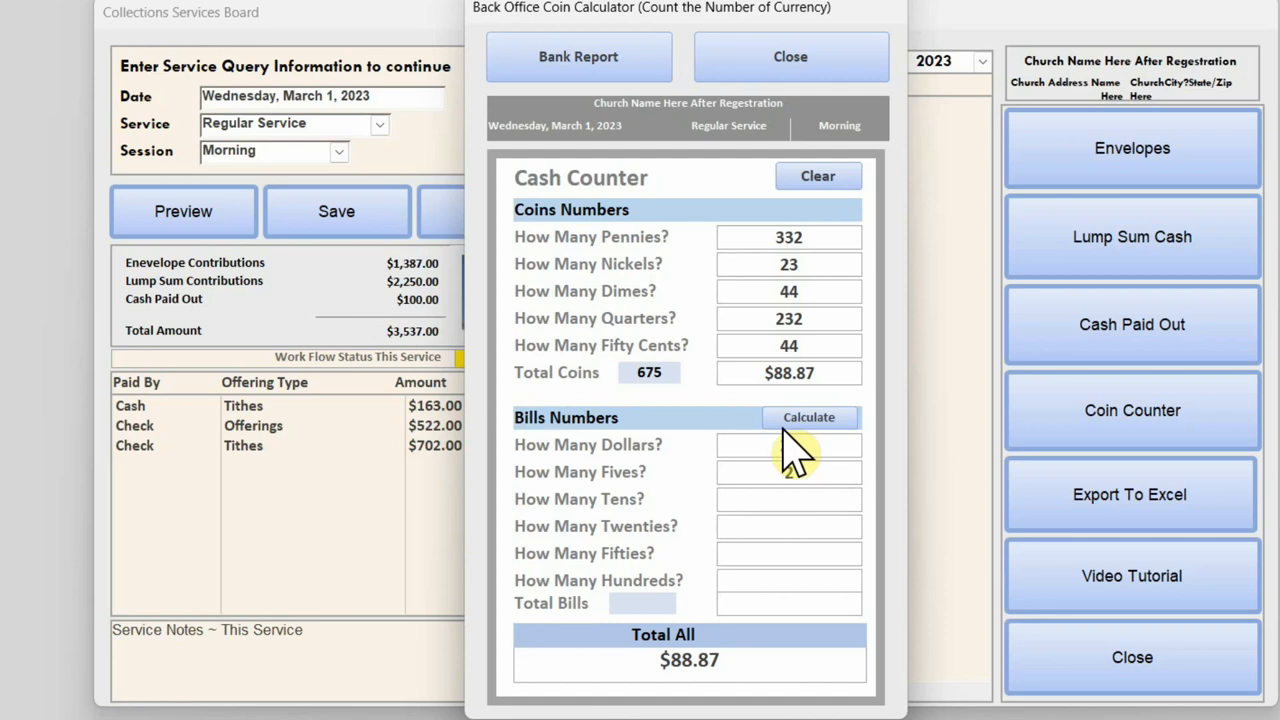
text(23)
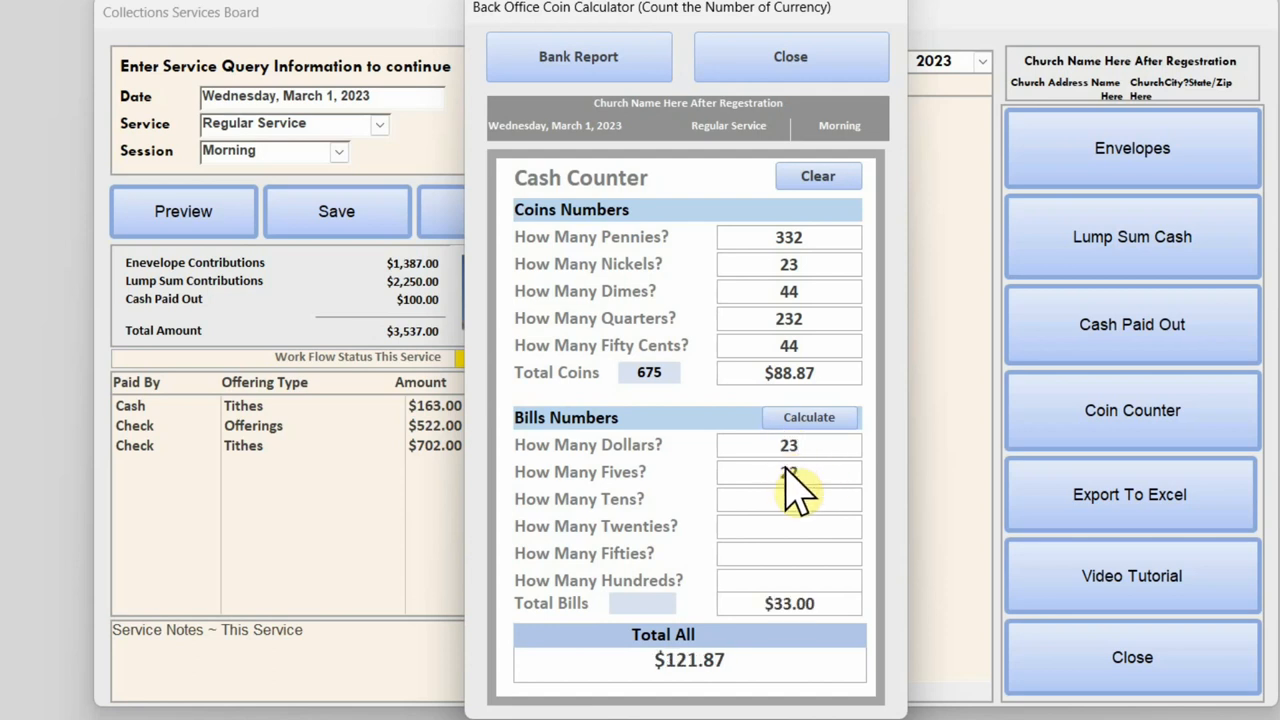
text(222)
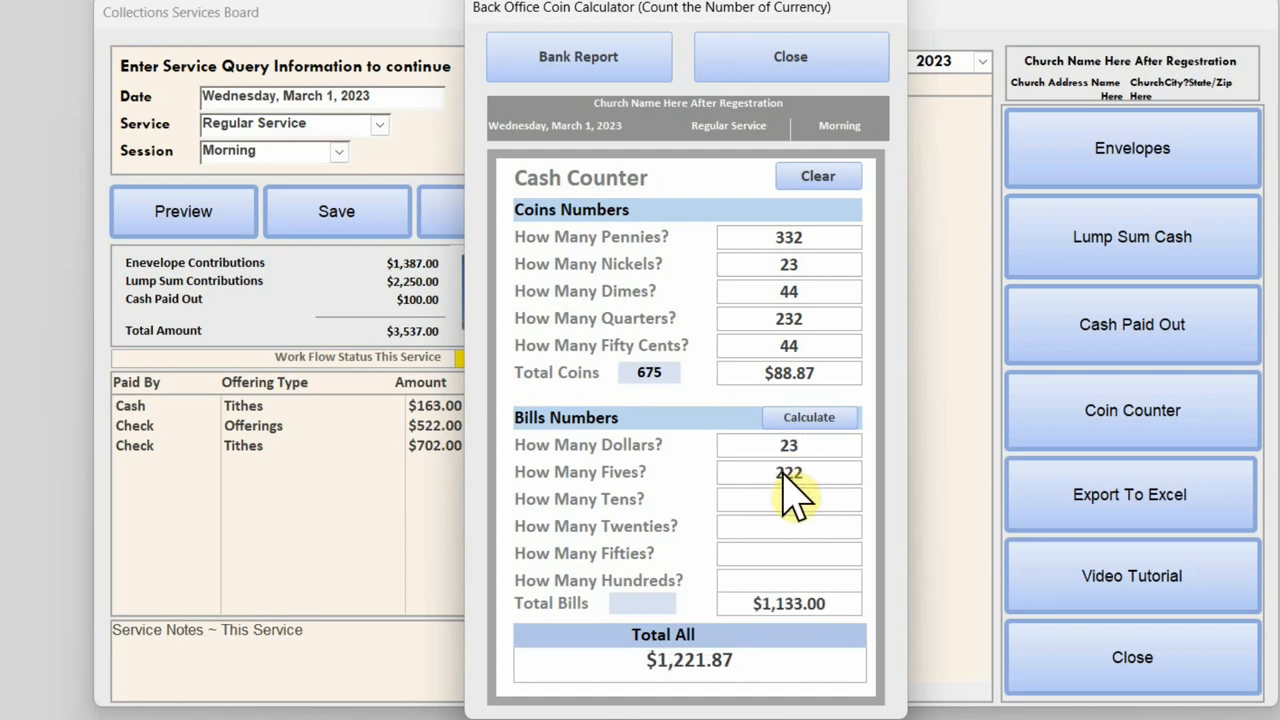
text(32)
text(3)
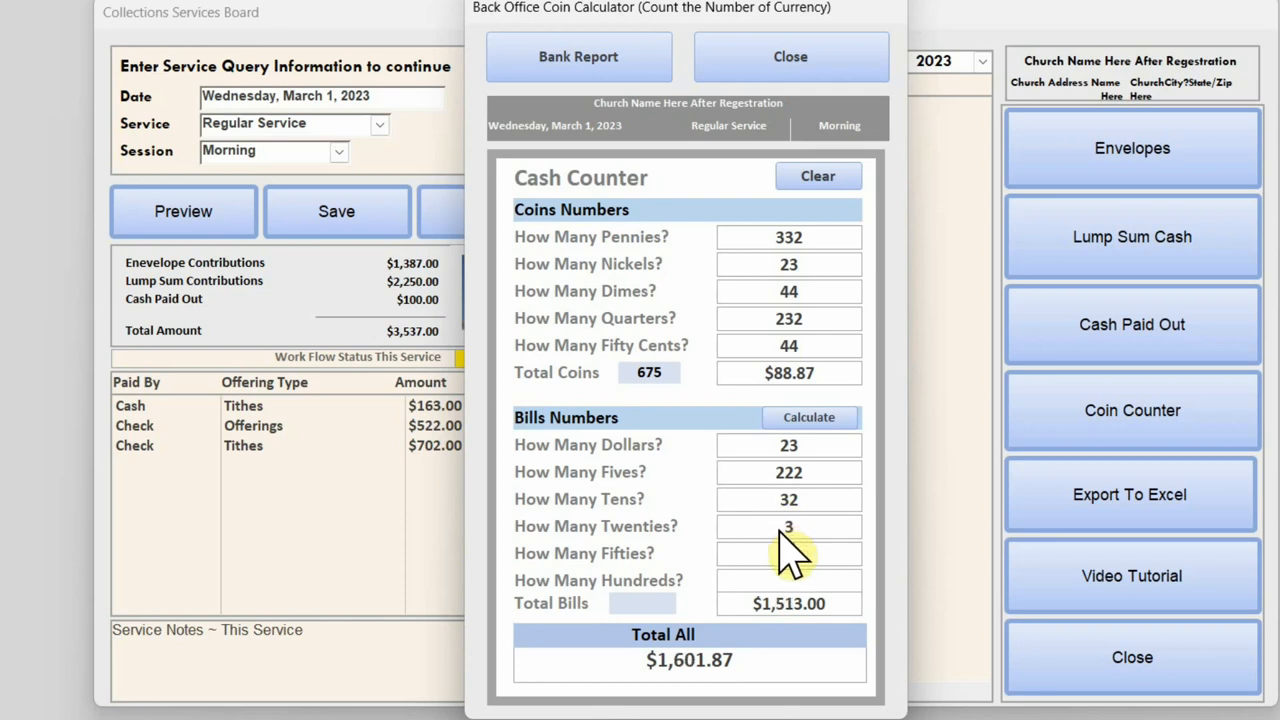
text(2)
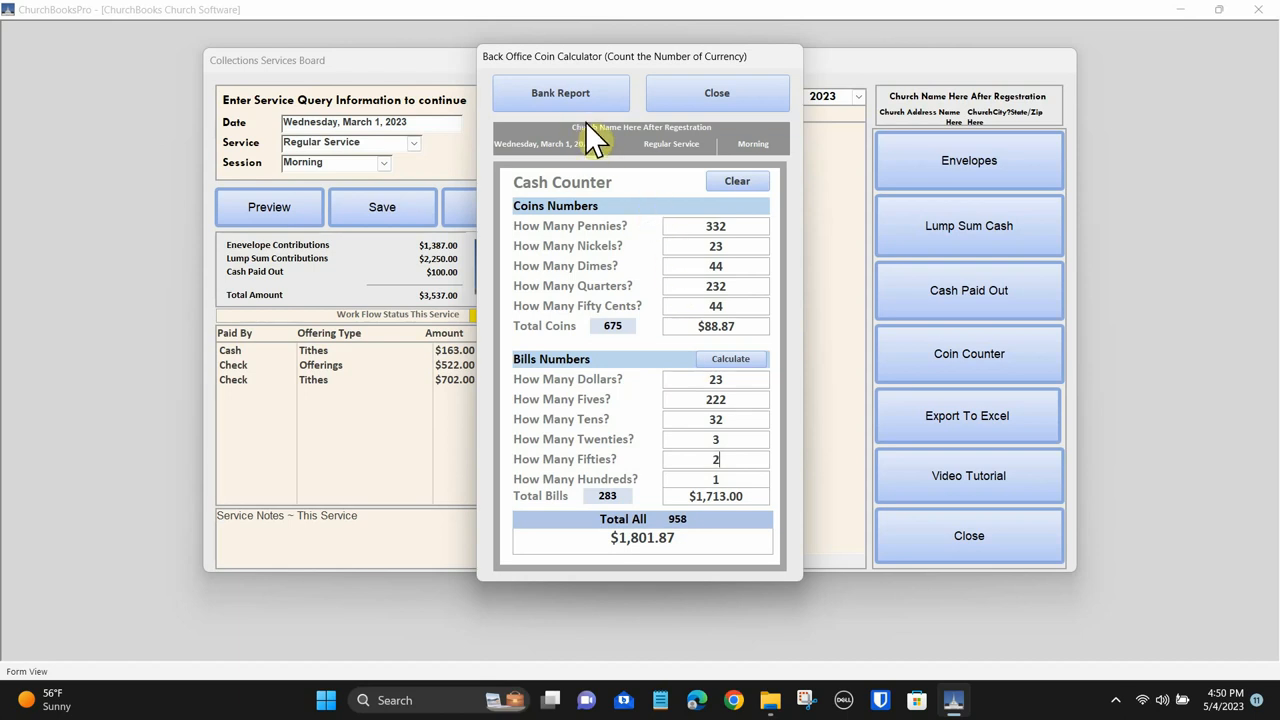
Step: Preview the March 1 Bank Deposit Sheet totaling $1,801.87, then close it and the coin counter
click(560, 93)
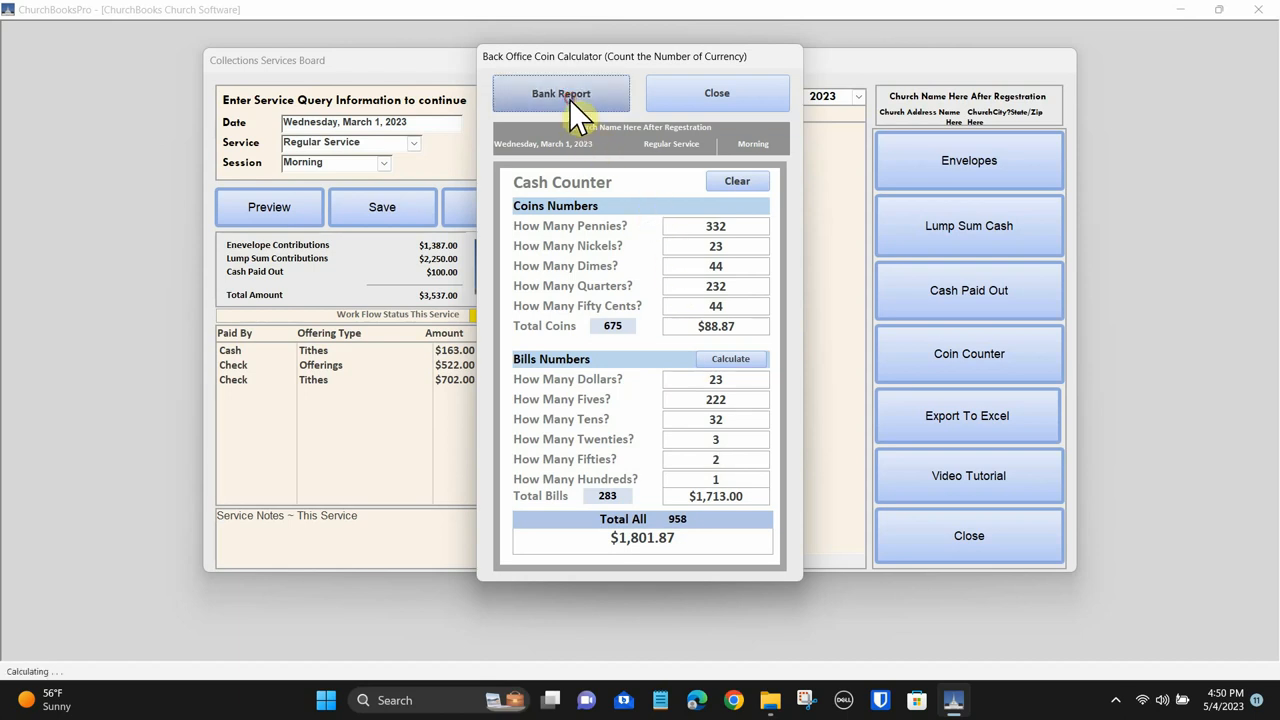
click(561, 93)
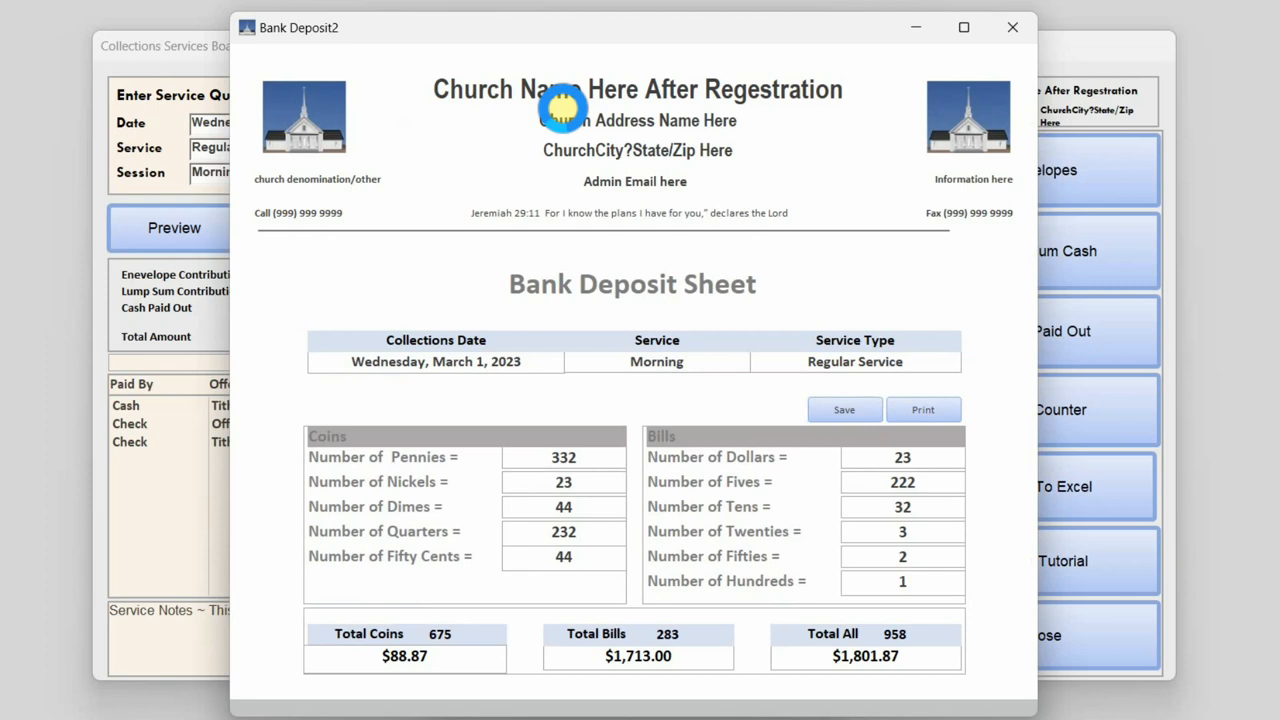
mouse_move(785, 135)
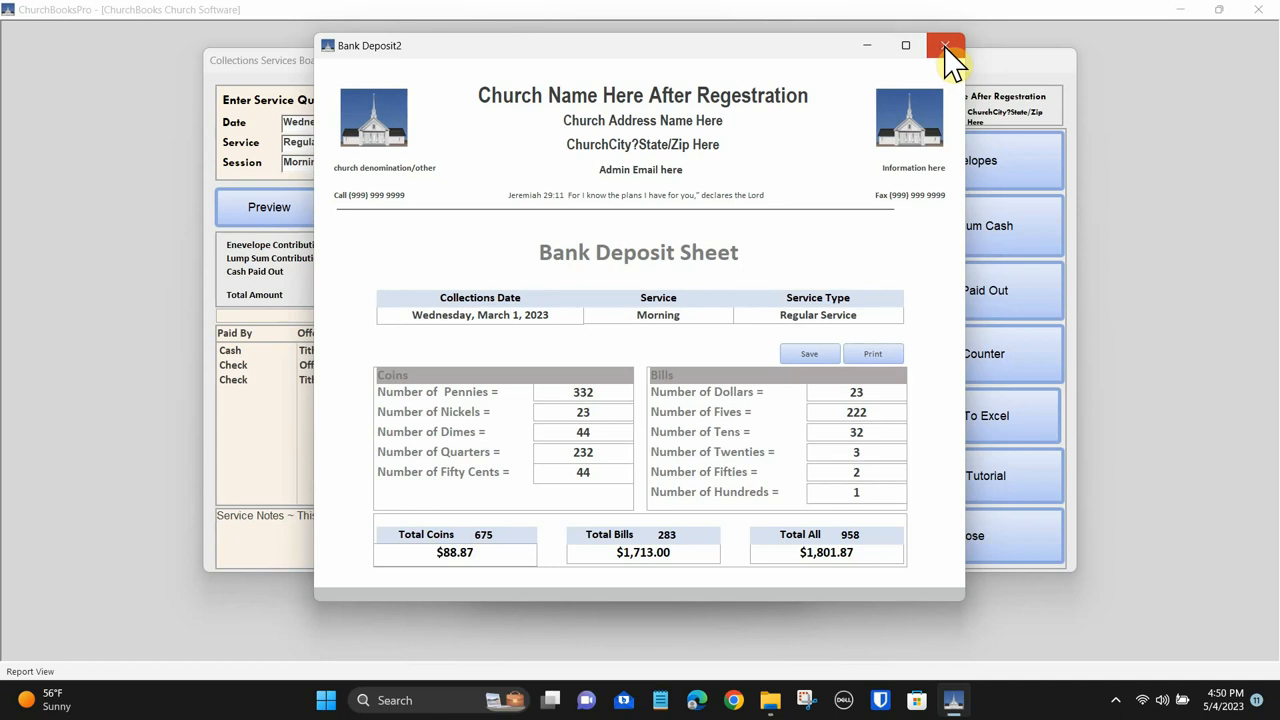
click(945, 45)
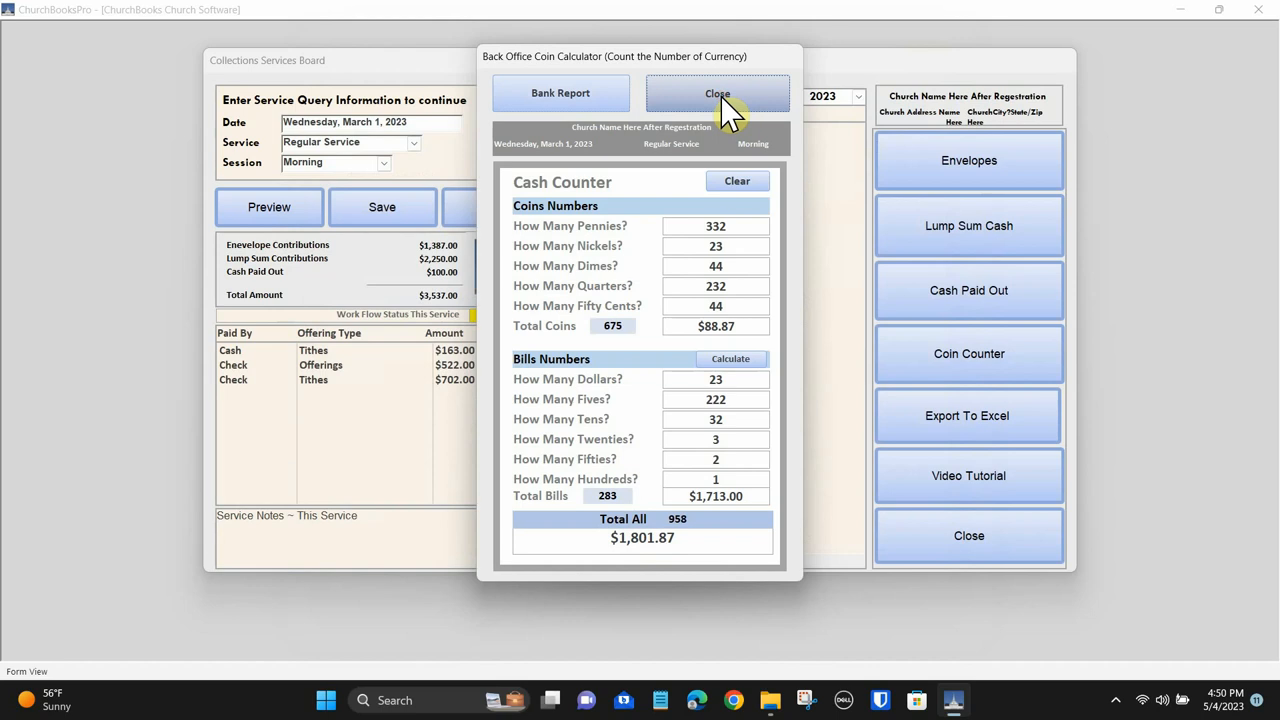
click(717, 93)
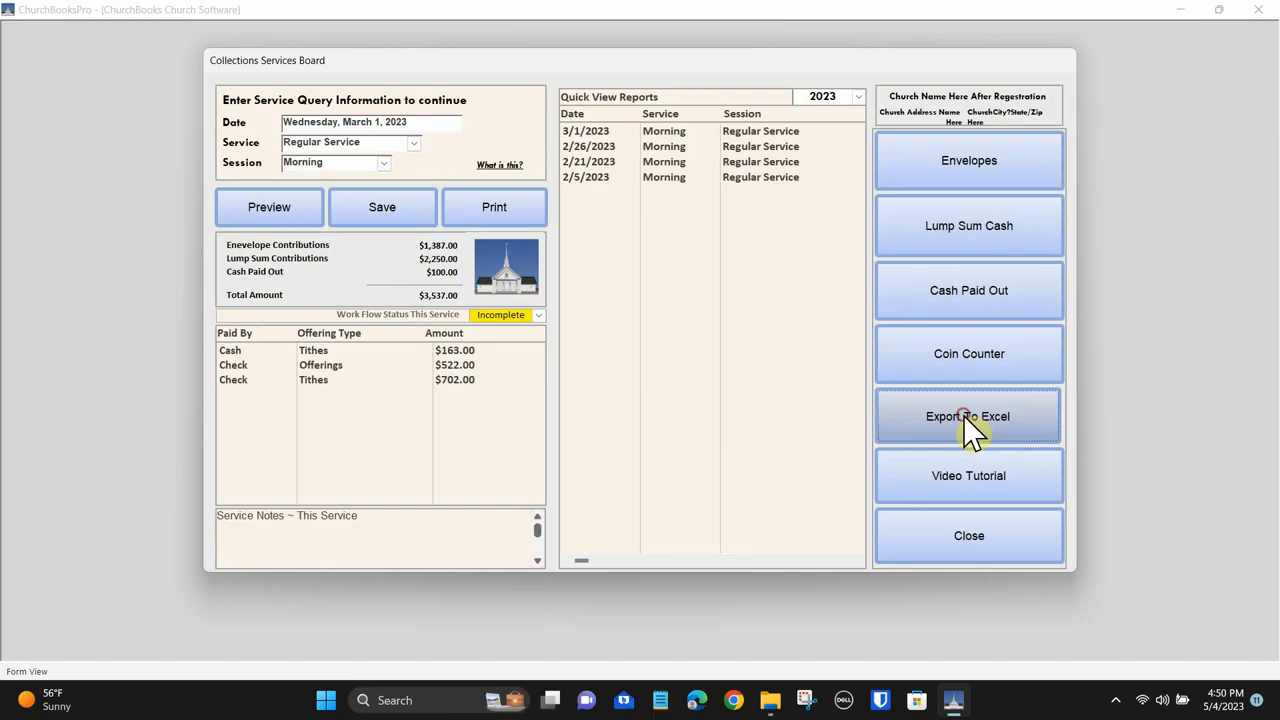
click(968, 416)
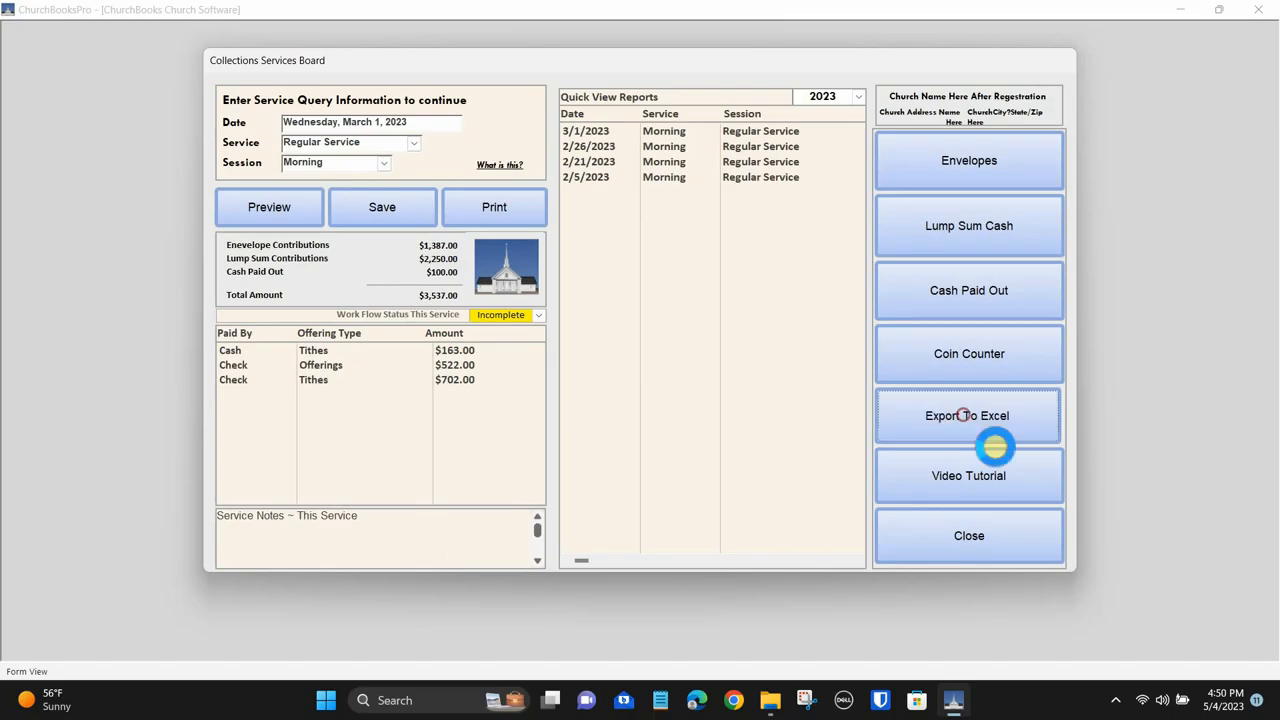
click(967, 415)
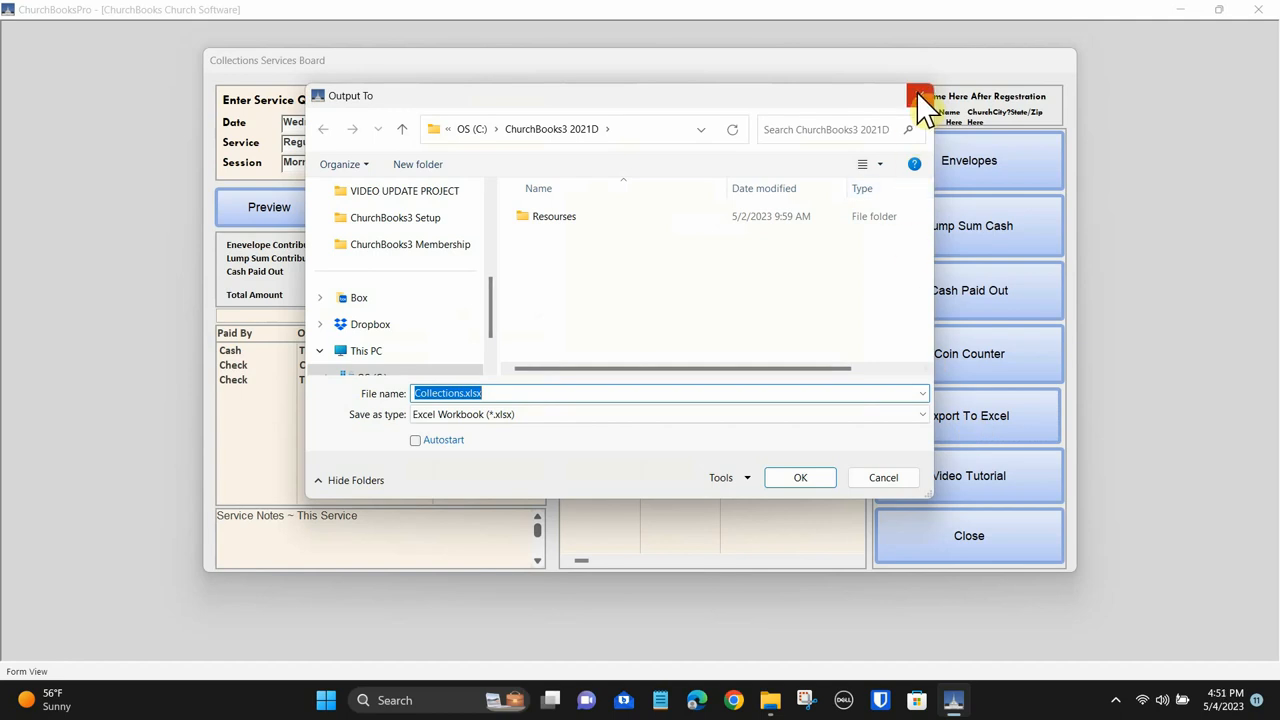
click(918, 96)
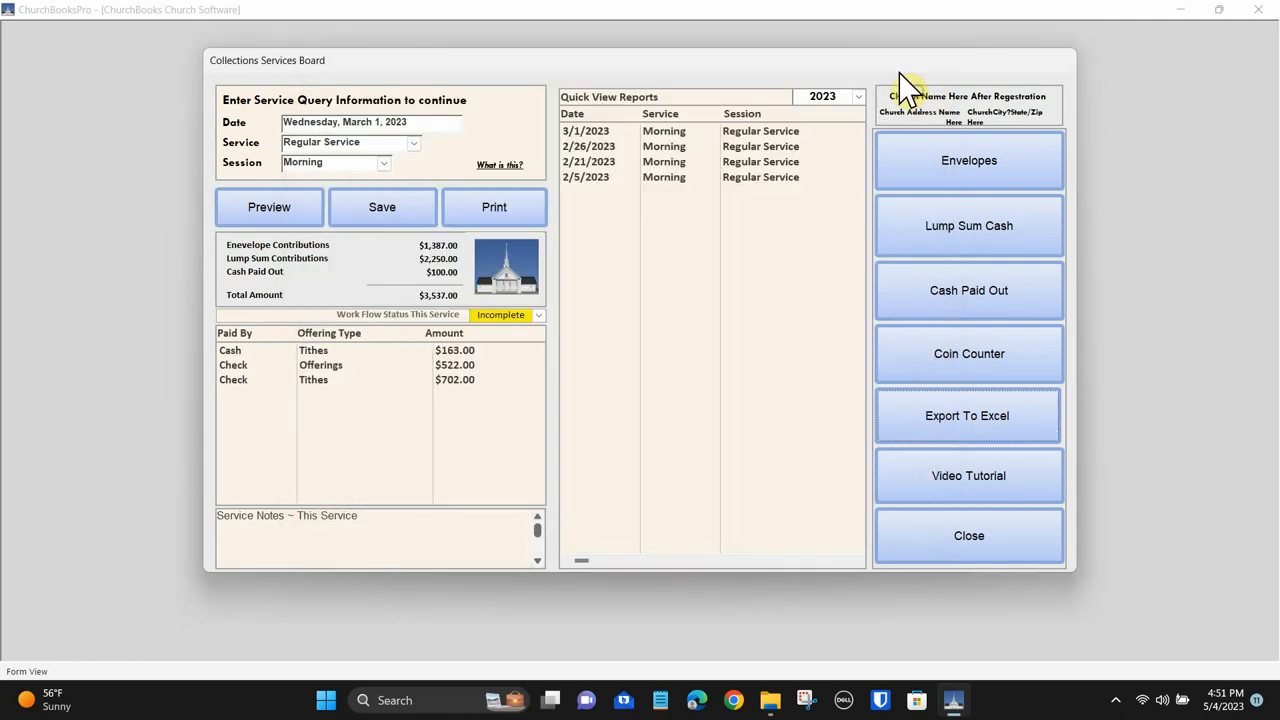
mouse_move(960, 455)
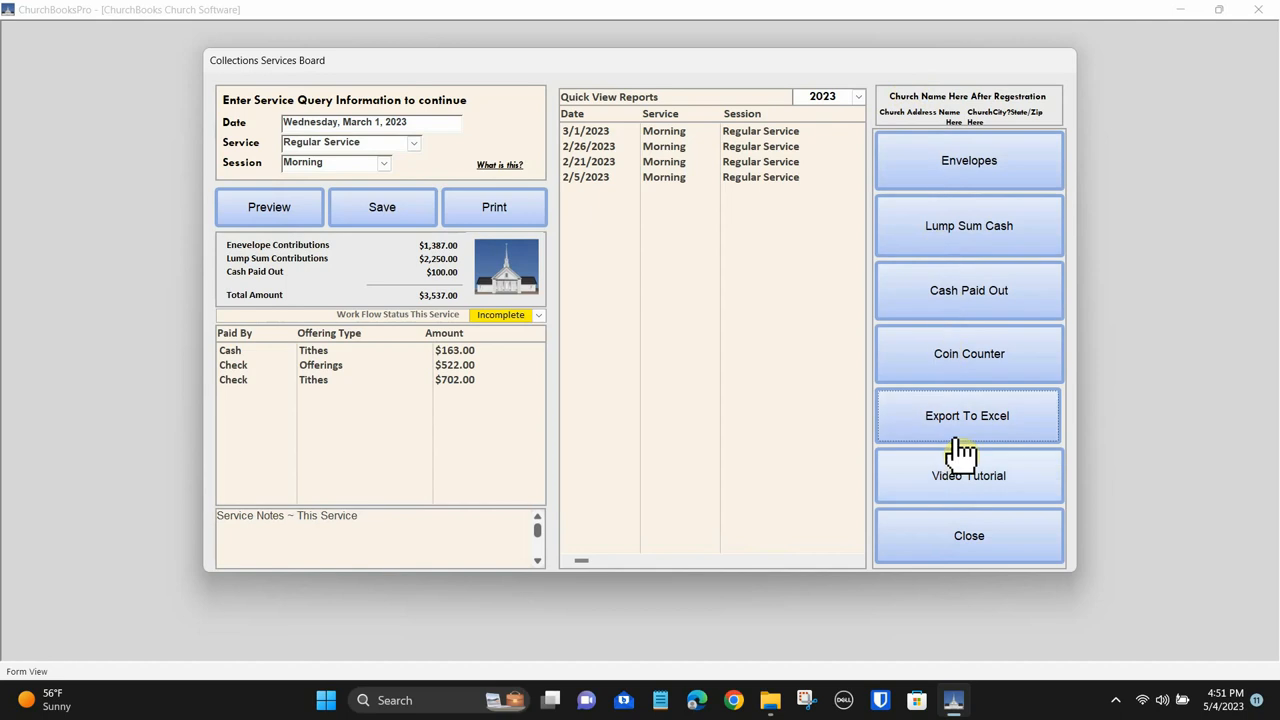
mouse_move(978, 500)
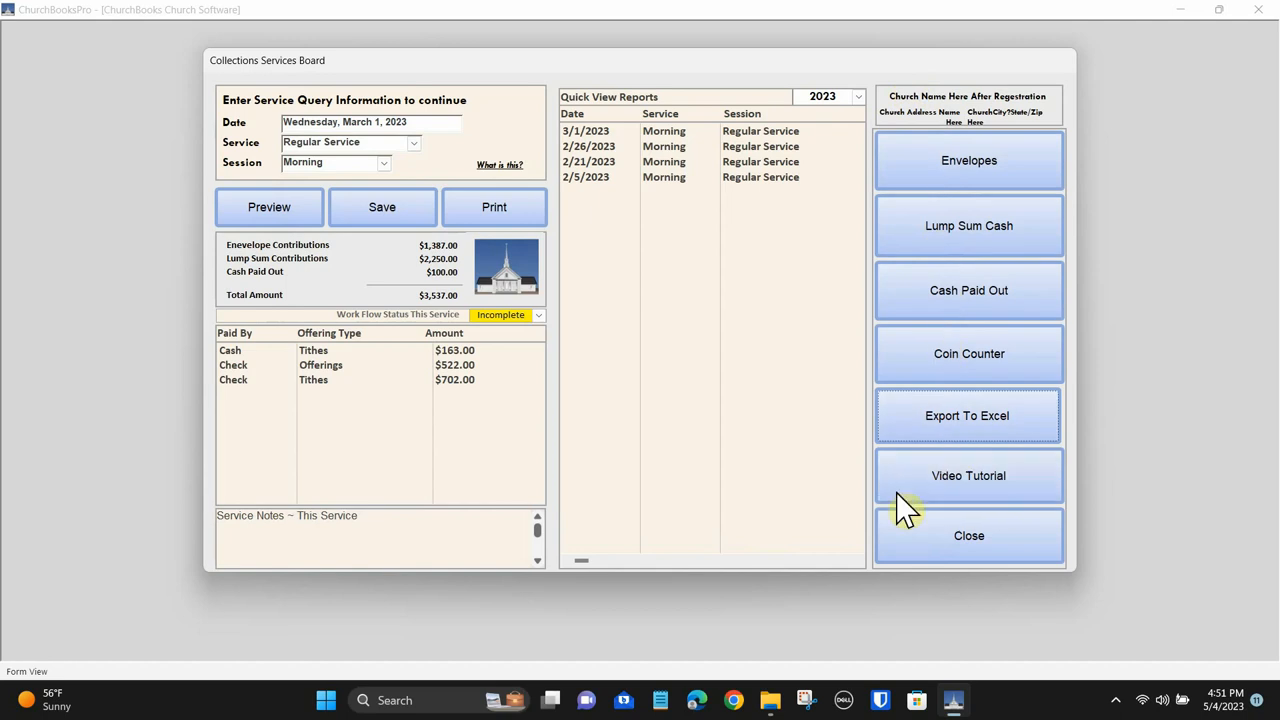
mouse_move(388, 518)
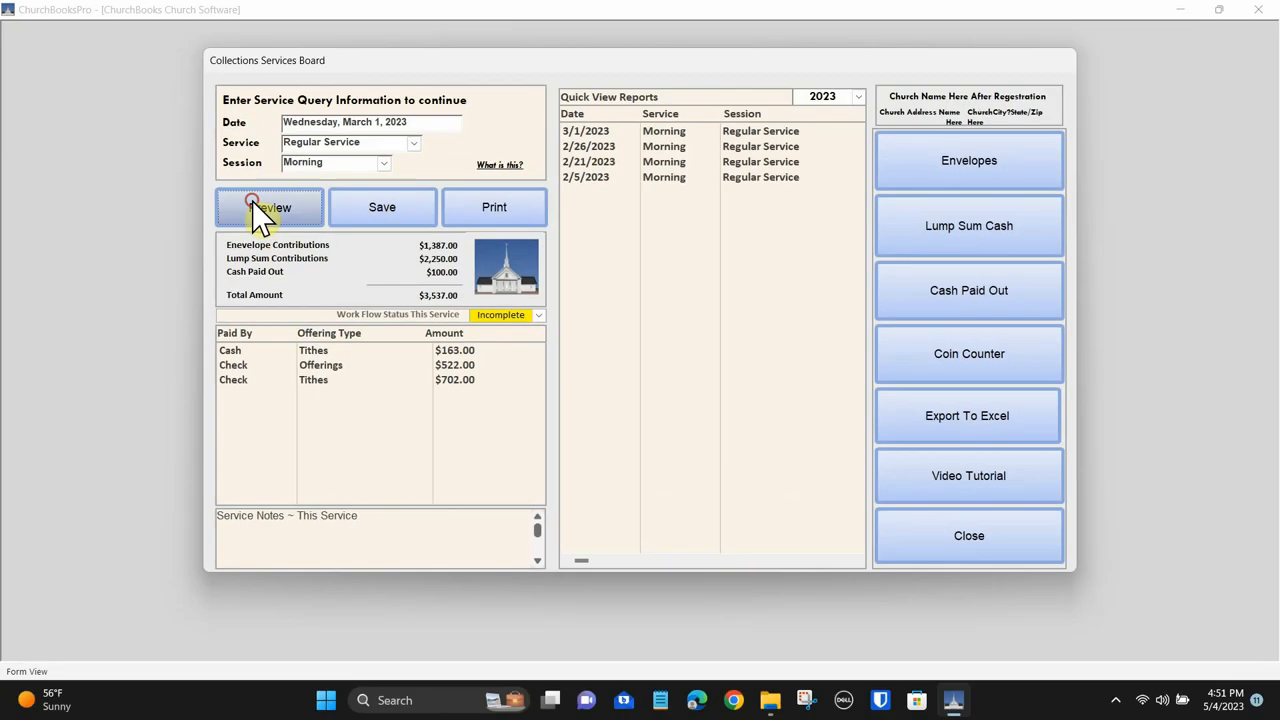
Step: Preview and close the March 1 summary report, then close the Collections Services Board
click(268, 207)
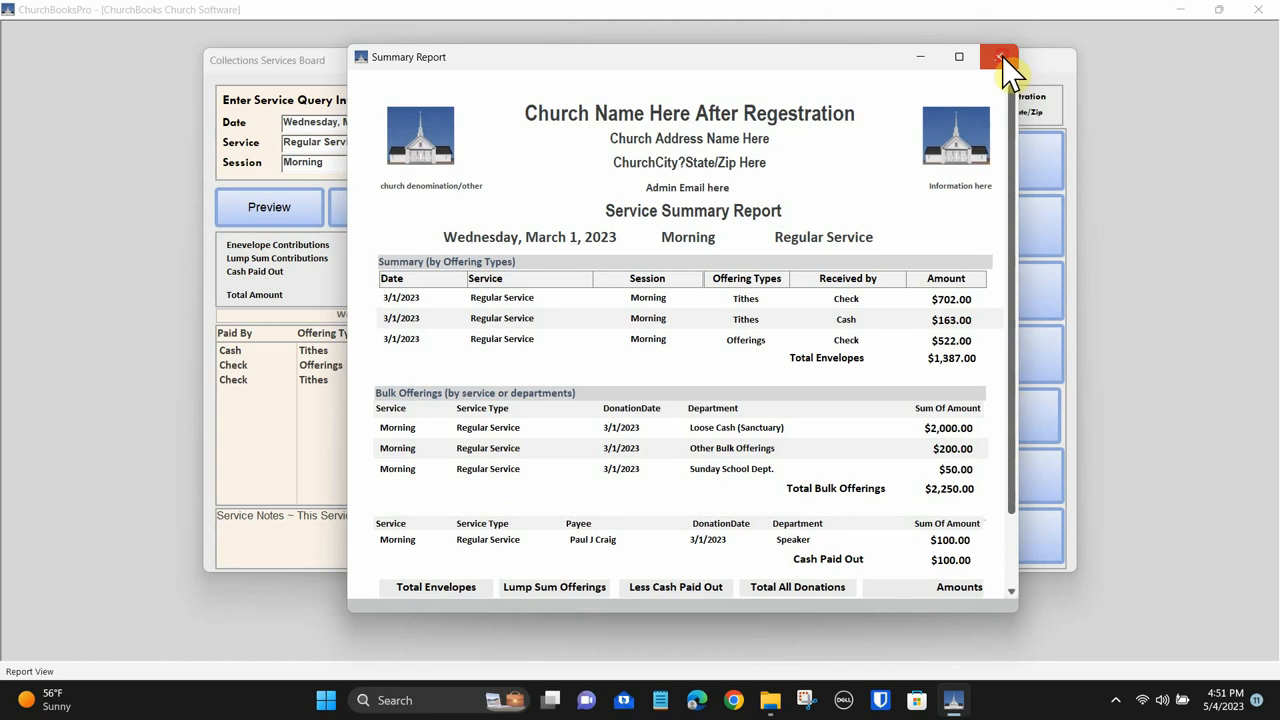
click(997, 57)
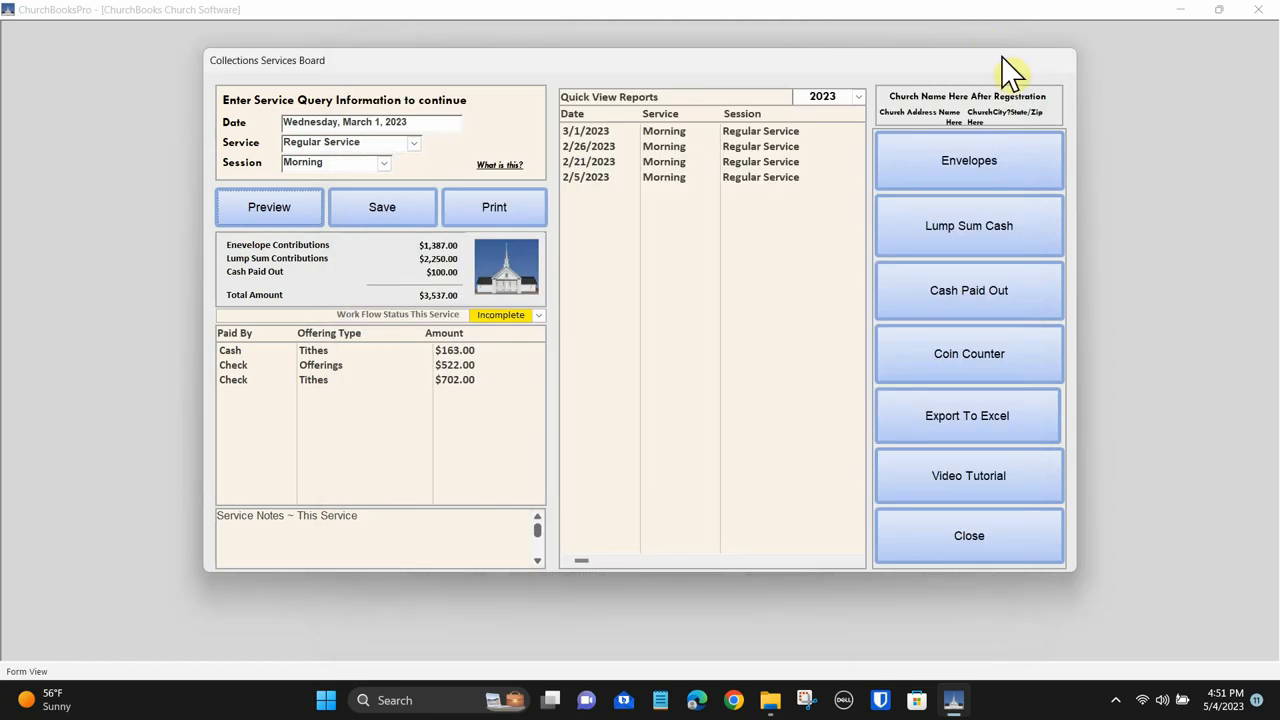
mouse_move(853, 328)
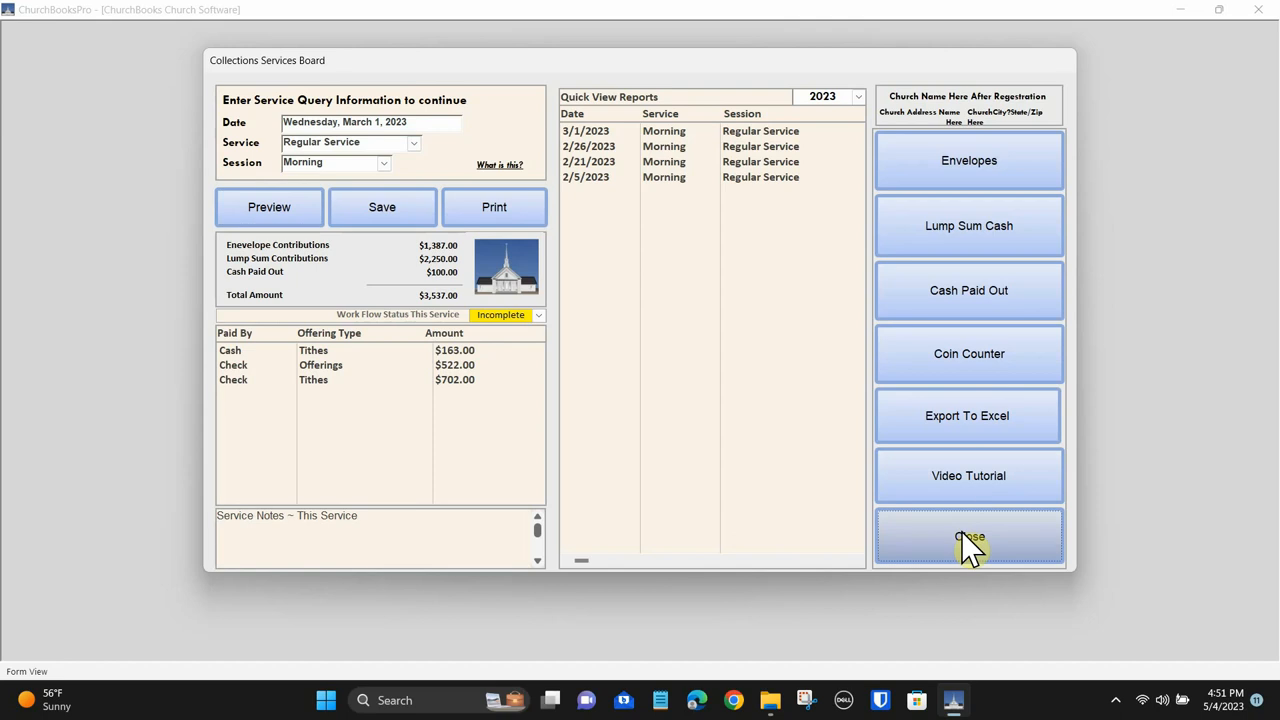
click(968, 537)
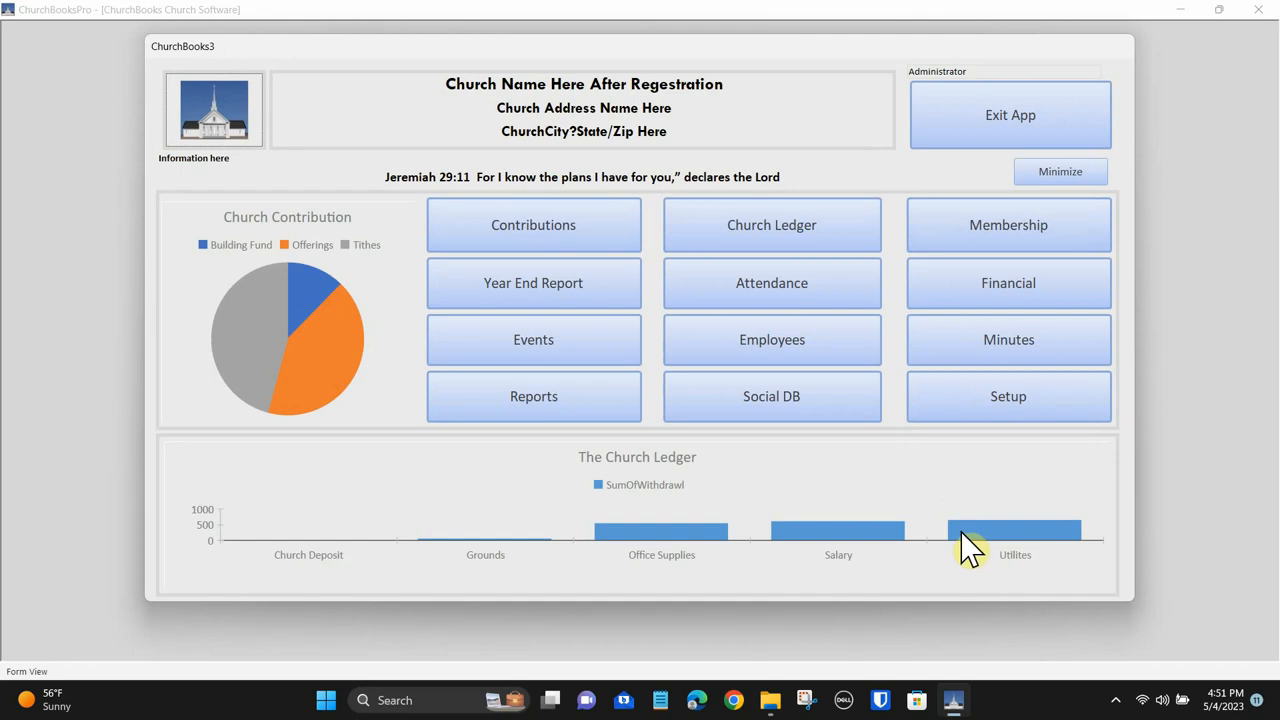